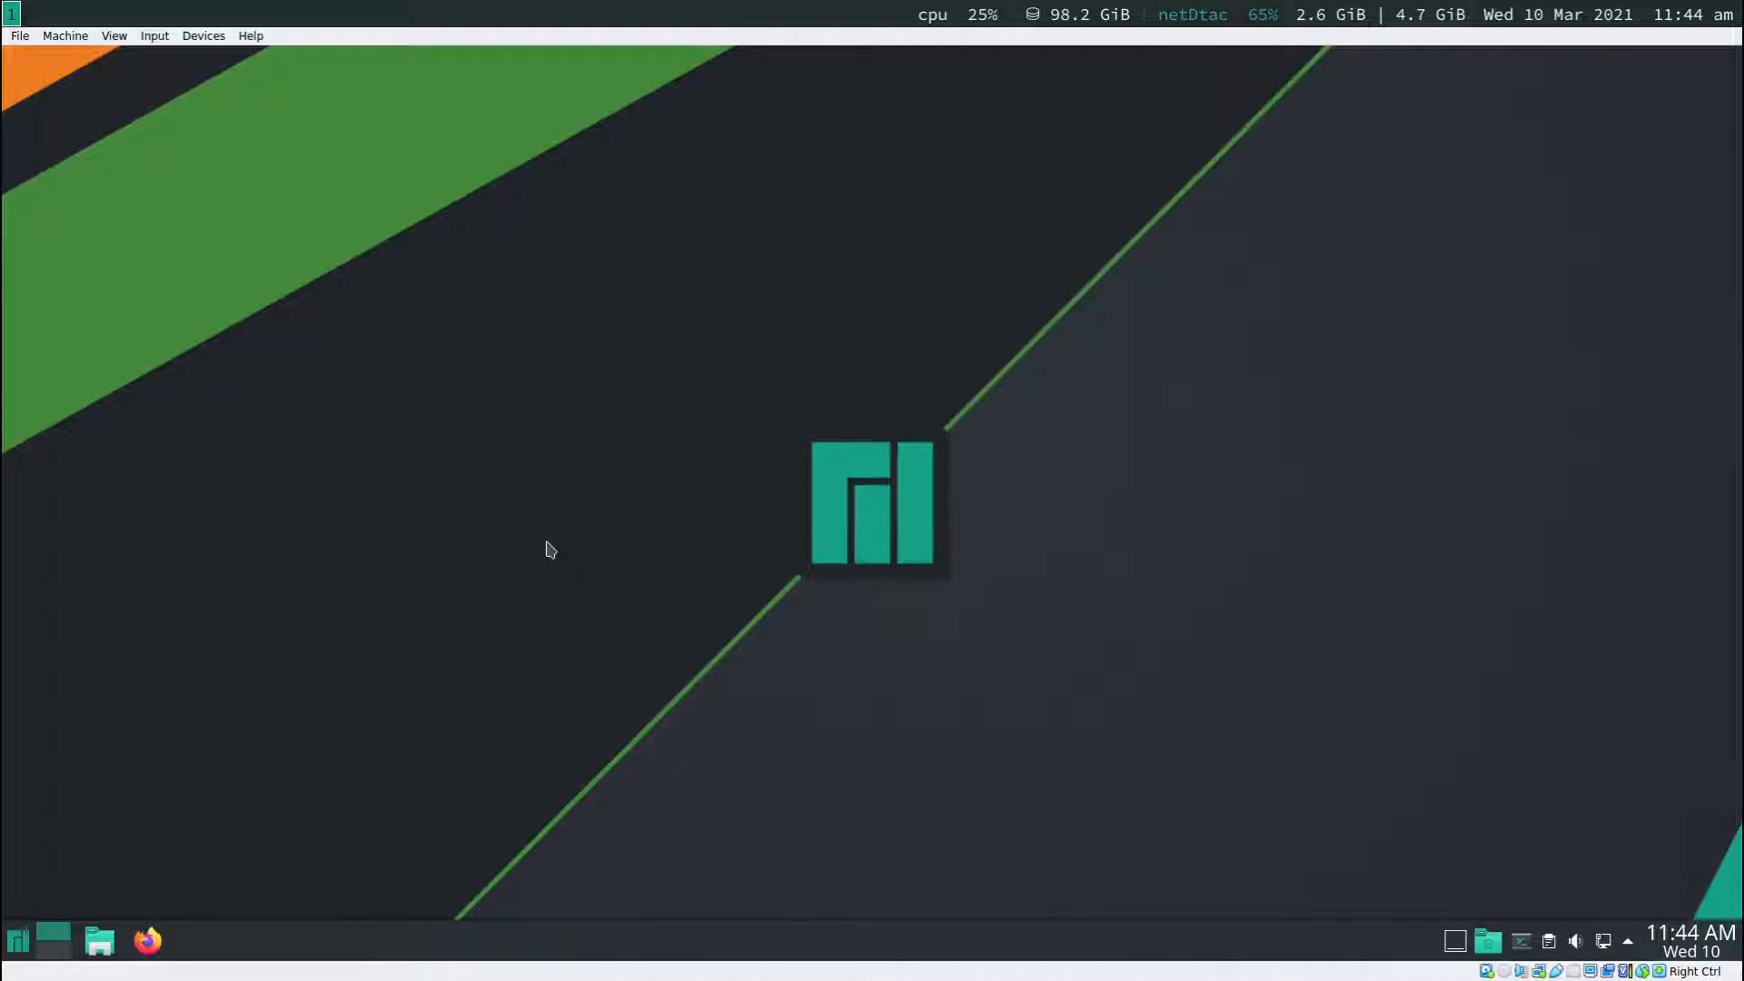
mouse_move(554, 548)
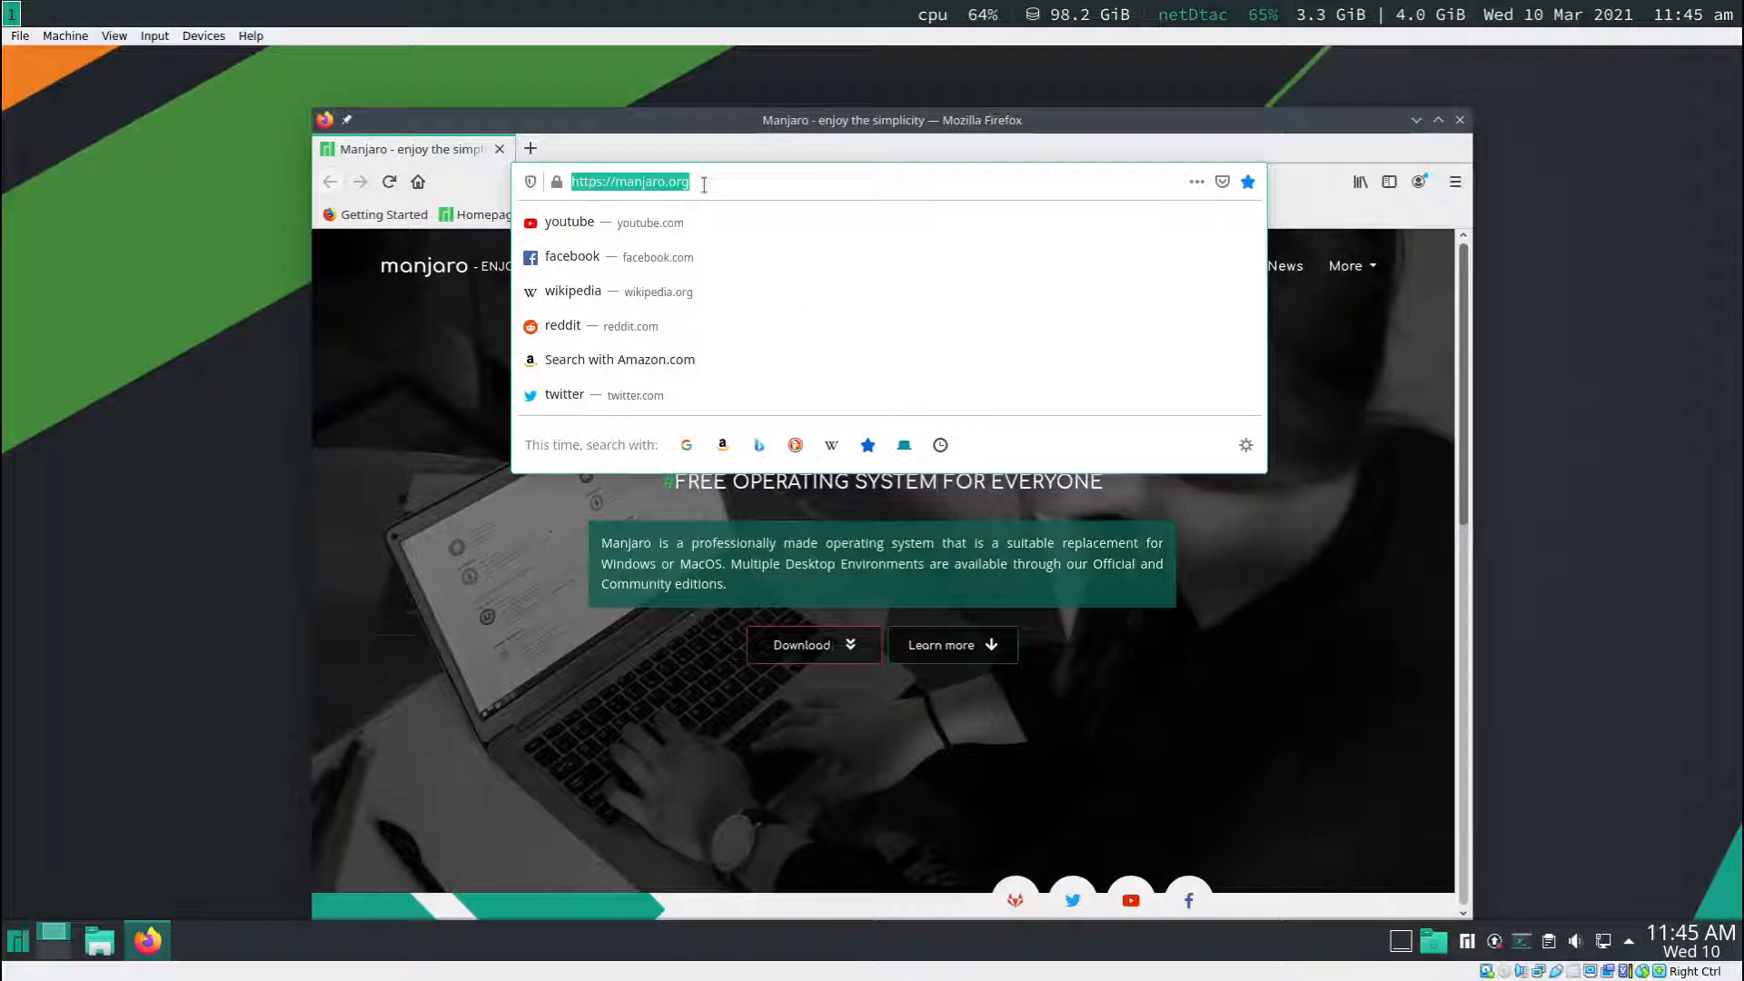
- Navigate to github.com/farookphuket/desktop-i3 in the address bar
text(github.com/farookphuket)
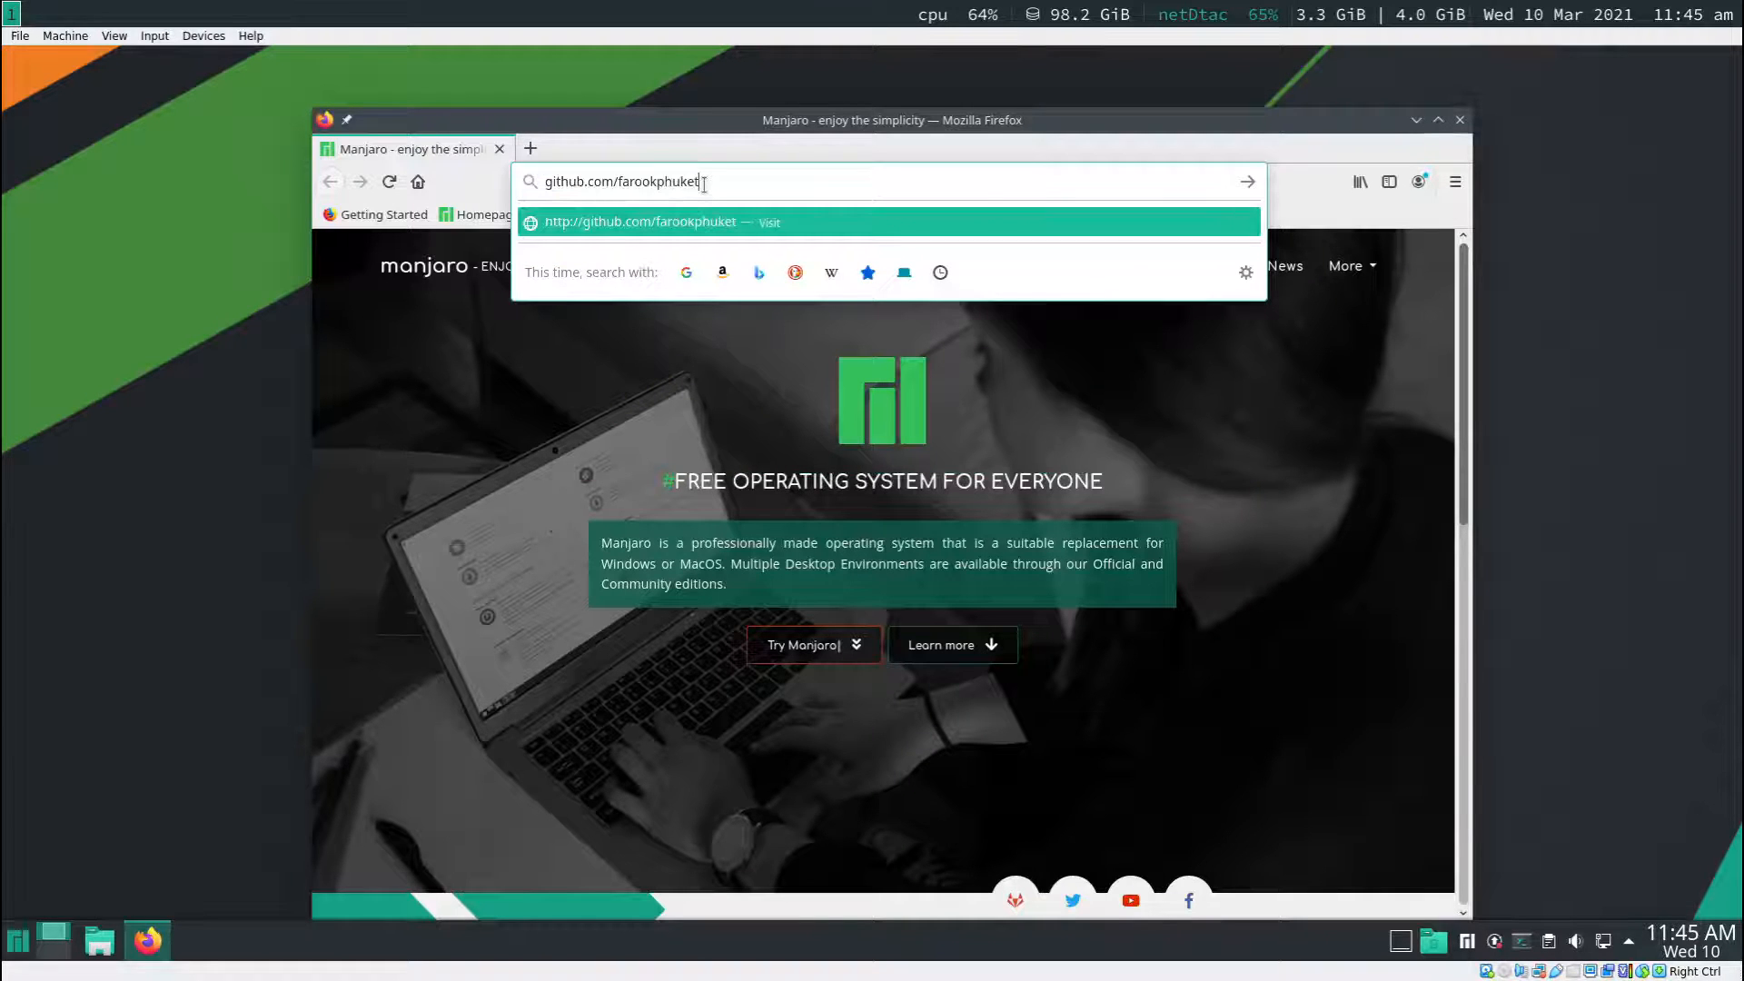
text(/desktop)
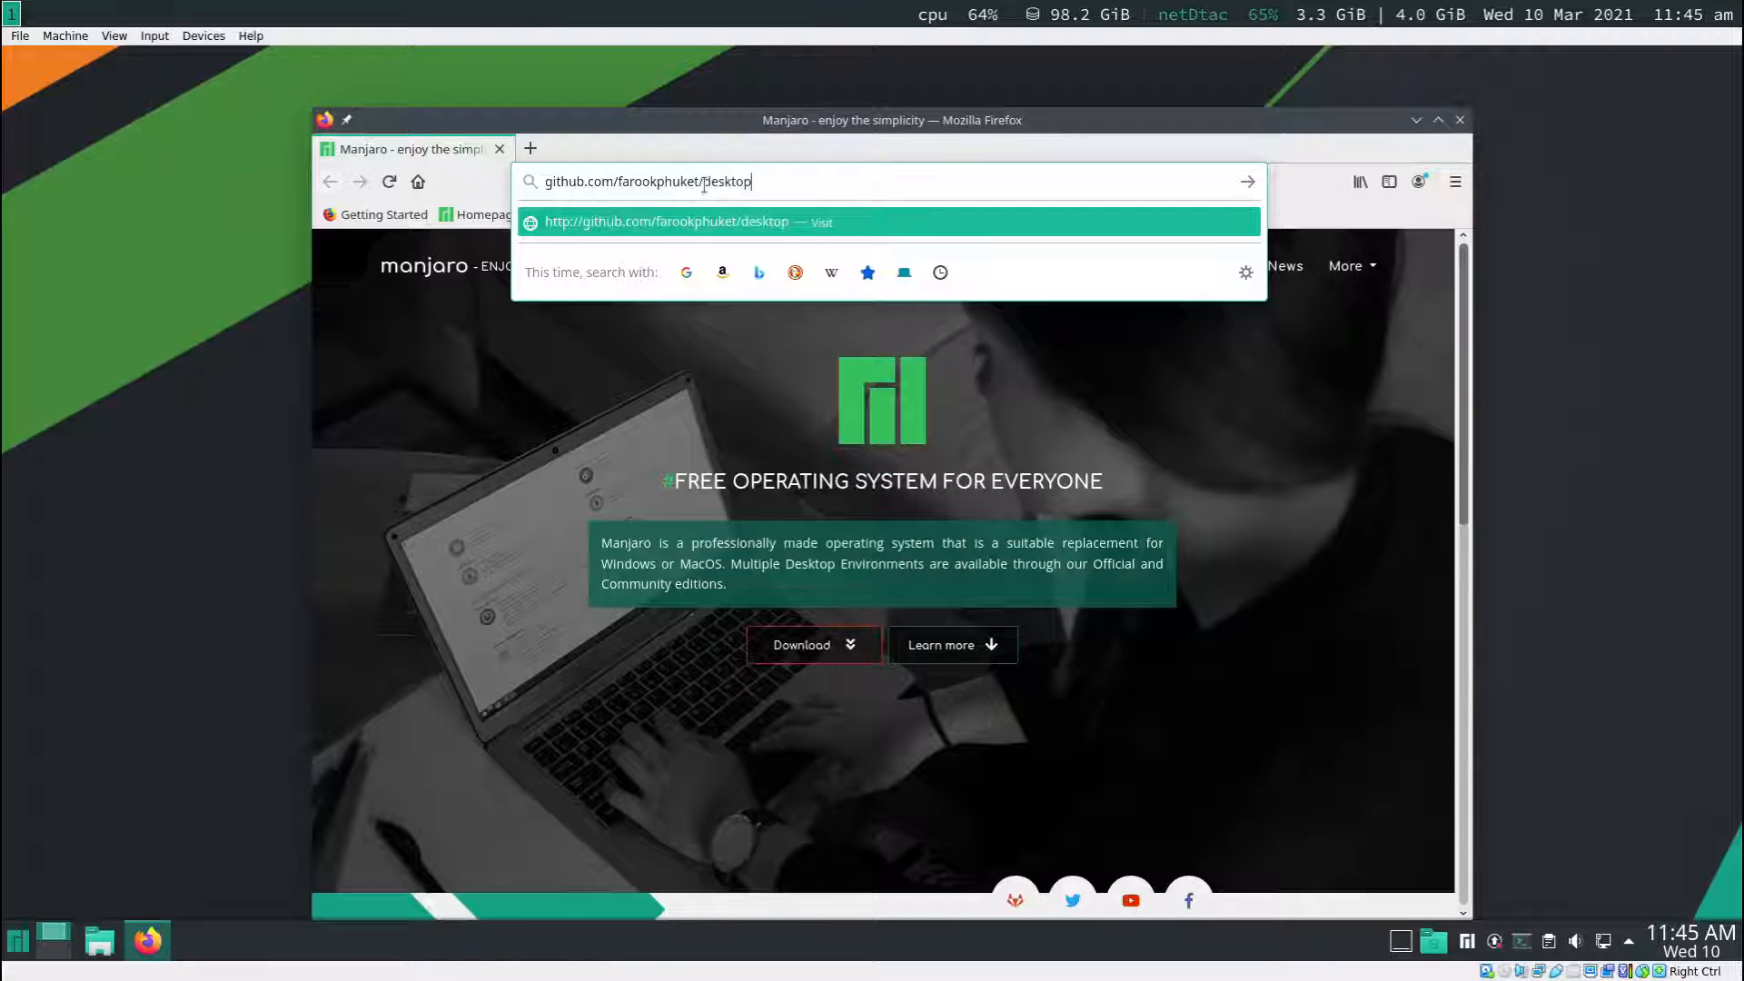
text(-i3)
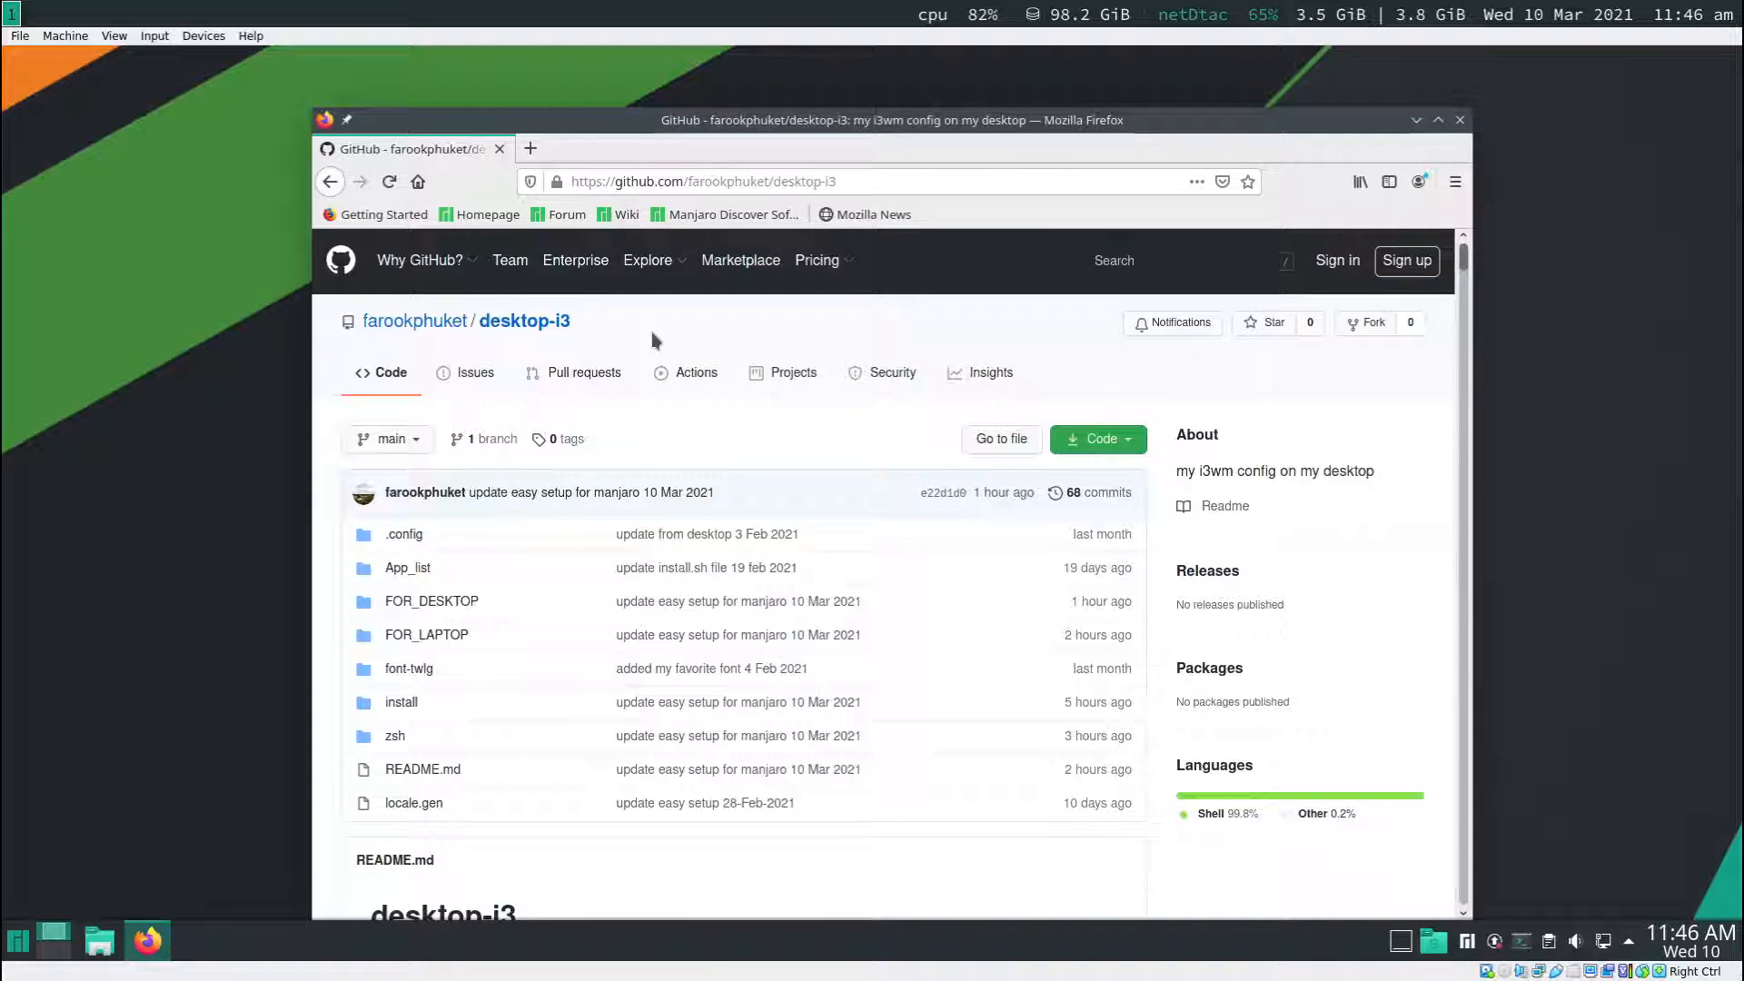
mouse_move(601, 362)
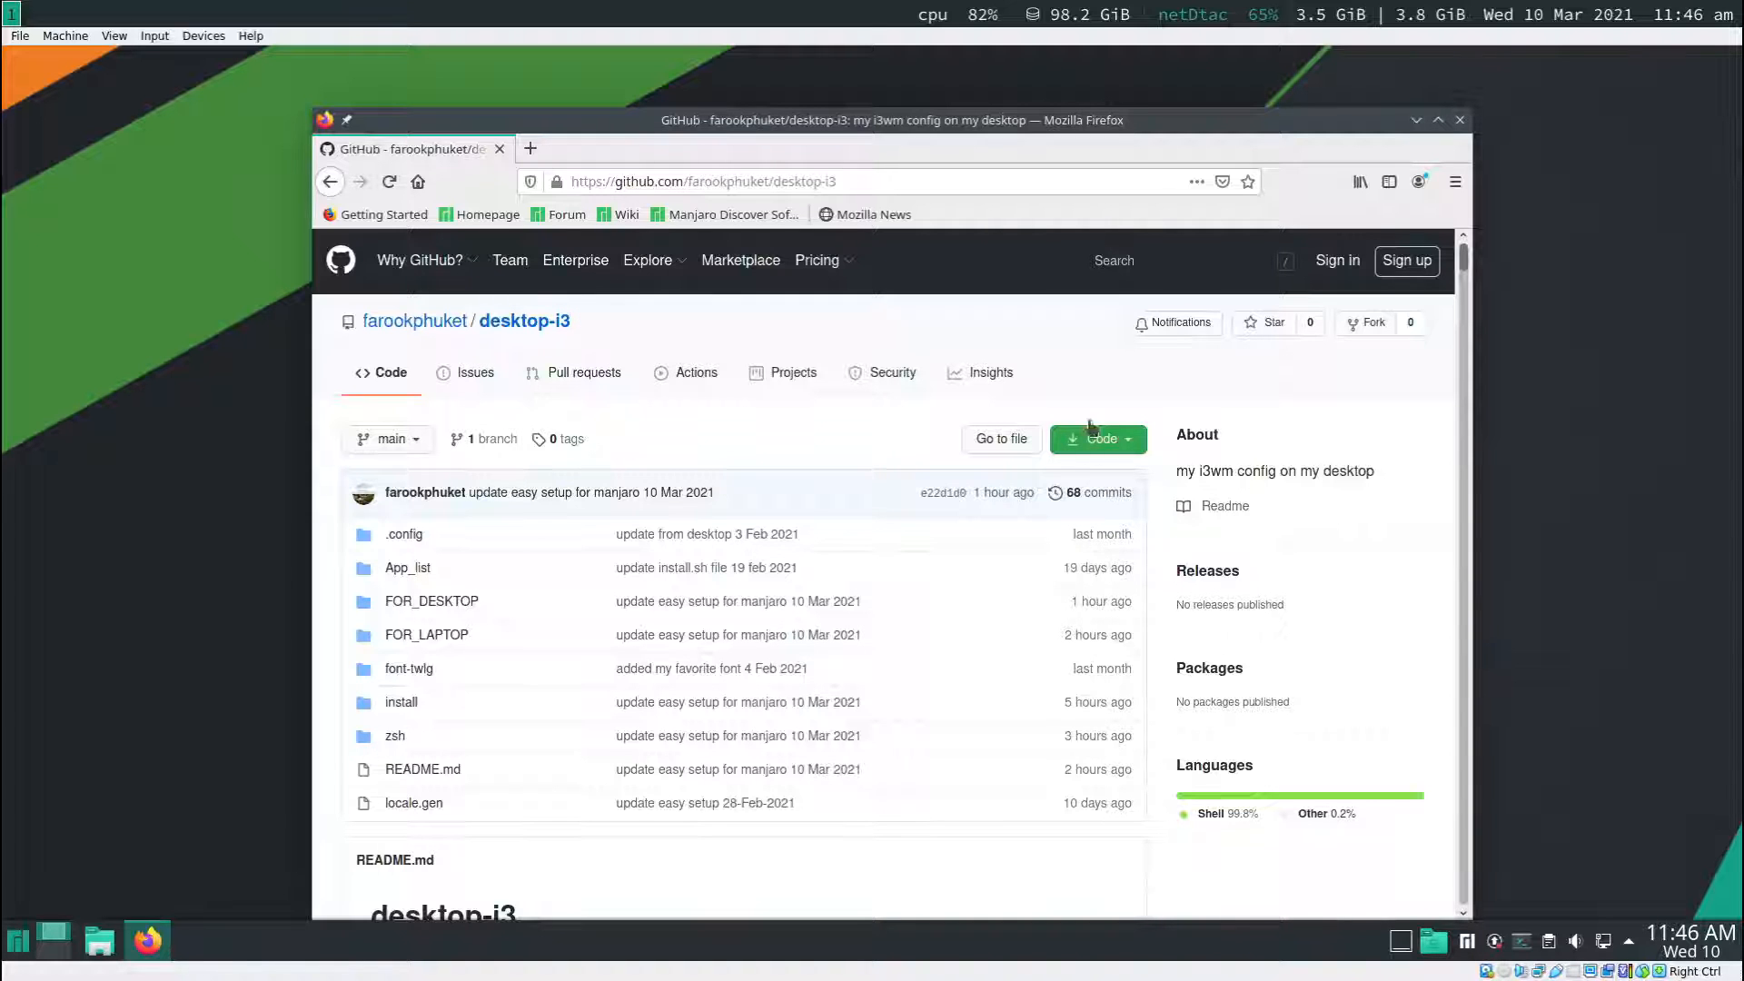
- Copy the repository's HTTPS clone address from the Code menu
click(1097, 438)
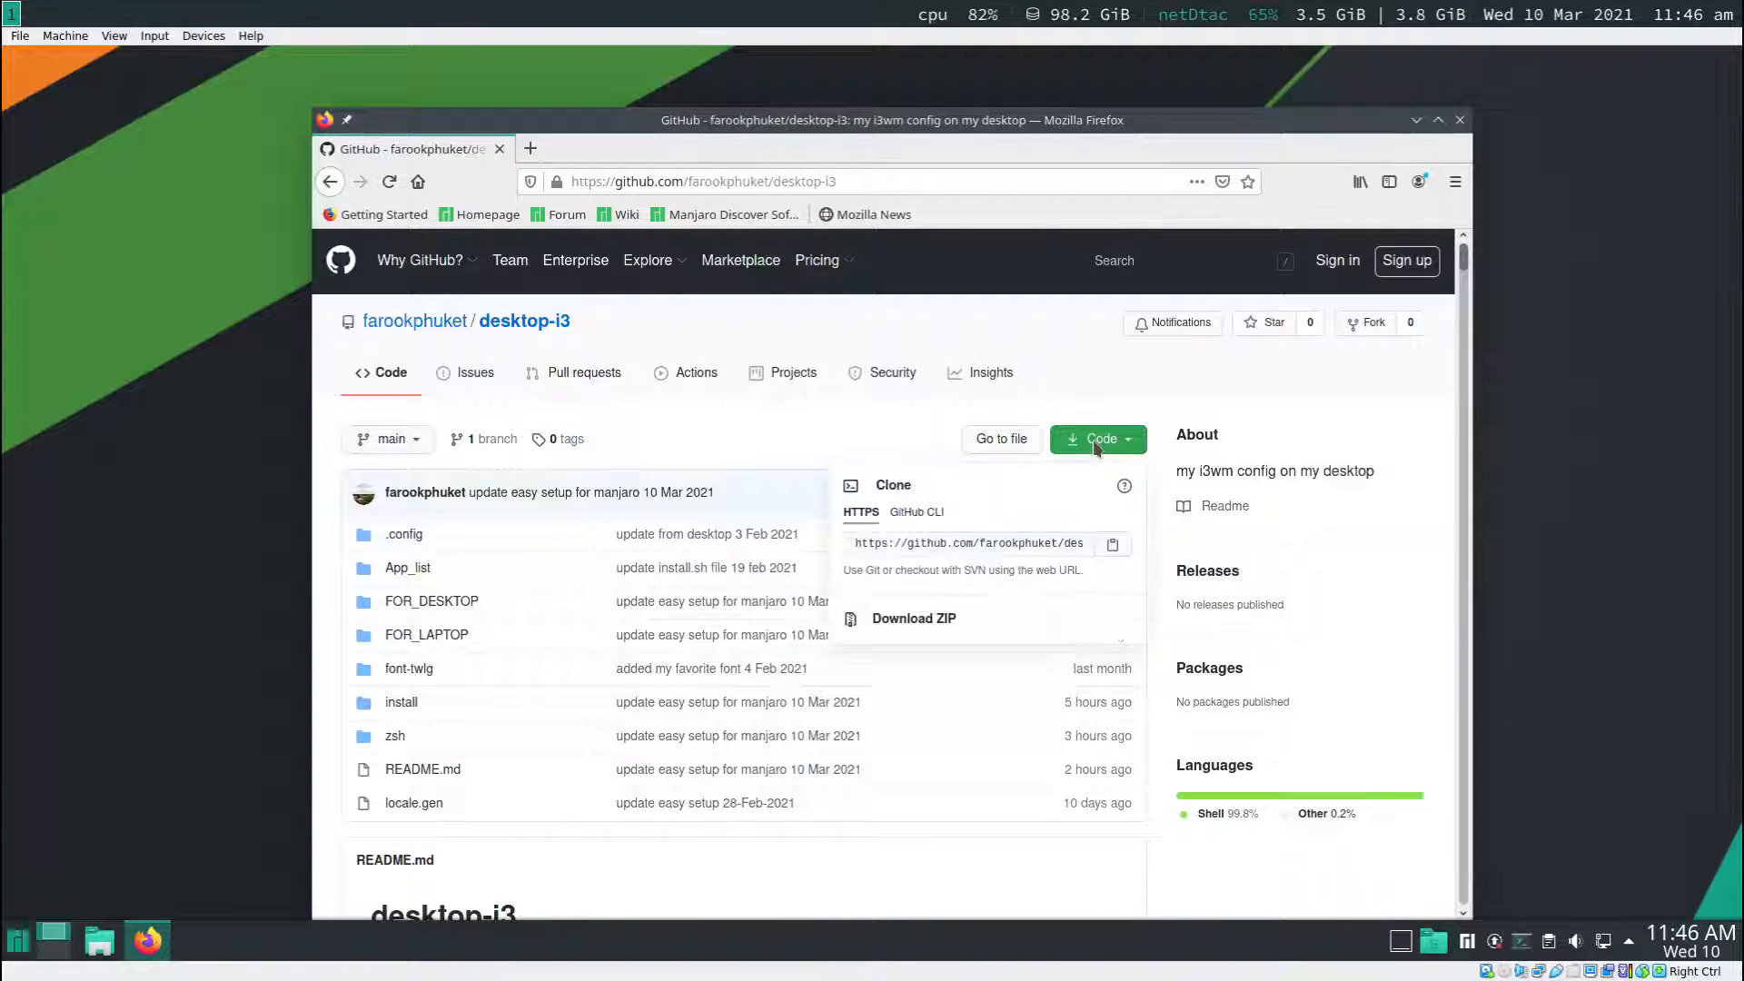
click(968, 543)
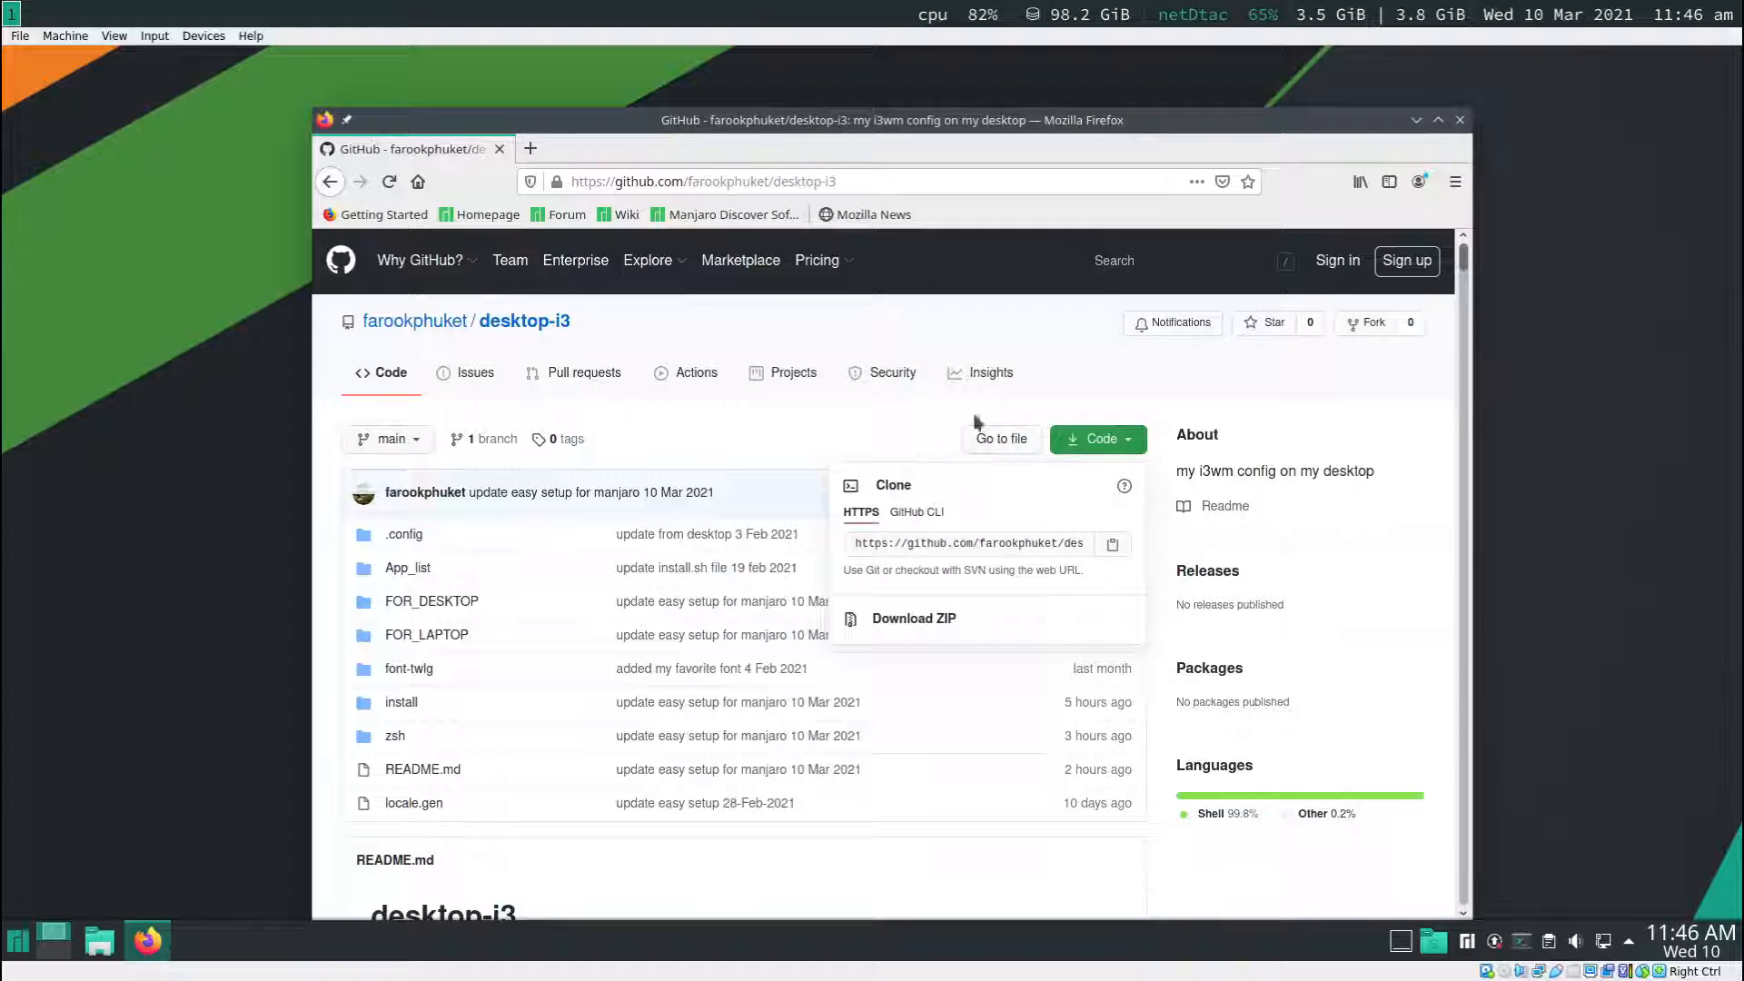
mouse_move(914, 617)
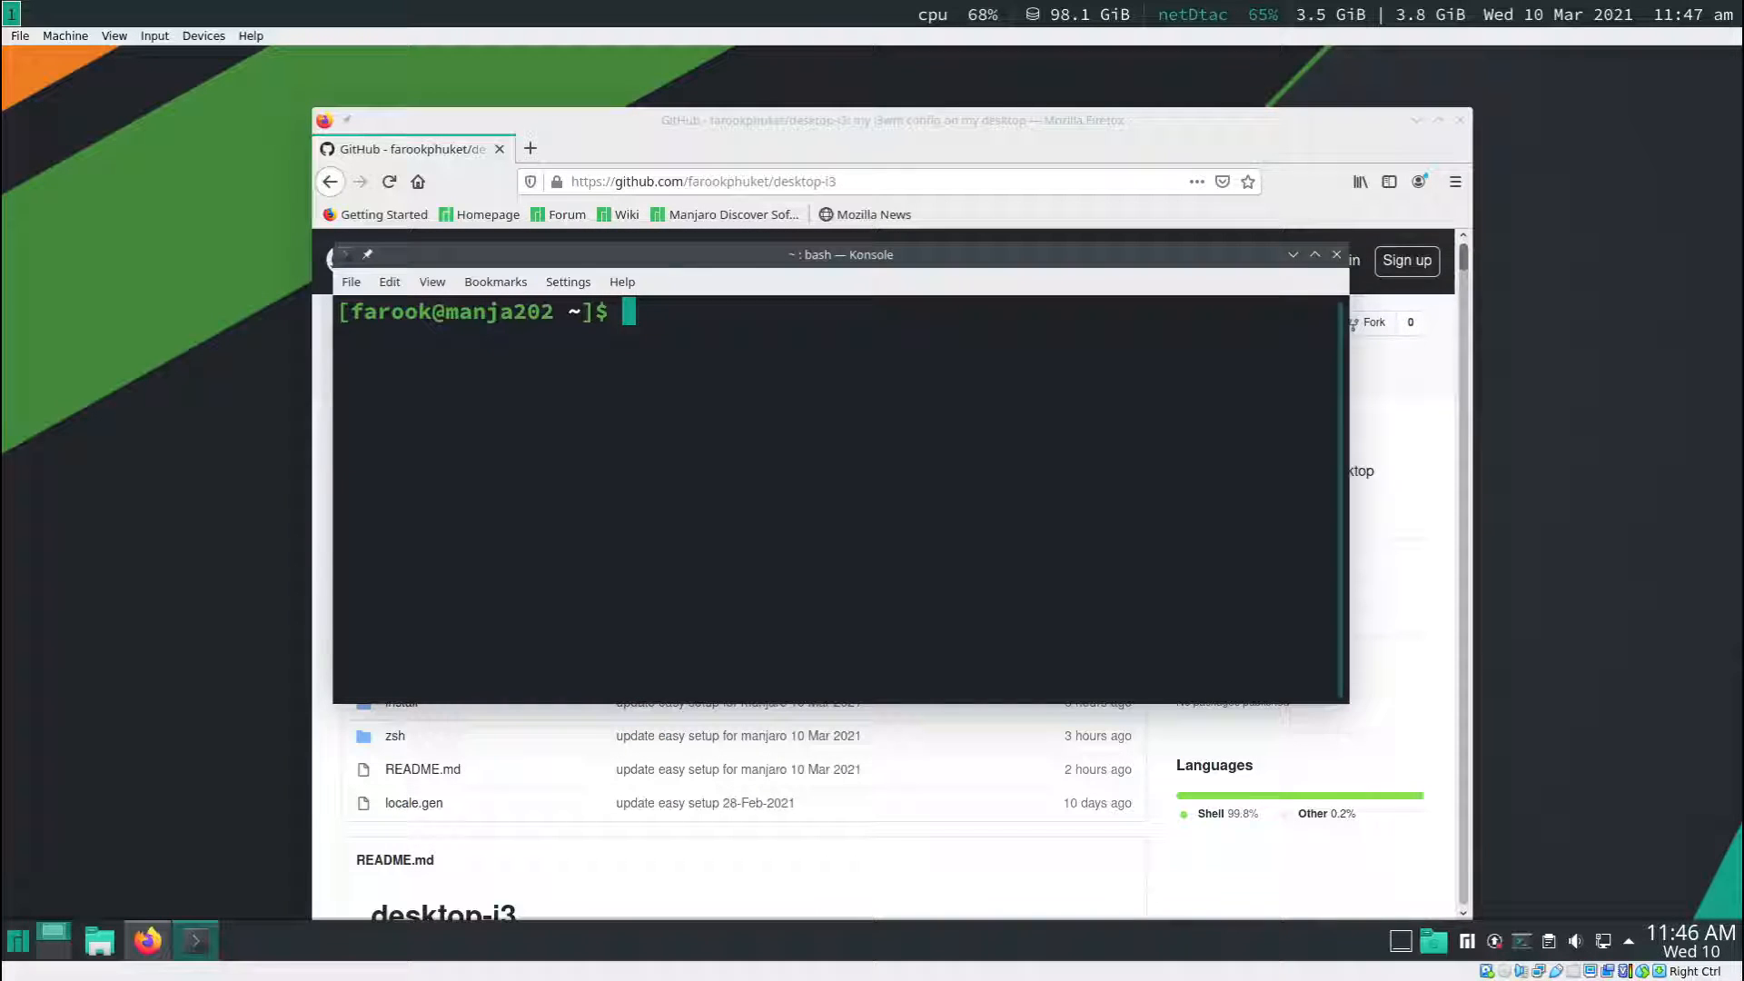
- Git clone the desktop-i3 repository into home and list the new folder
text(git cbn)
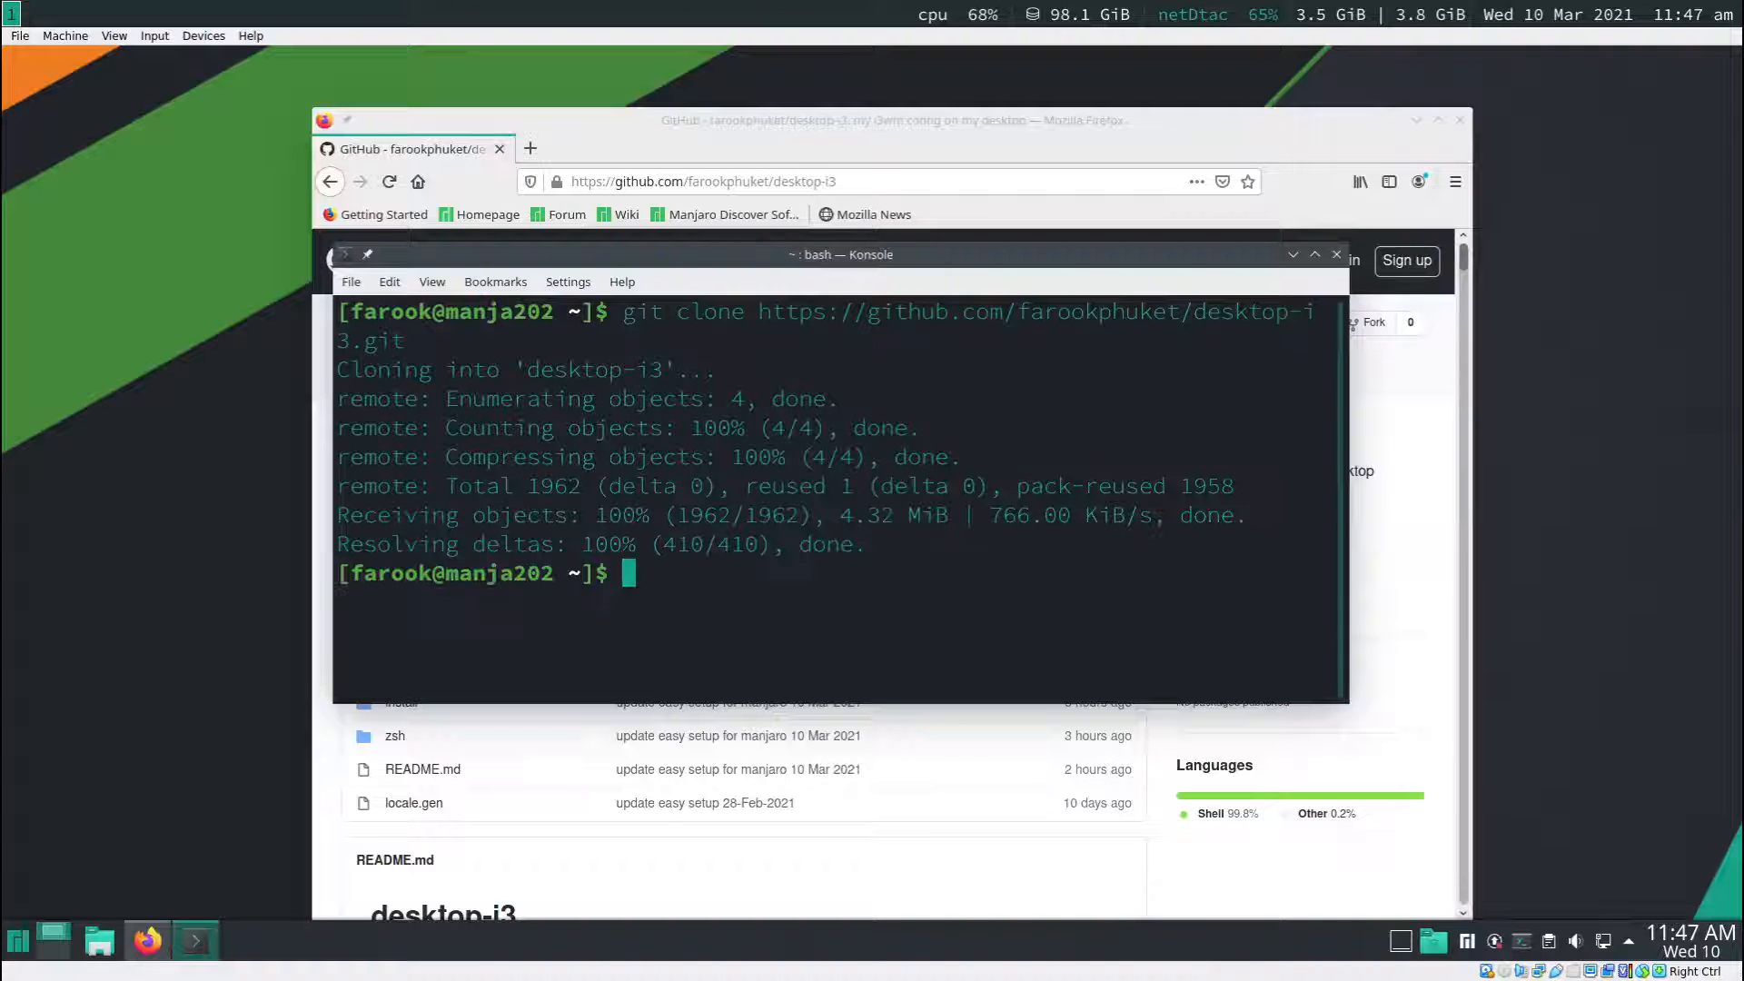
text(ls)
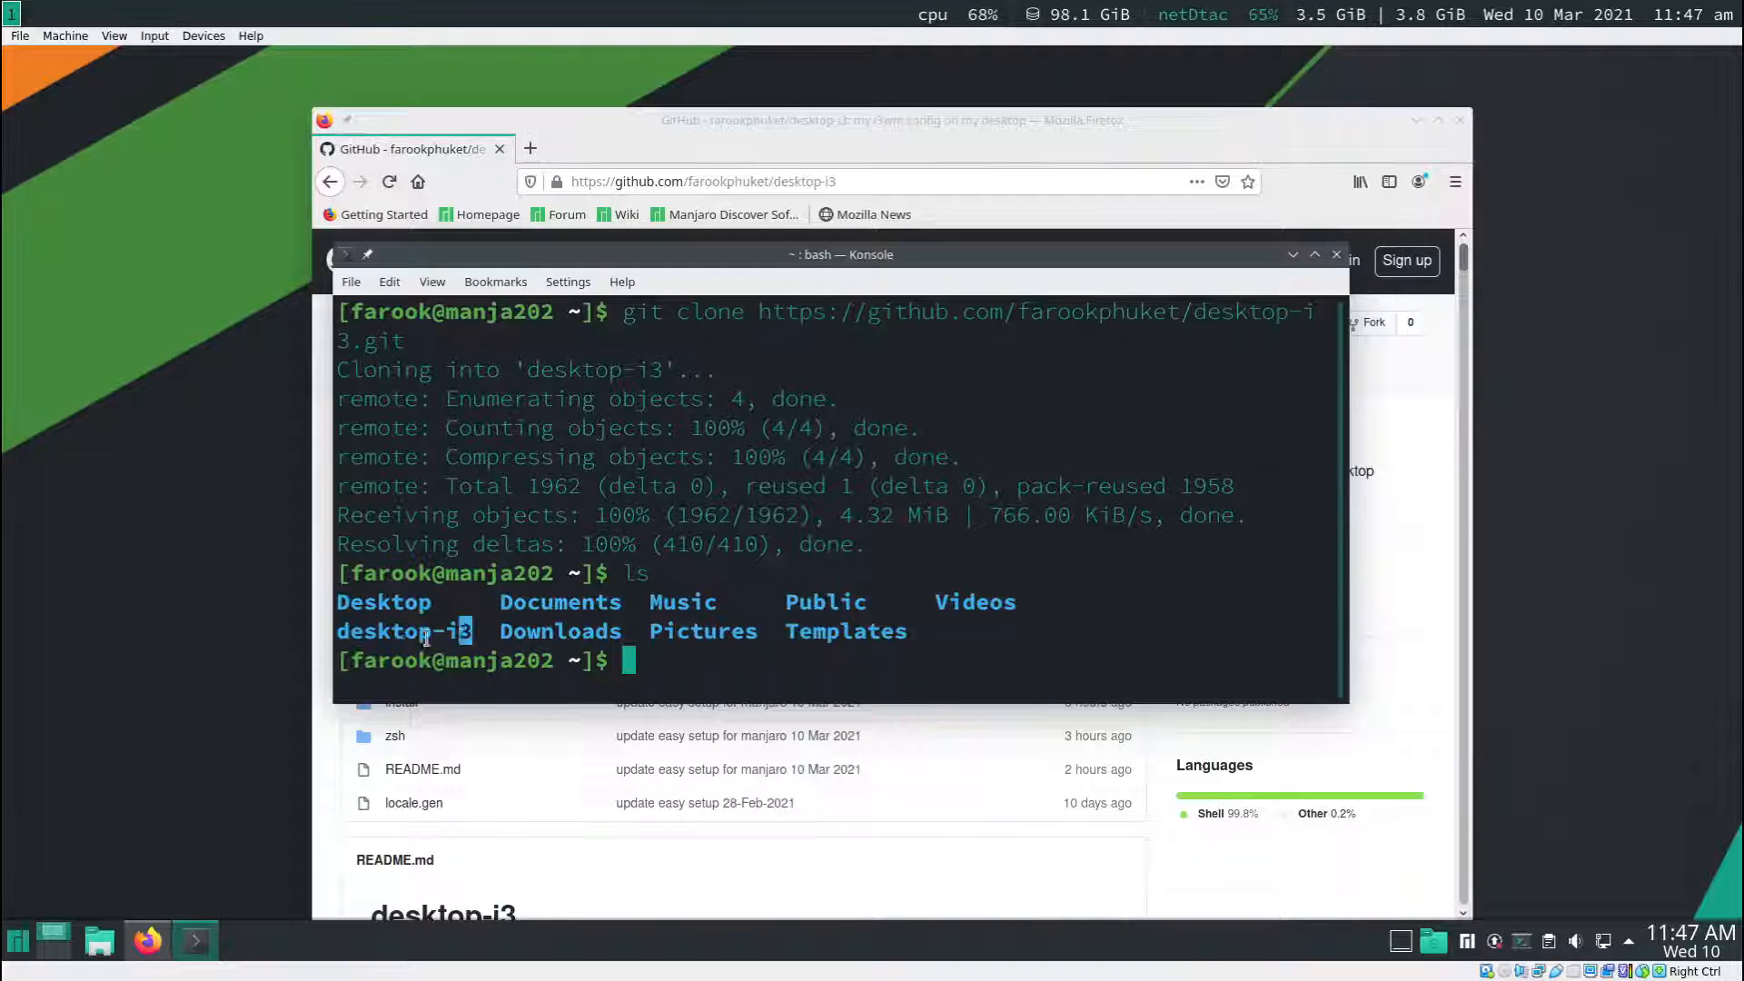
mouse_move(662, 671)
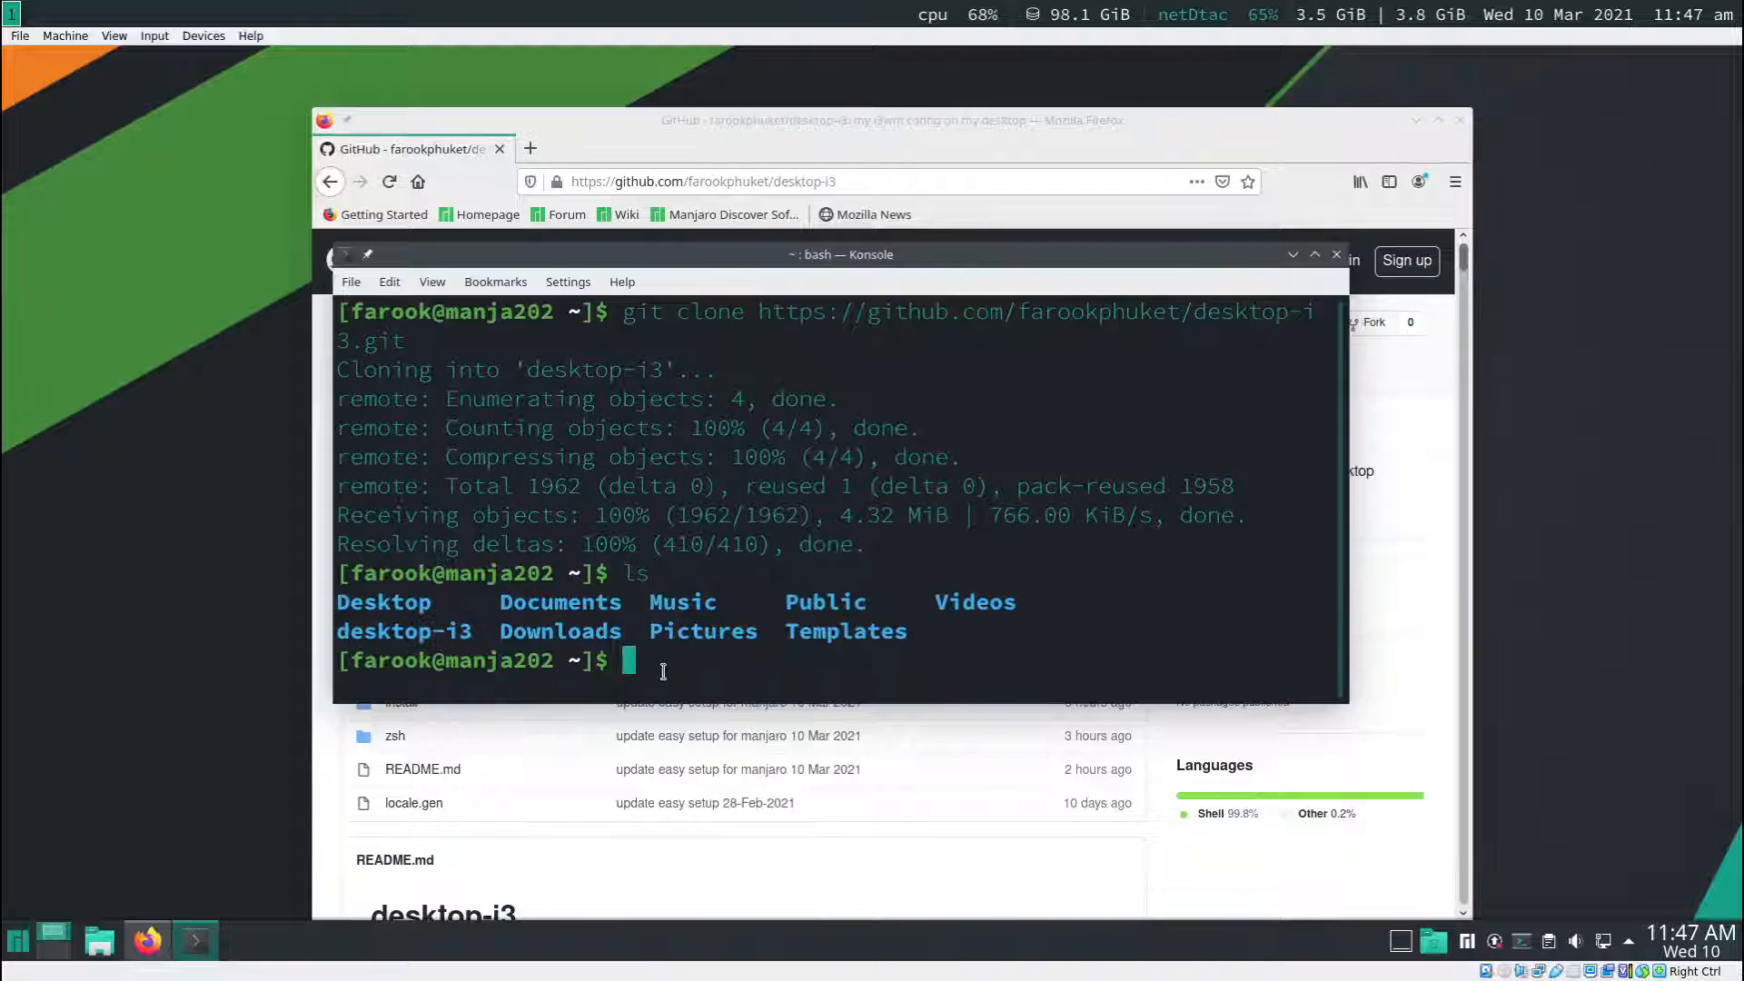
- Change into desktop-i3/ and list its contents
text(cd)
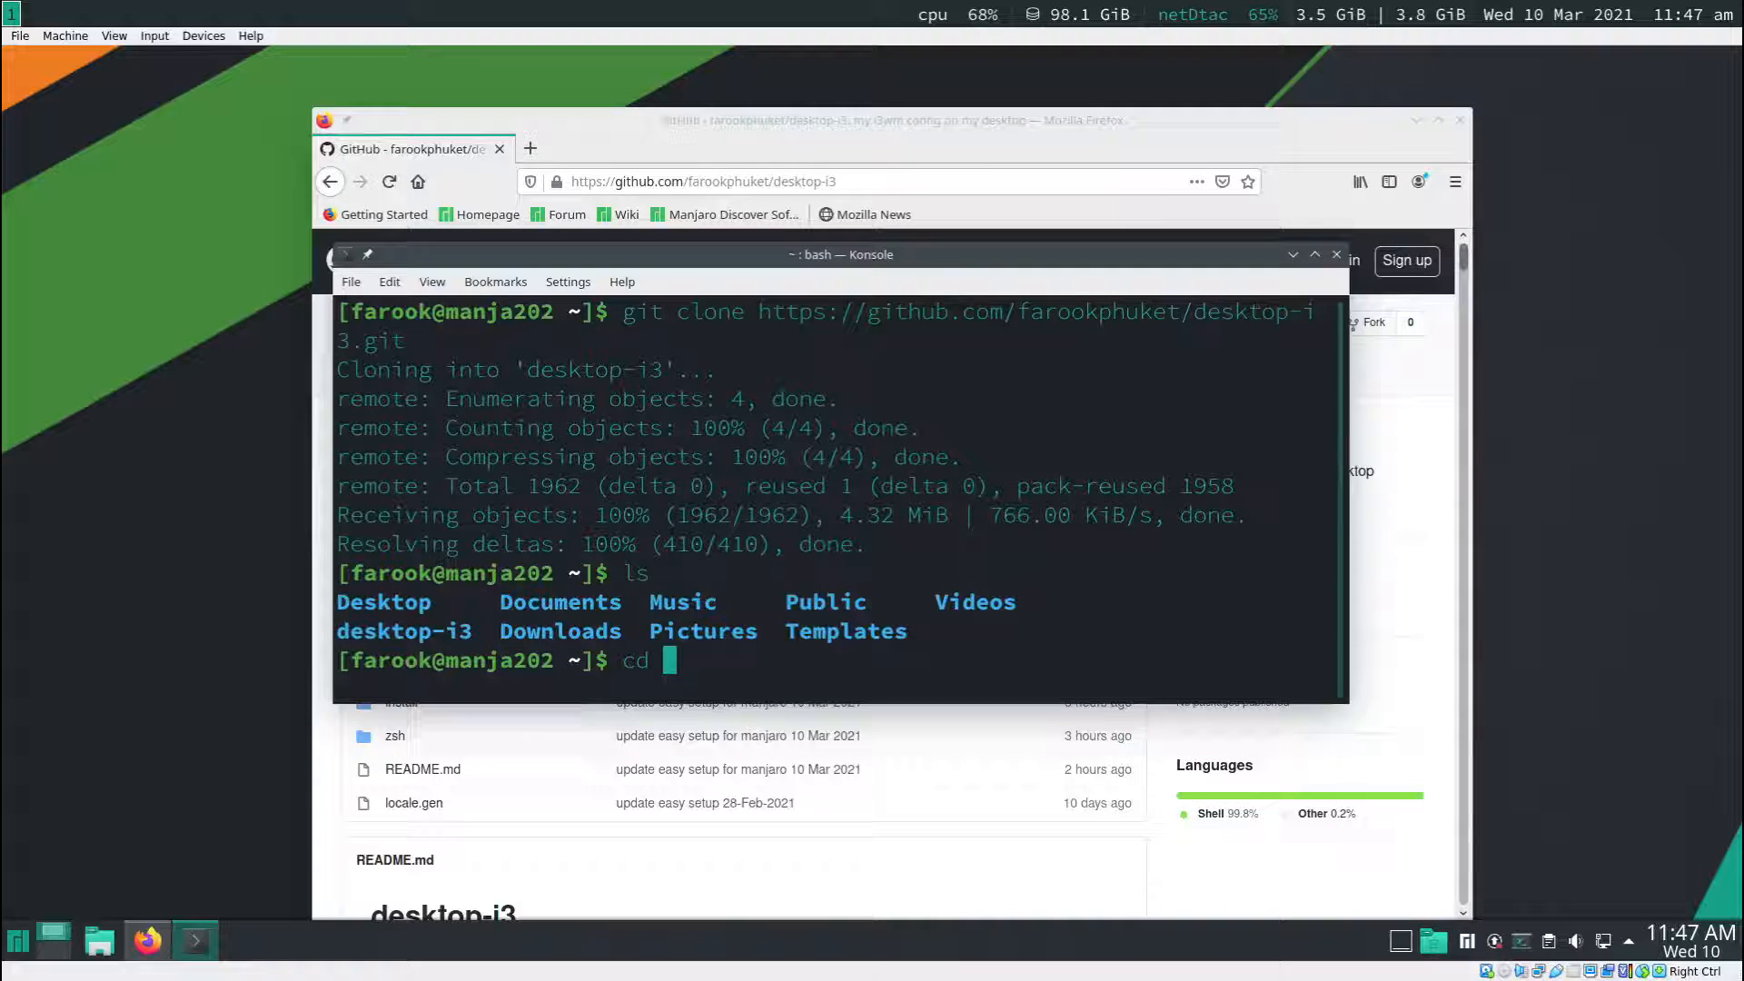
text(desktop-i3/)
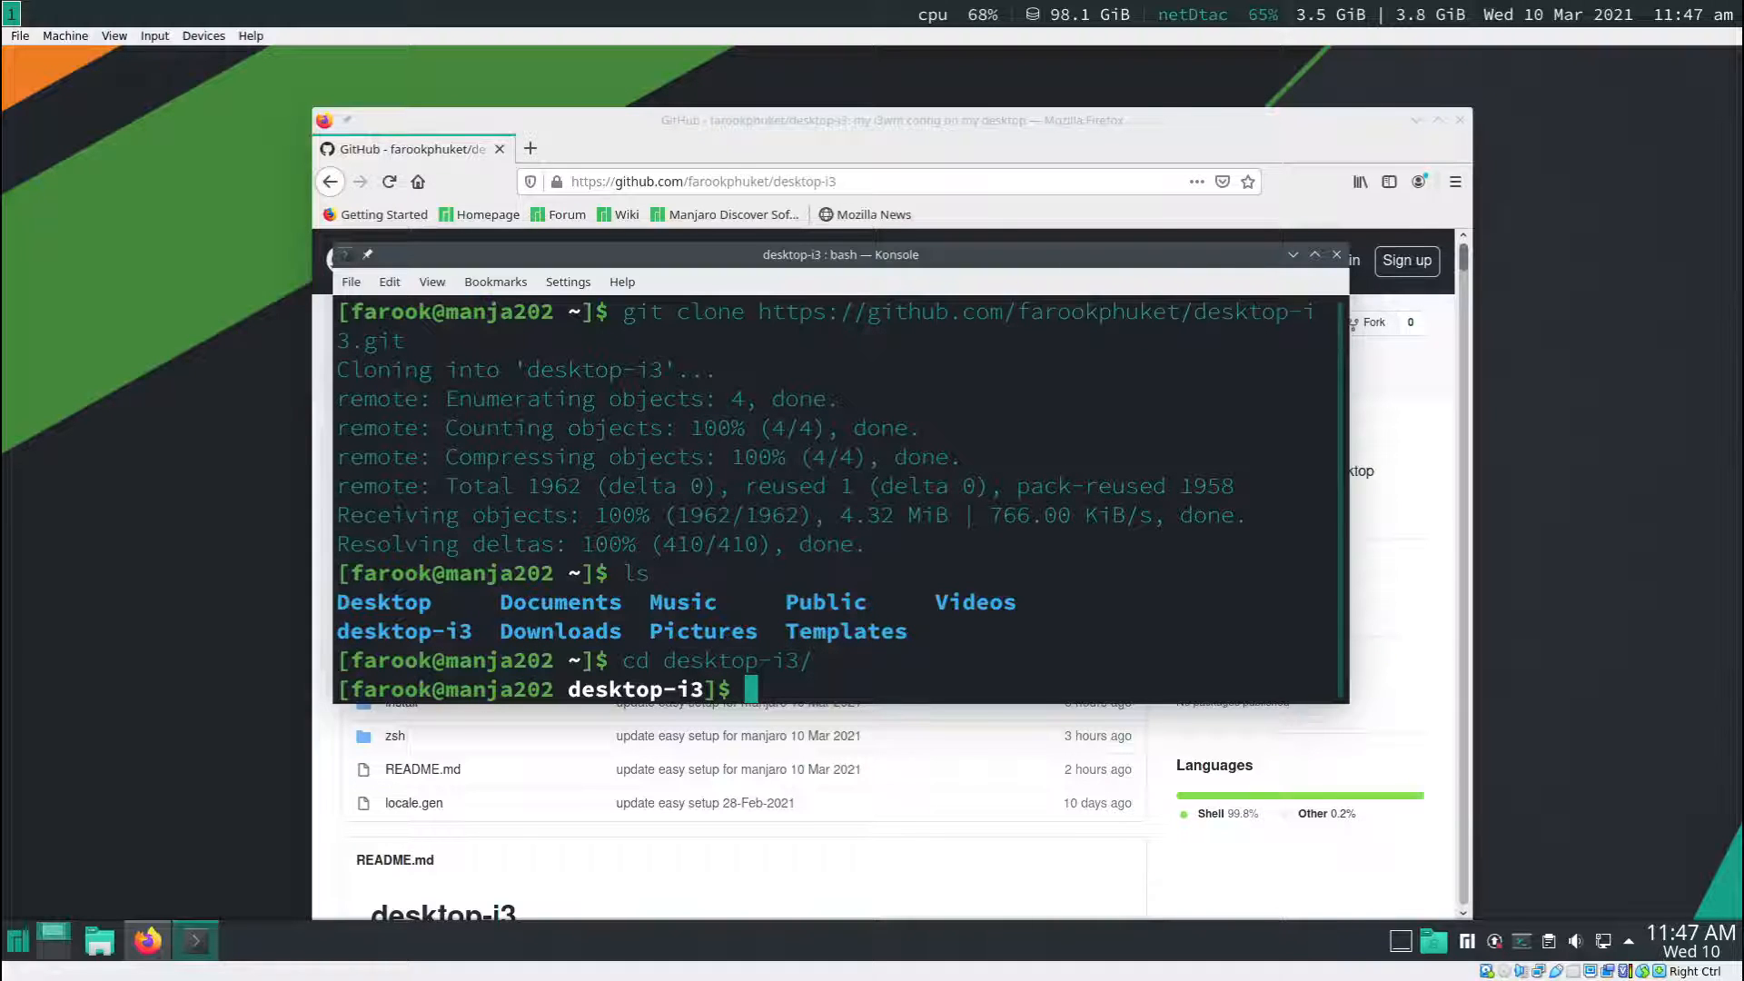
text(ls)
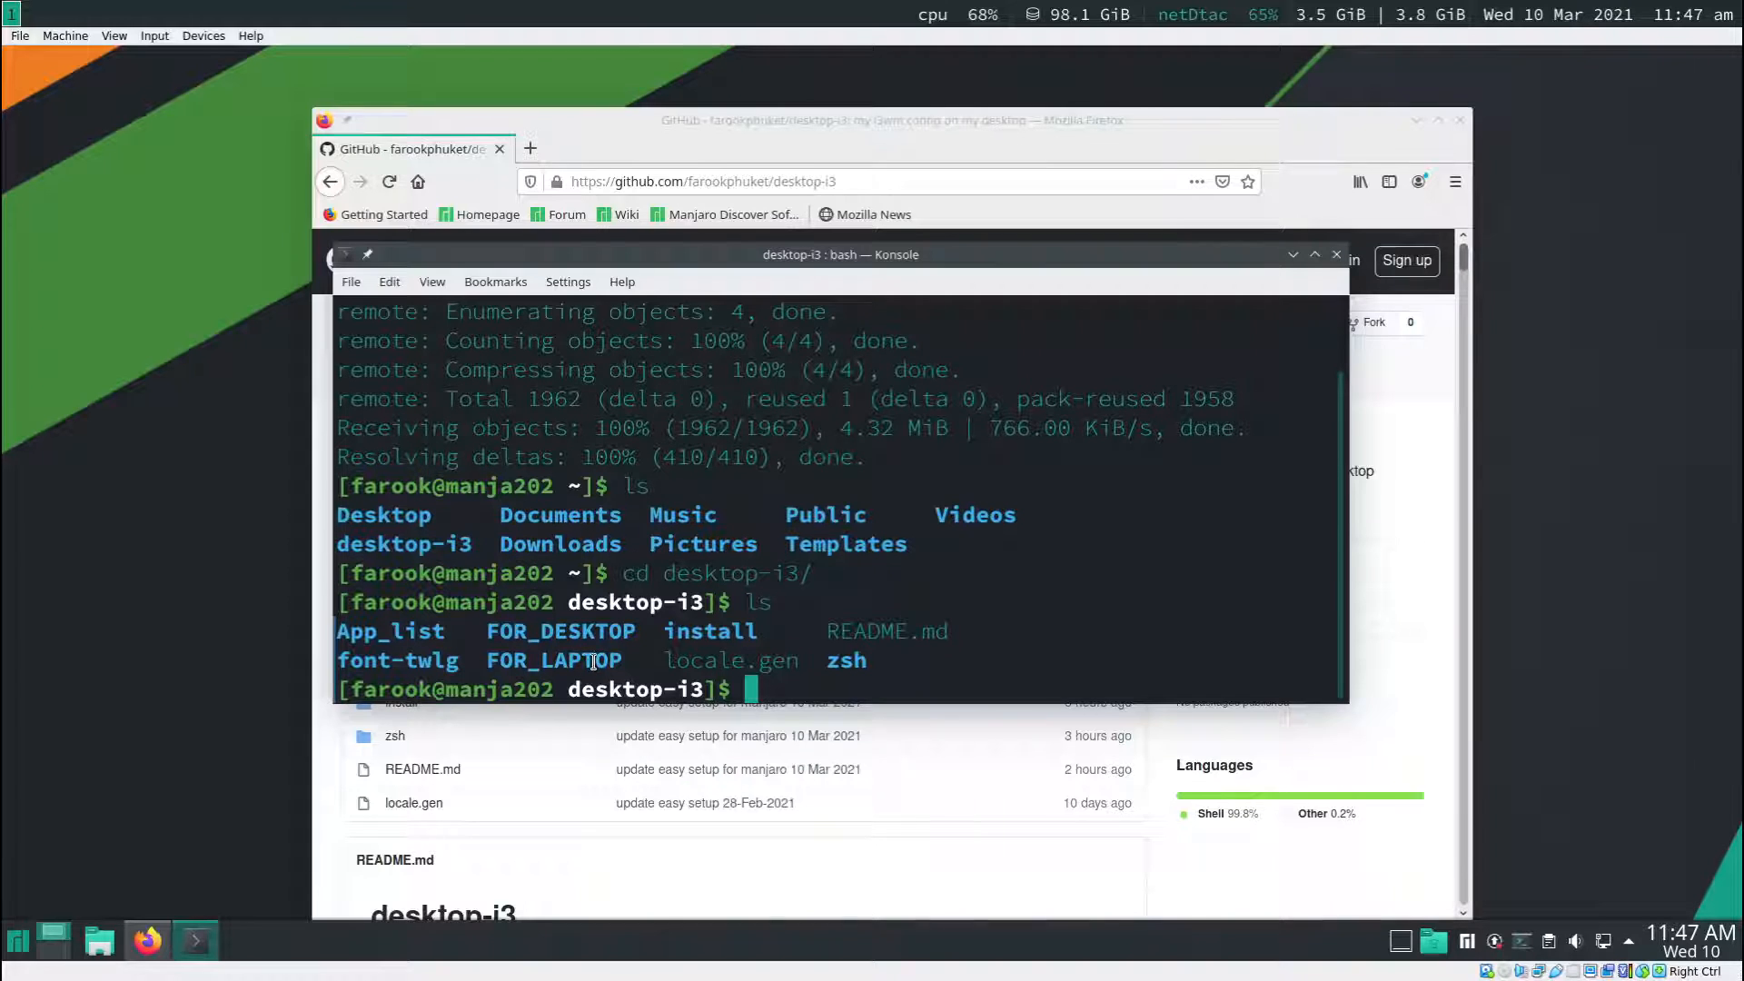
- Change into the FOR_LAPTOP folder, reusing its name from the listing
double_click(554, 659)
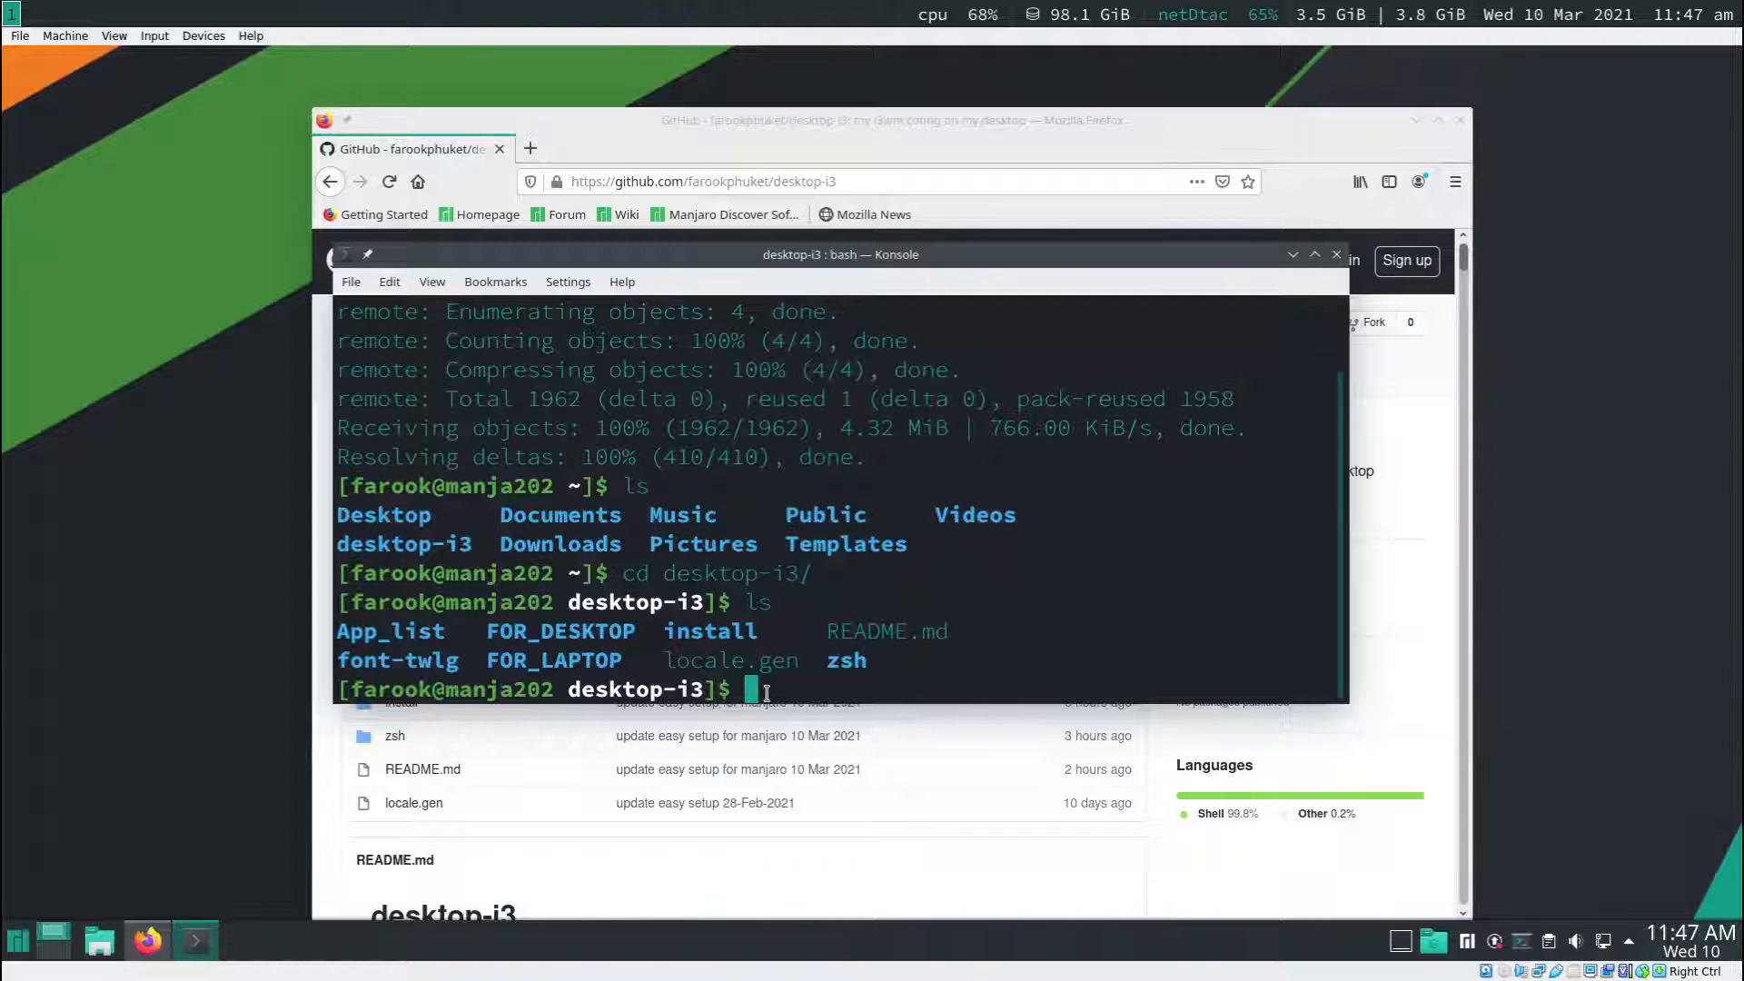
text(cd FOR_LAPTOP/)
text(ls)
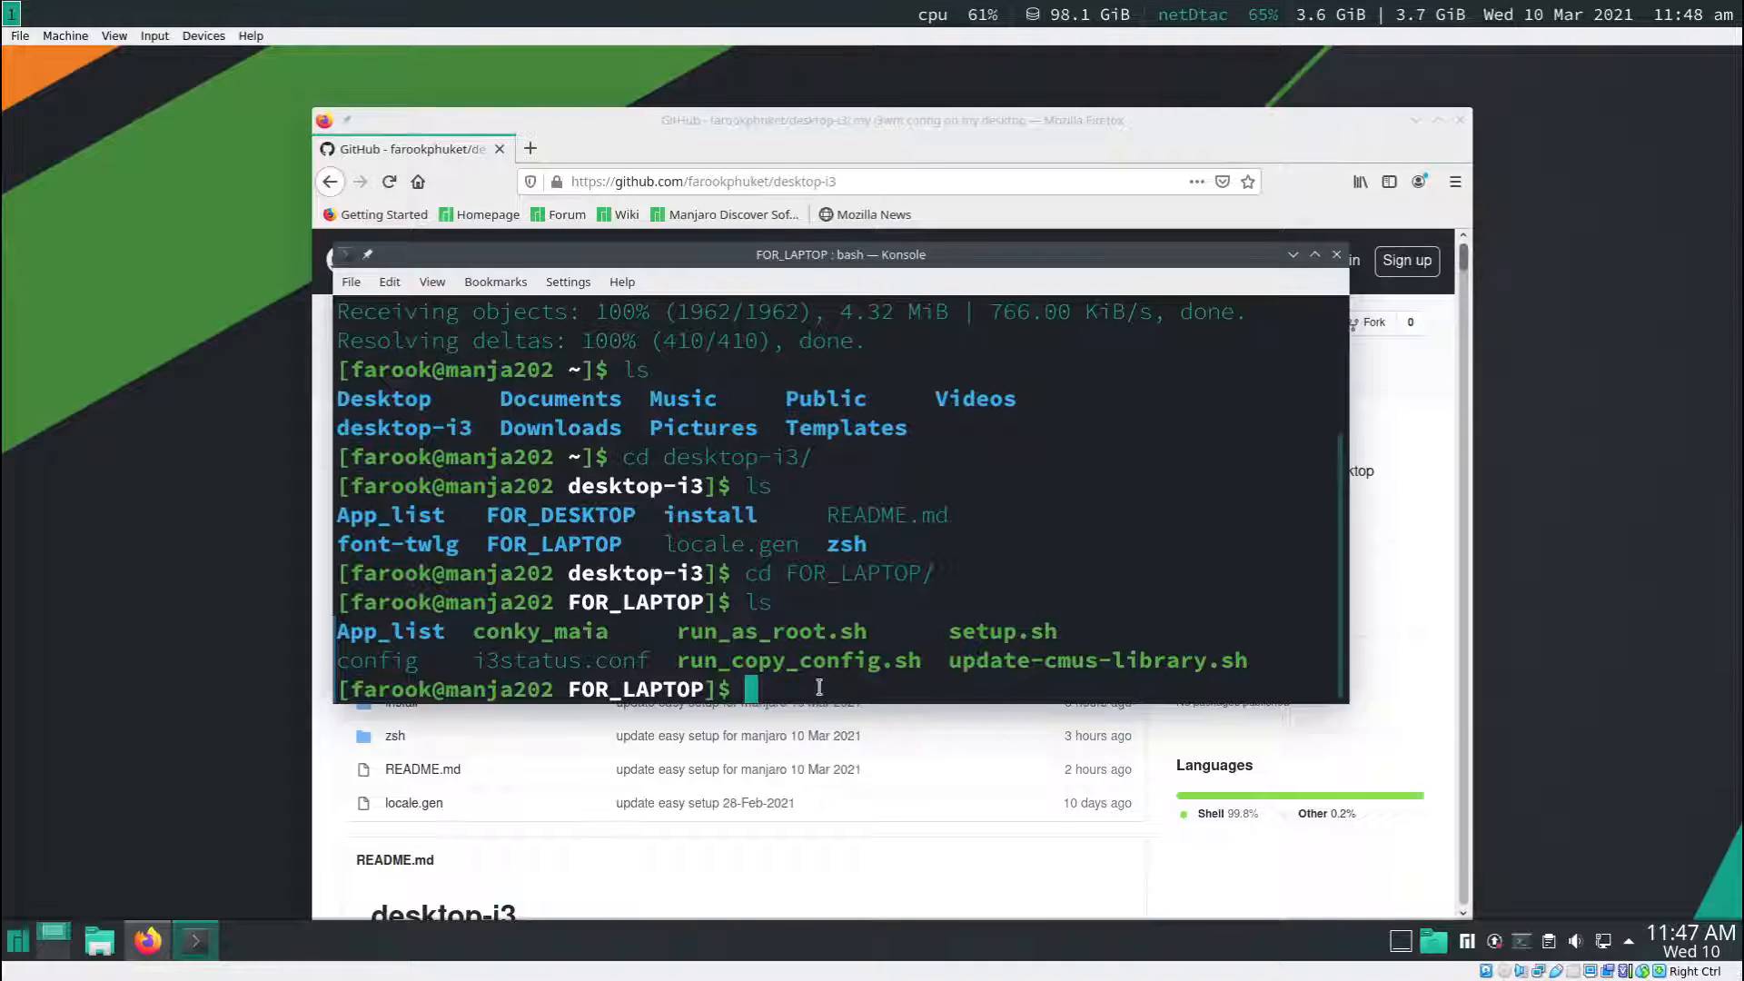
text(./)
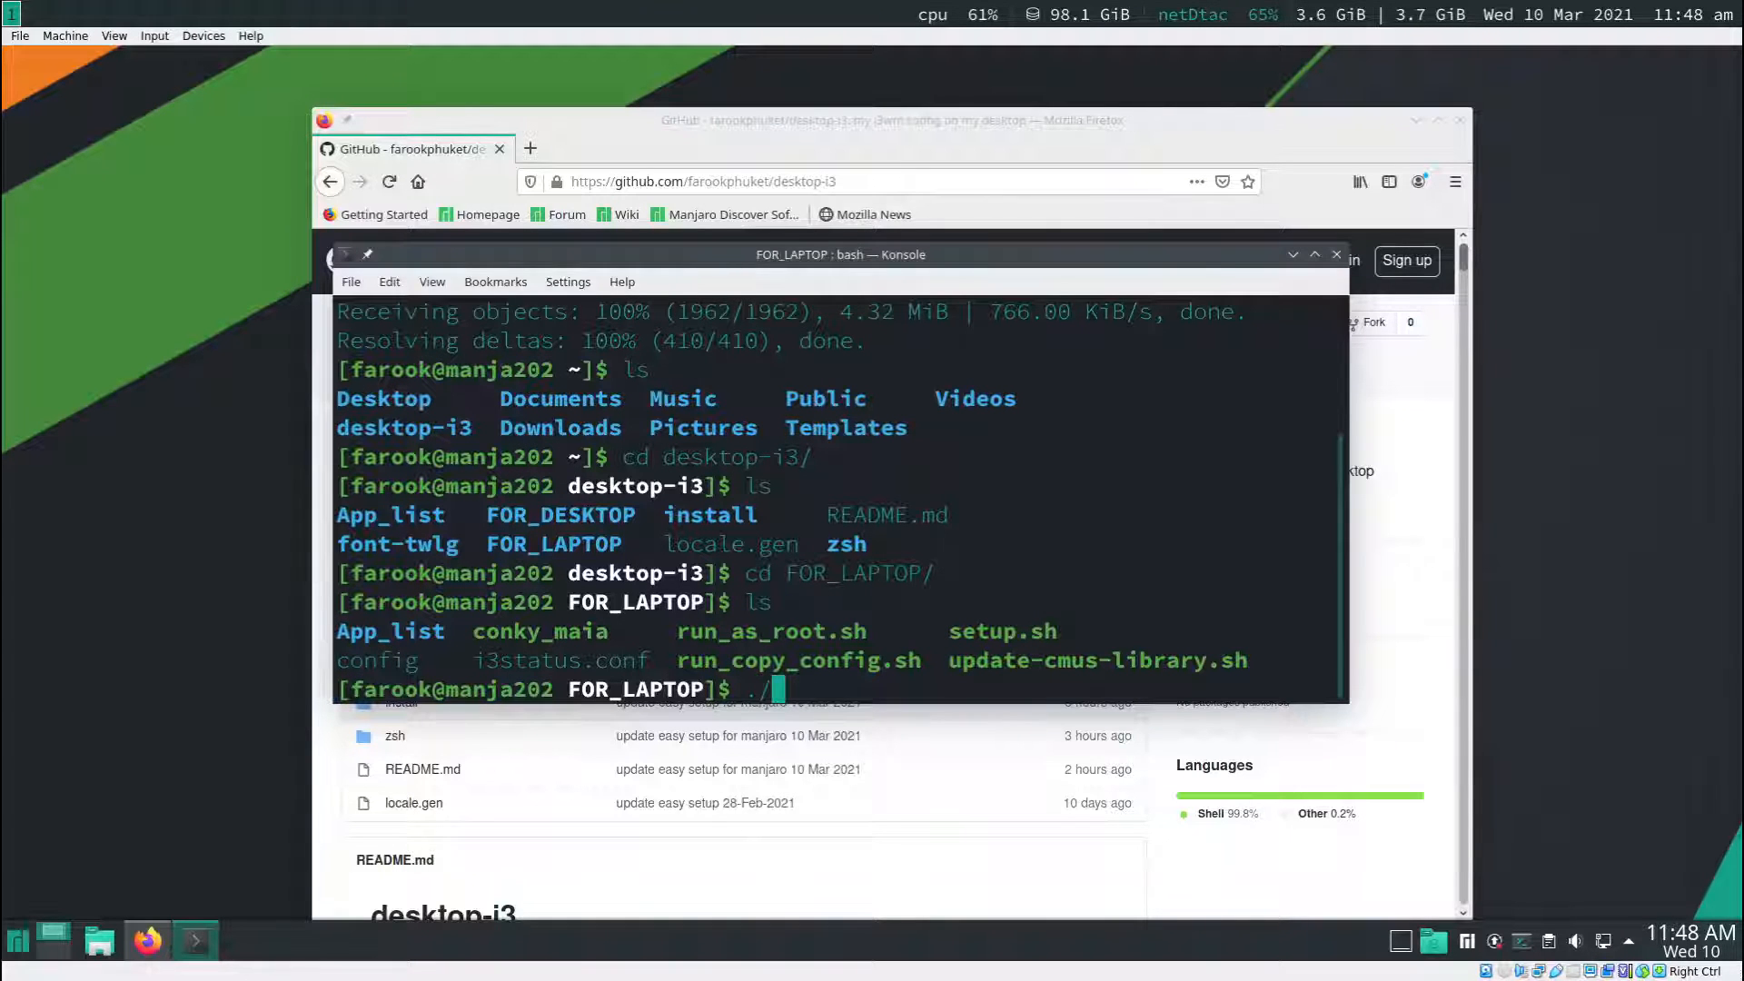
text(setup.sh)
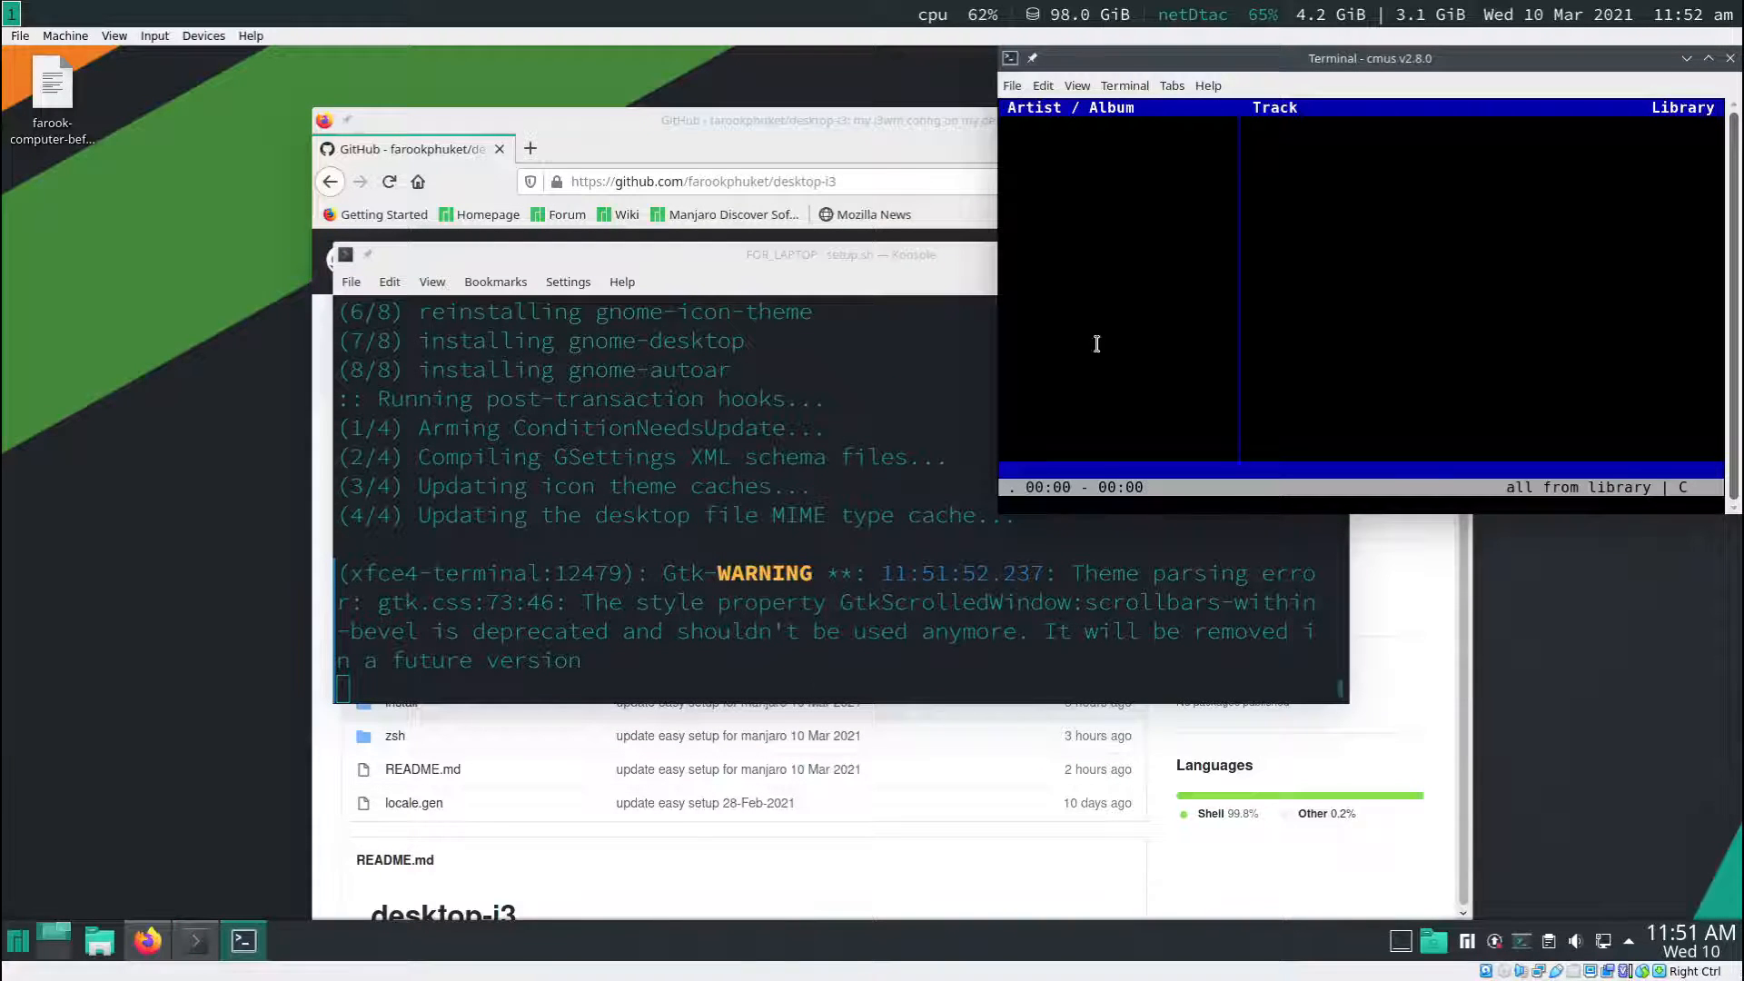
- Move cmus aside, quit it with q so setup finishes, then restart the system
drag(1370, 58, 1188, 169)
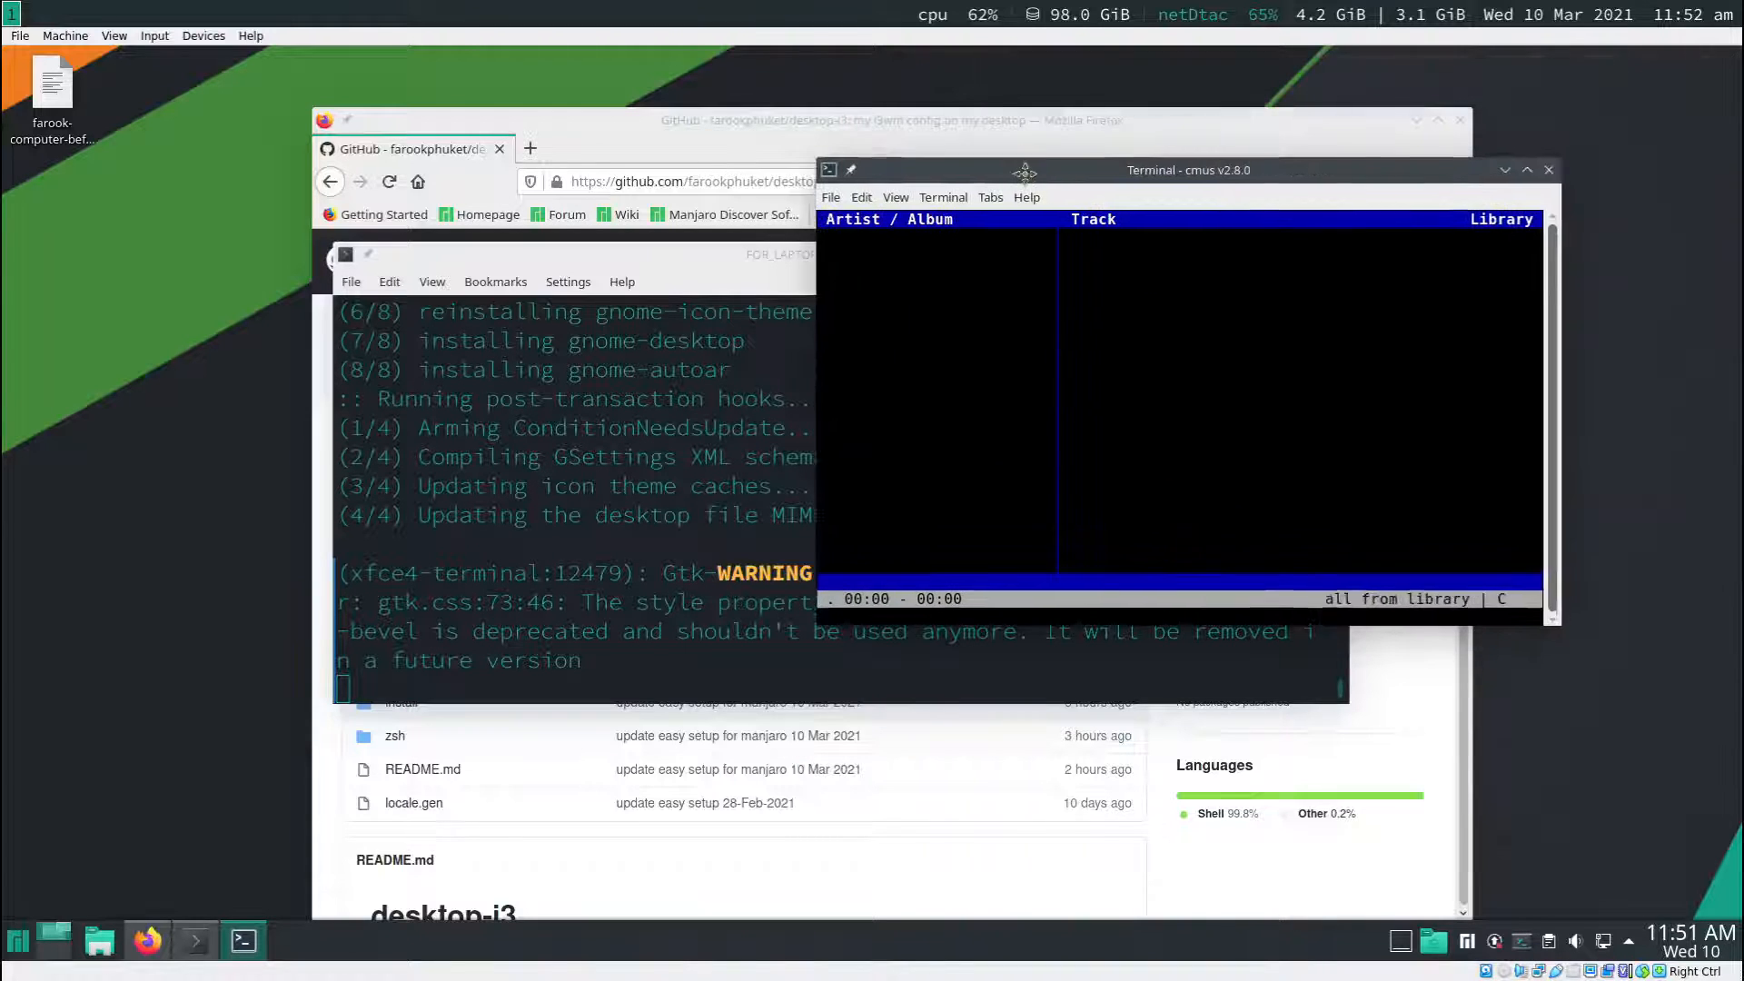
drag(1023, 169, 1152, 180)
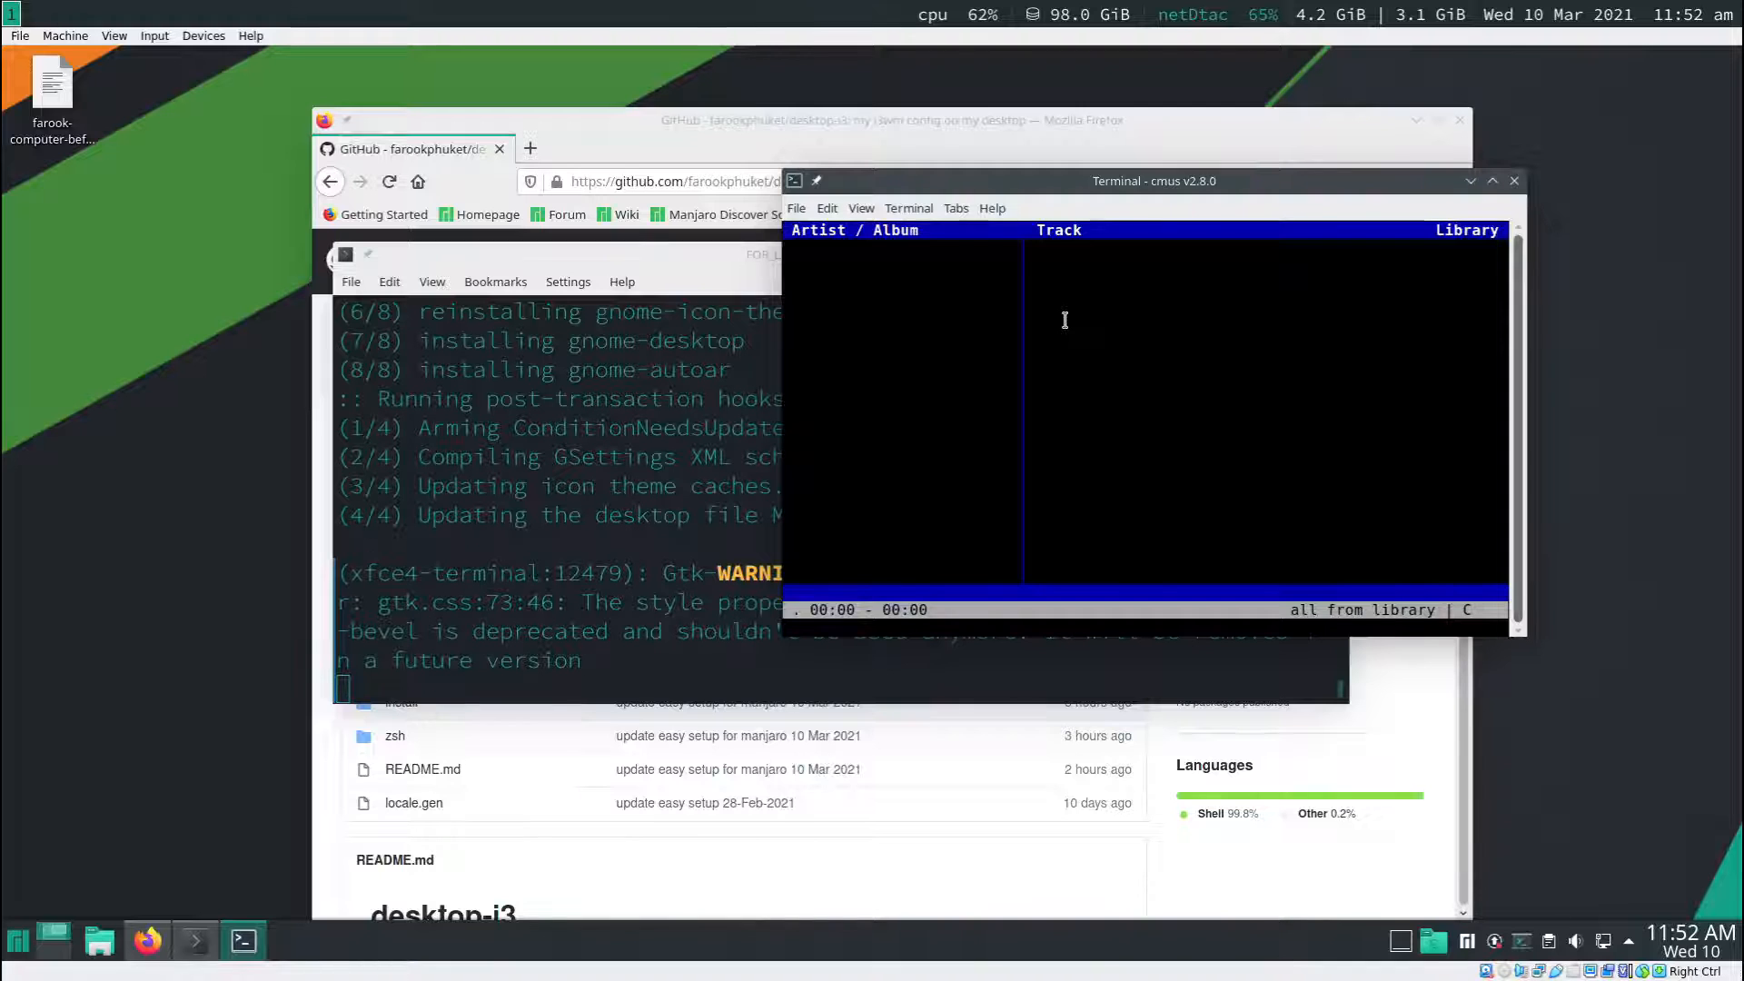
key(q)
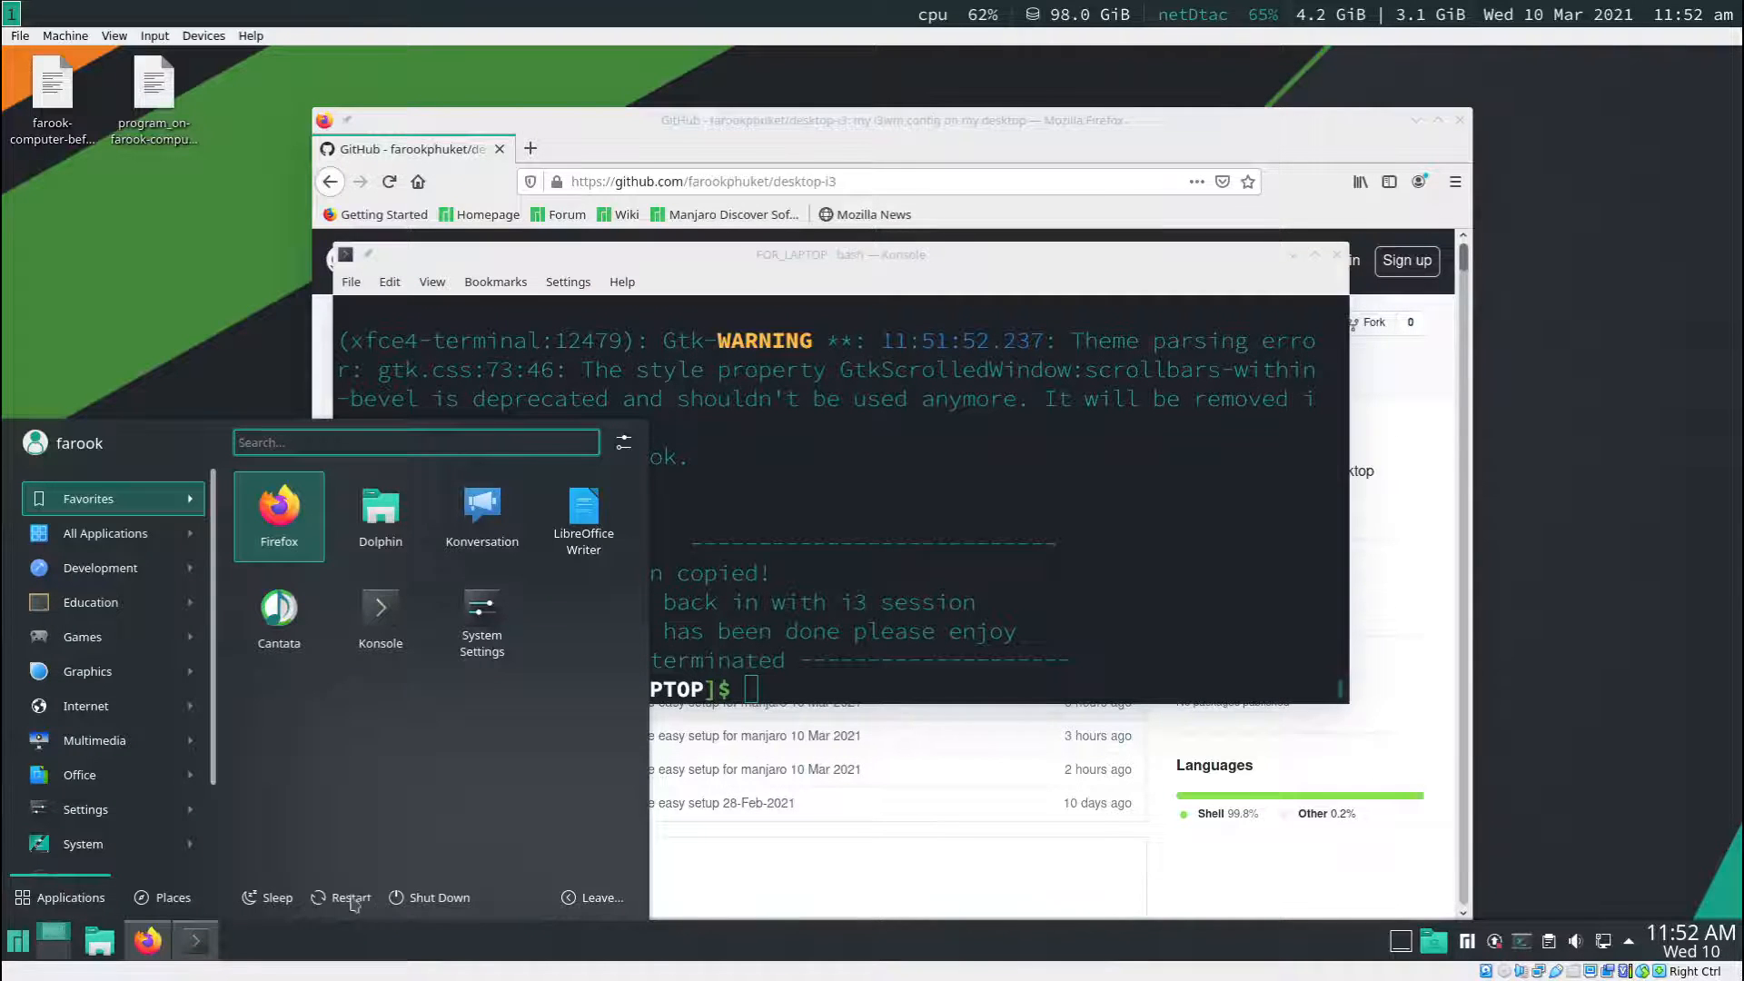
click(351, 898)
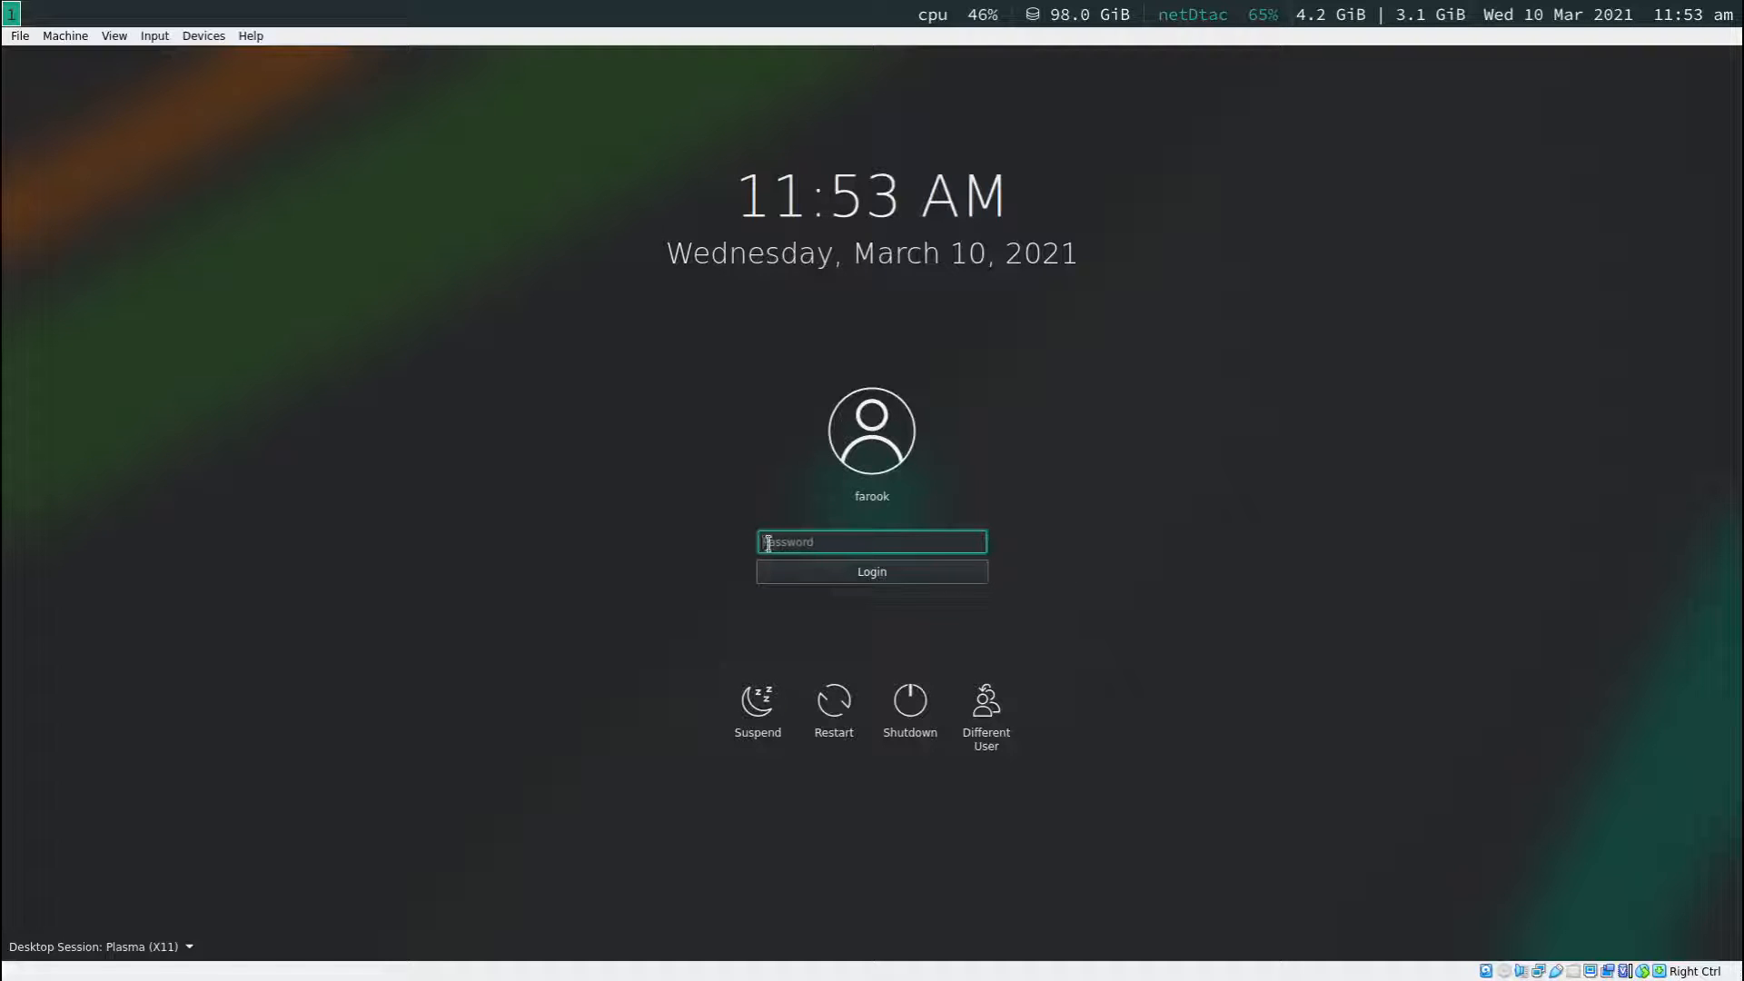
mouse_move(480, 593)
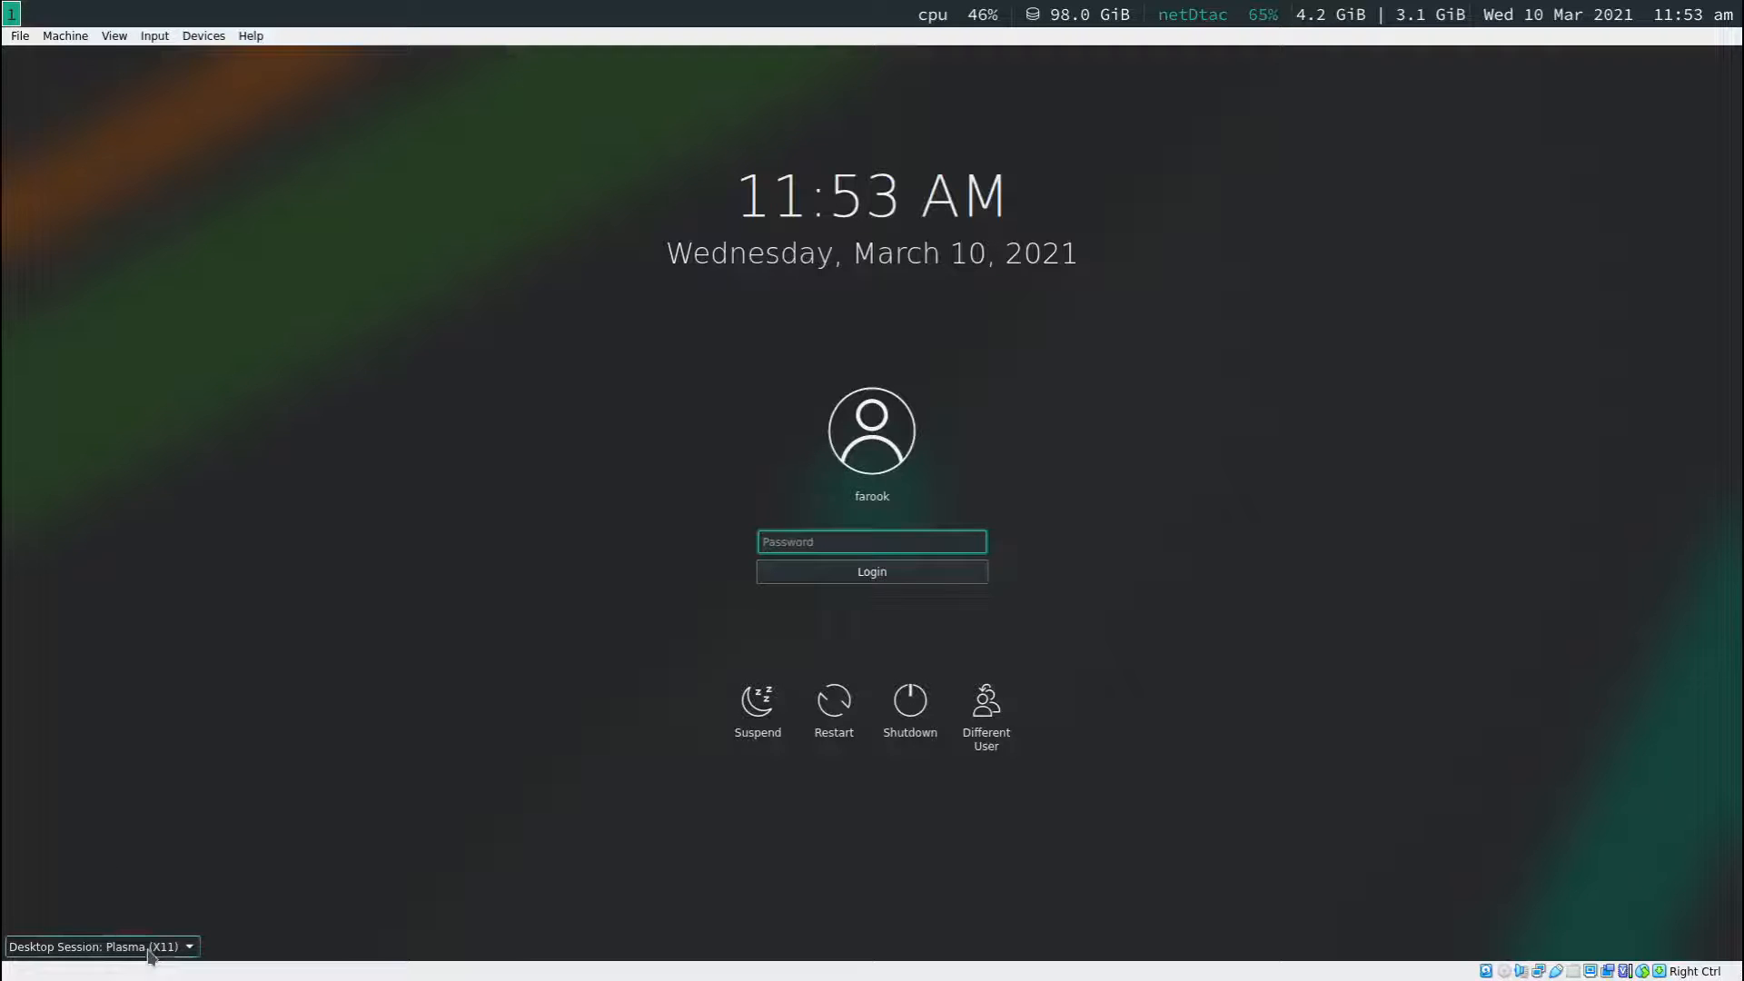
- Select the i3 desktop session at the login screen and log in with the password
click(100, 946)
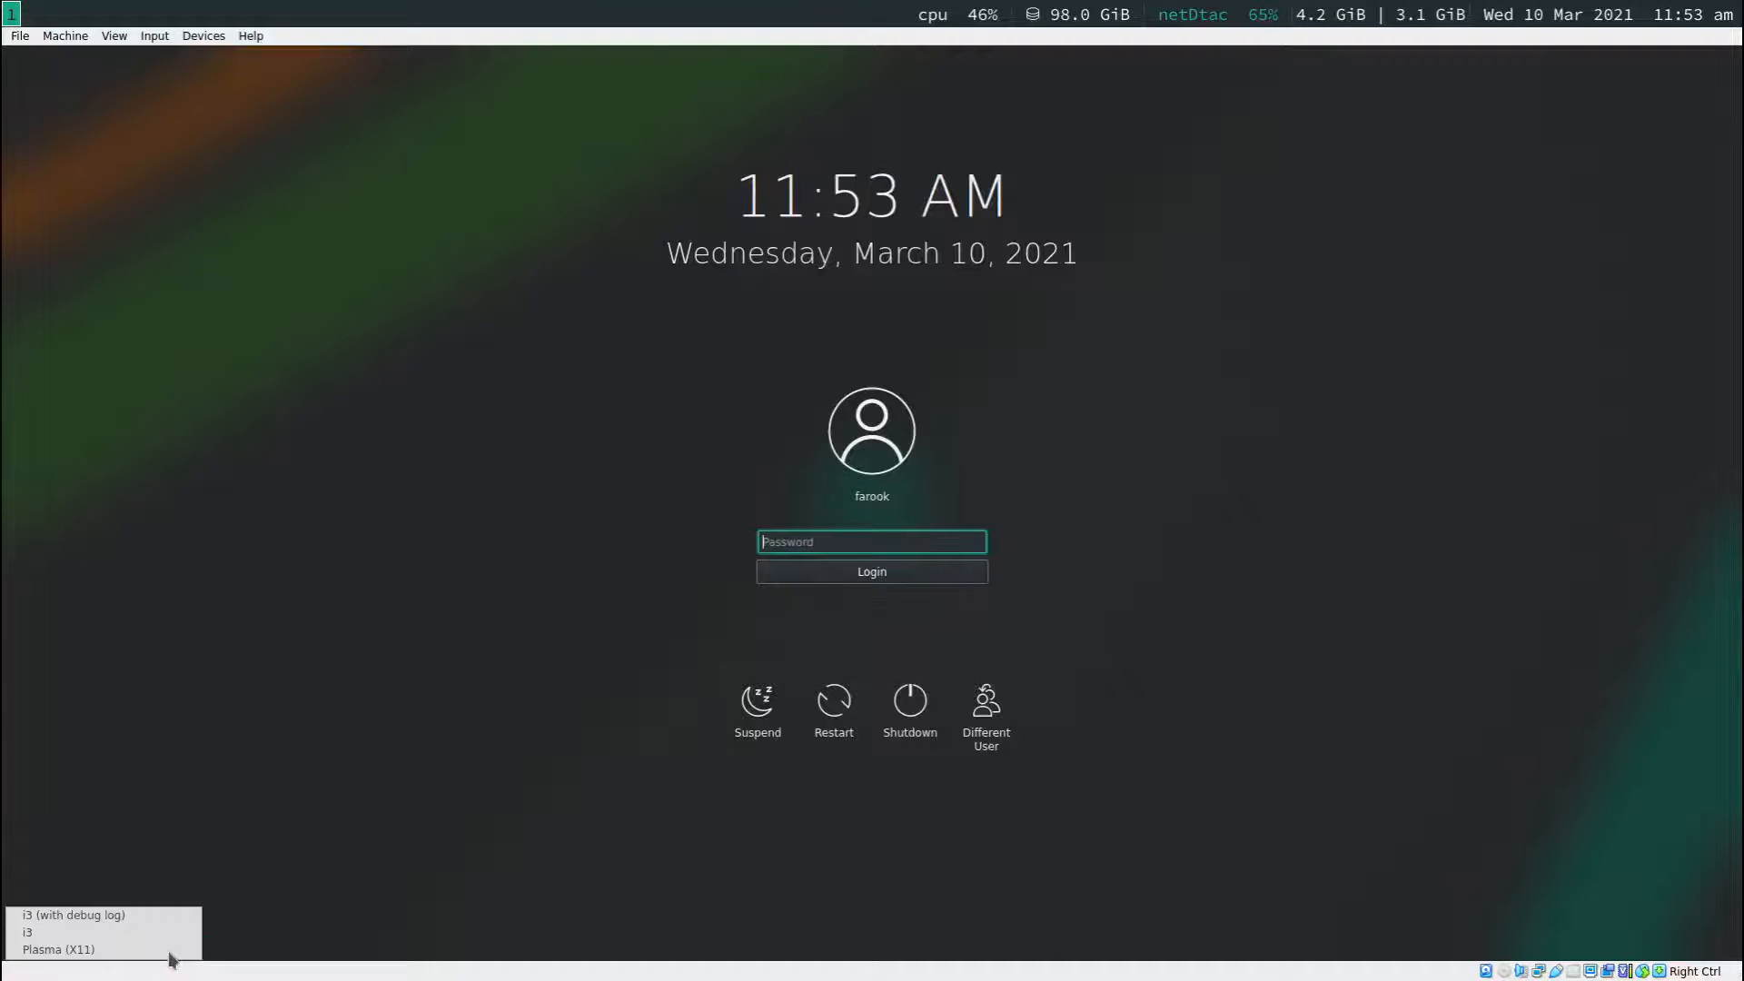
click(27, 932)
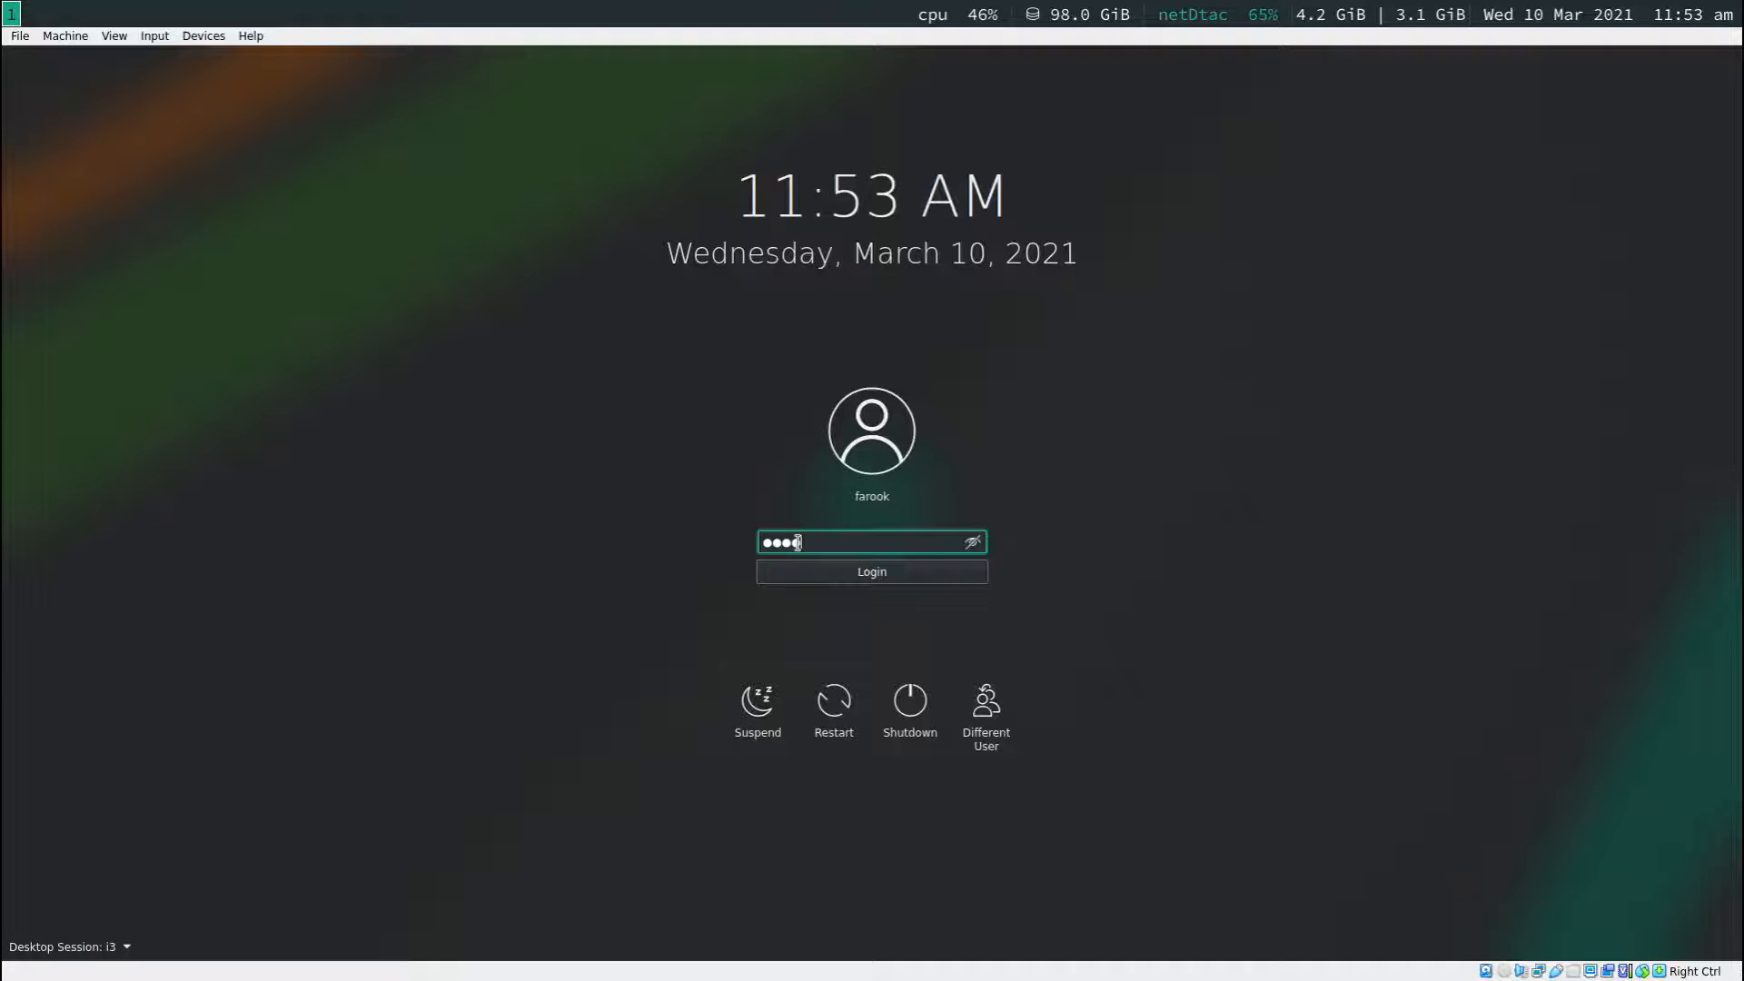
click(871, 571)
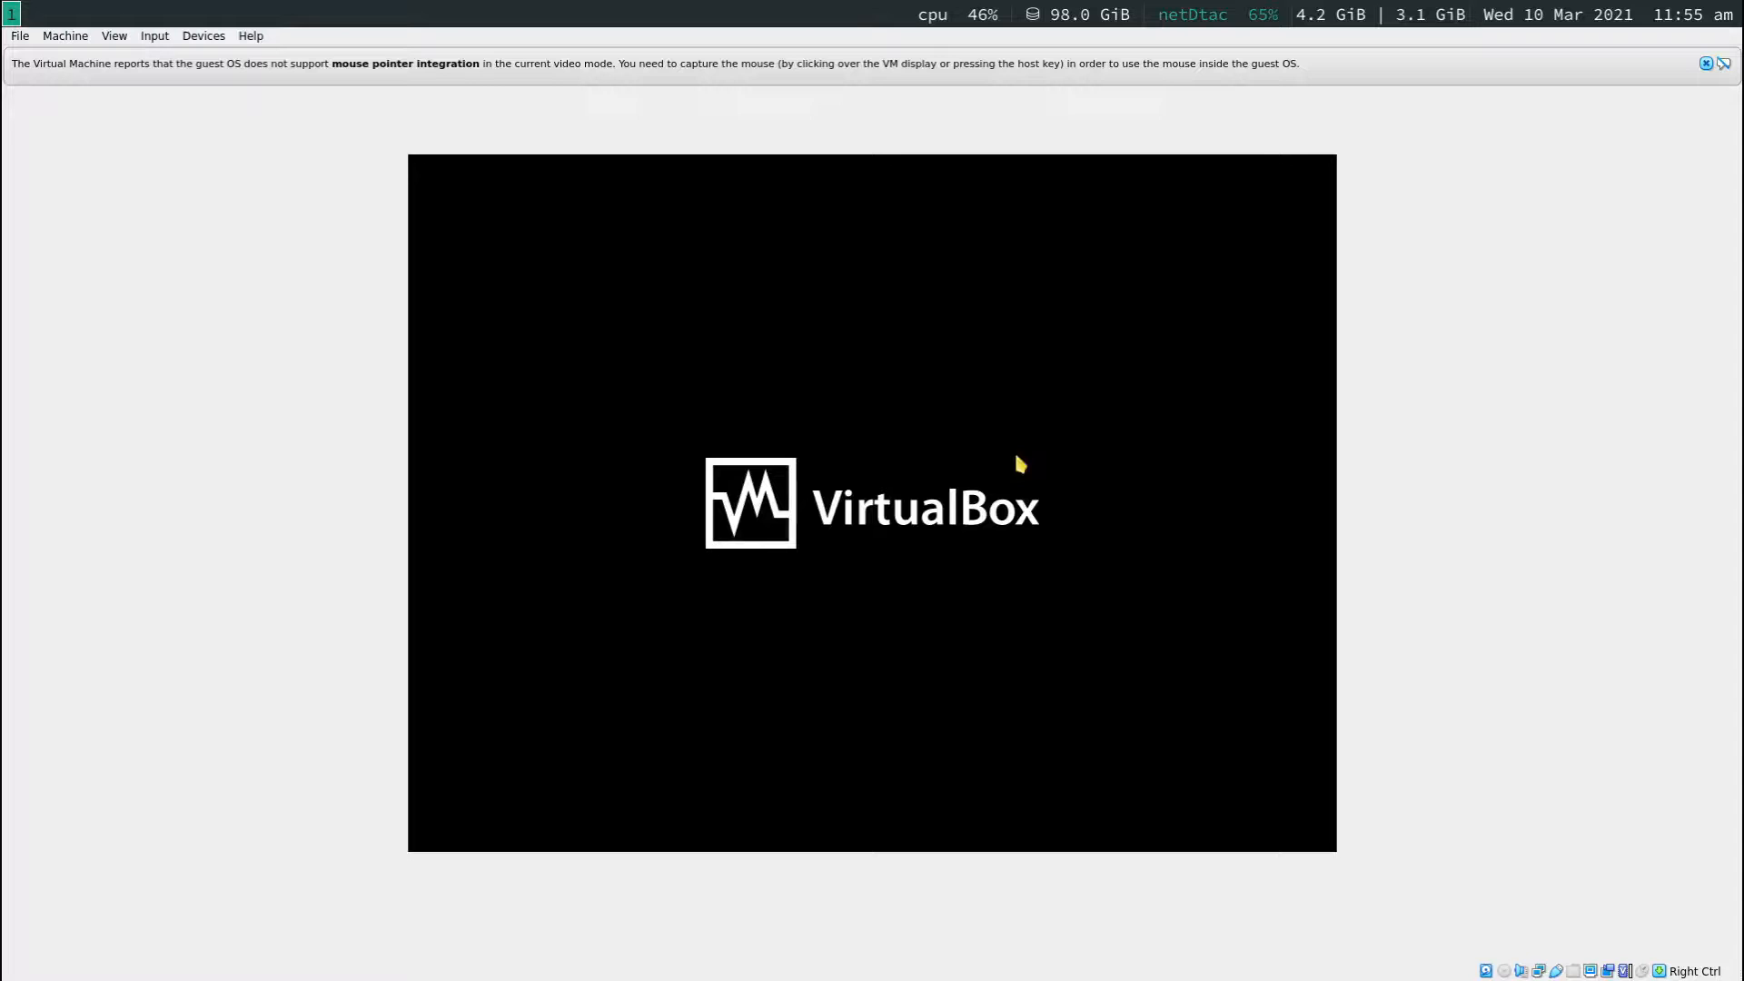
mouse_move(272, 511)
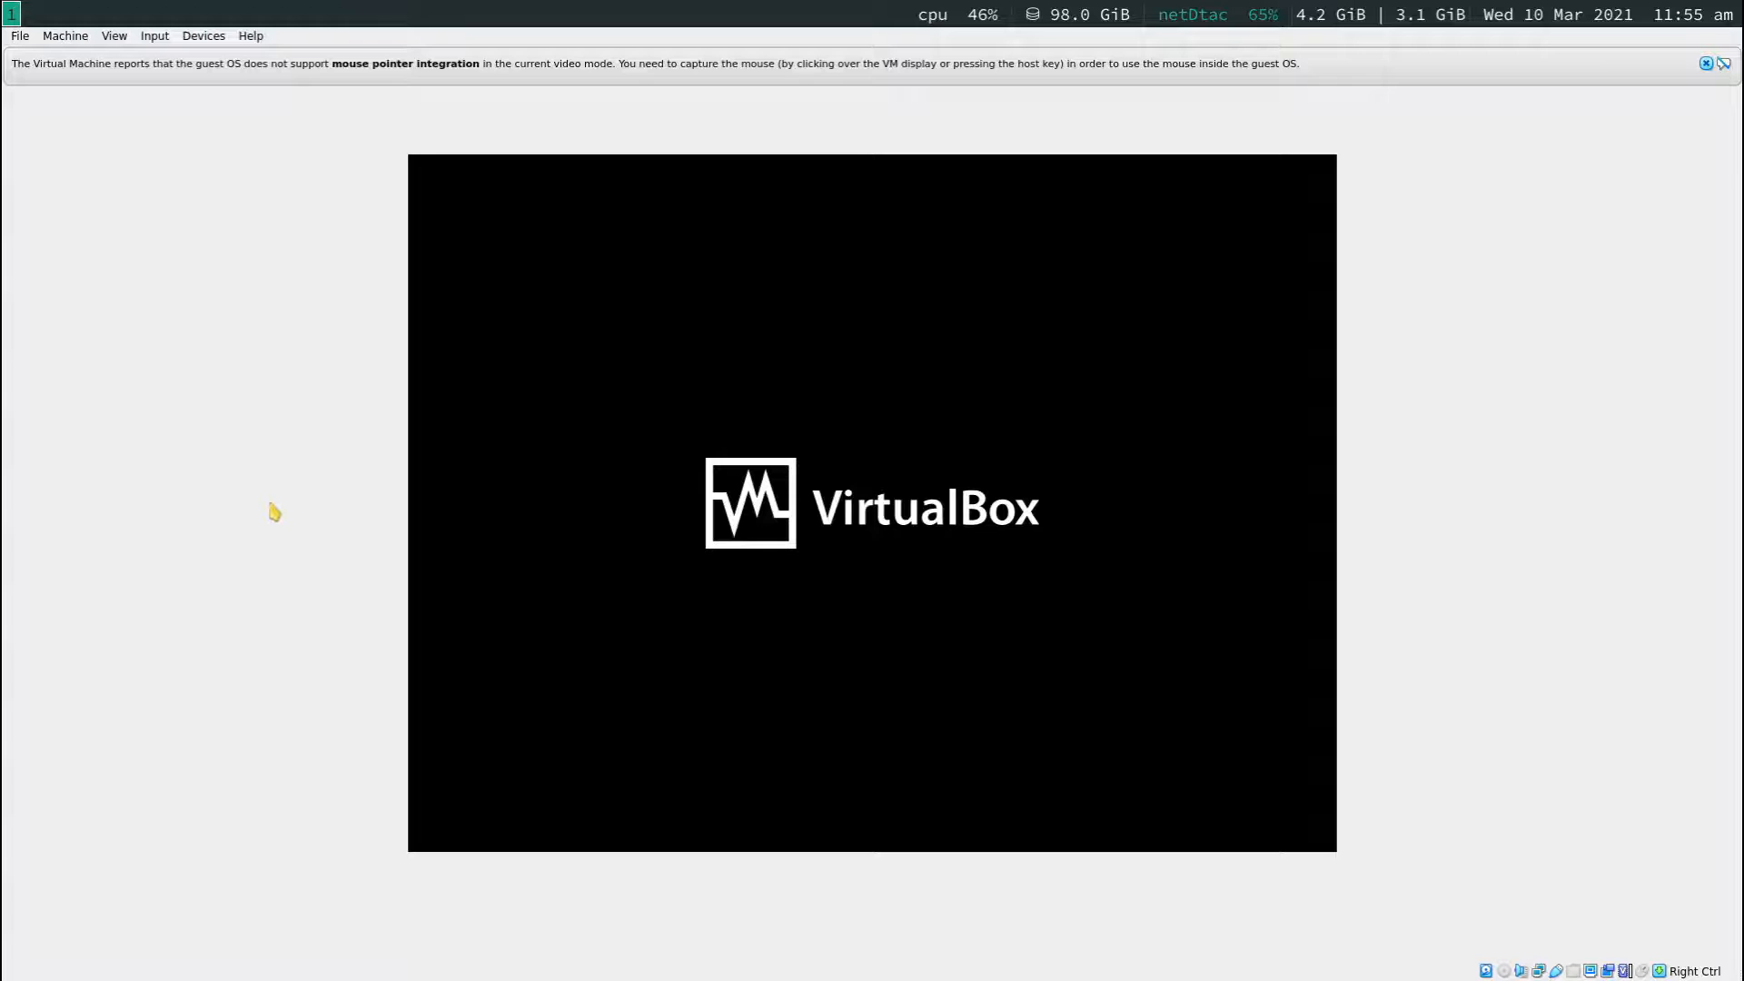
mouse_move(673, 434)
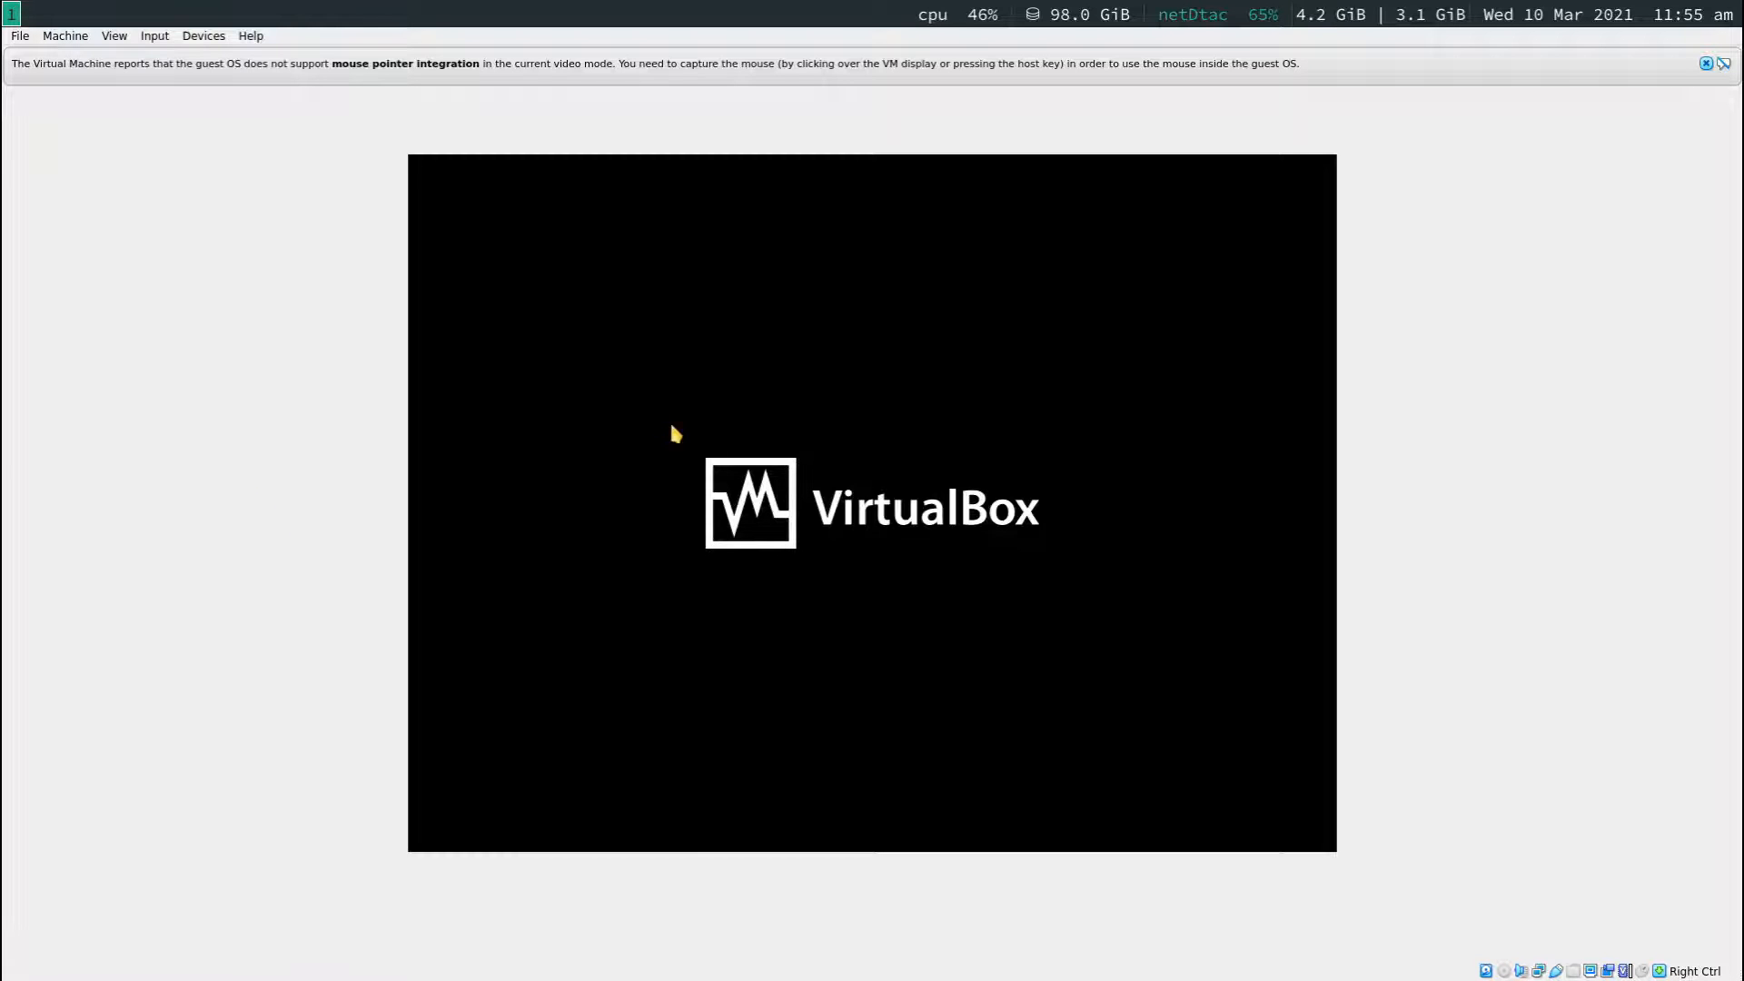
- Capture mouse input in the rebooted virtual machine's display
click(64, 36)
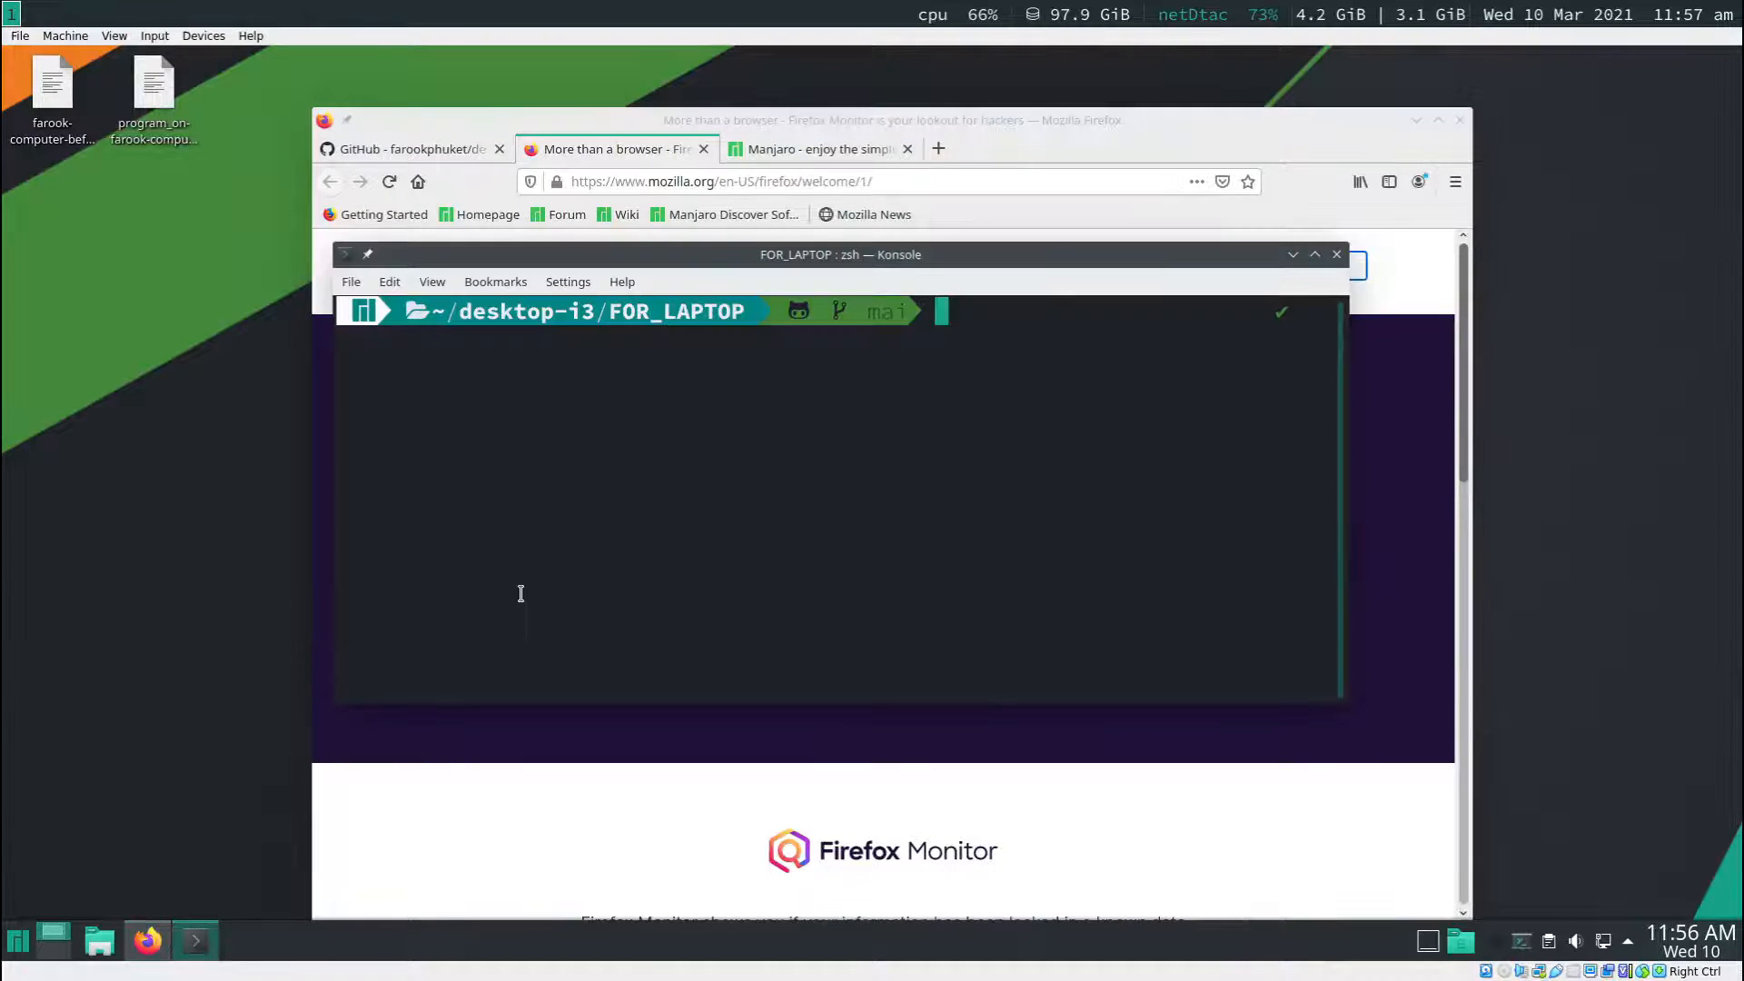
mouse_move(534, 596)
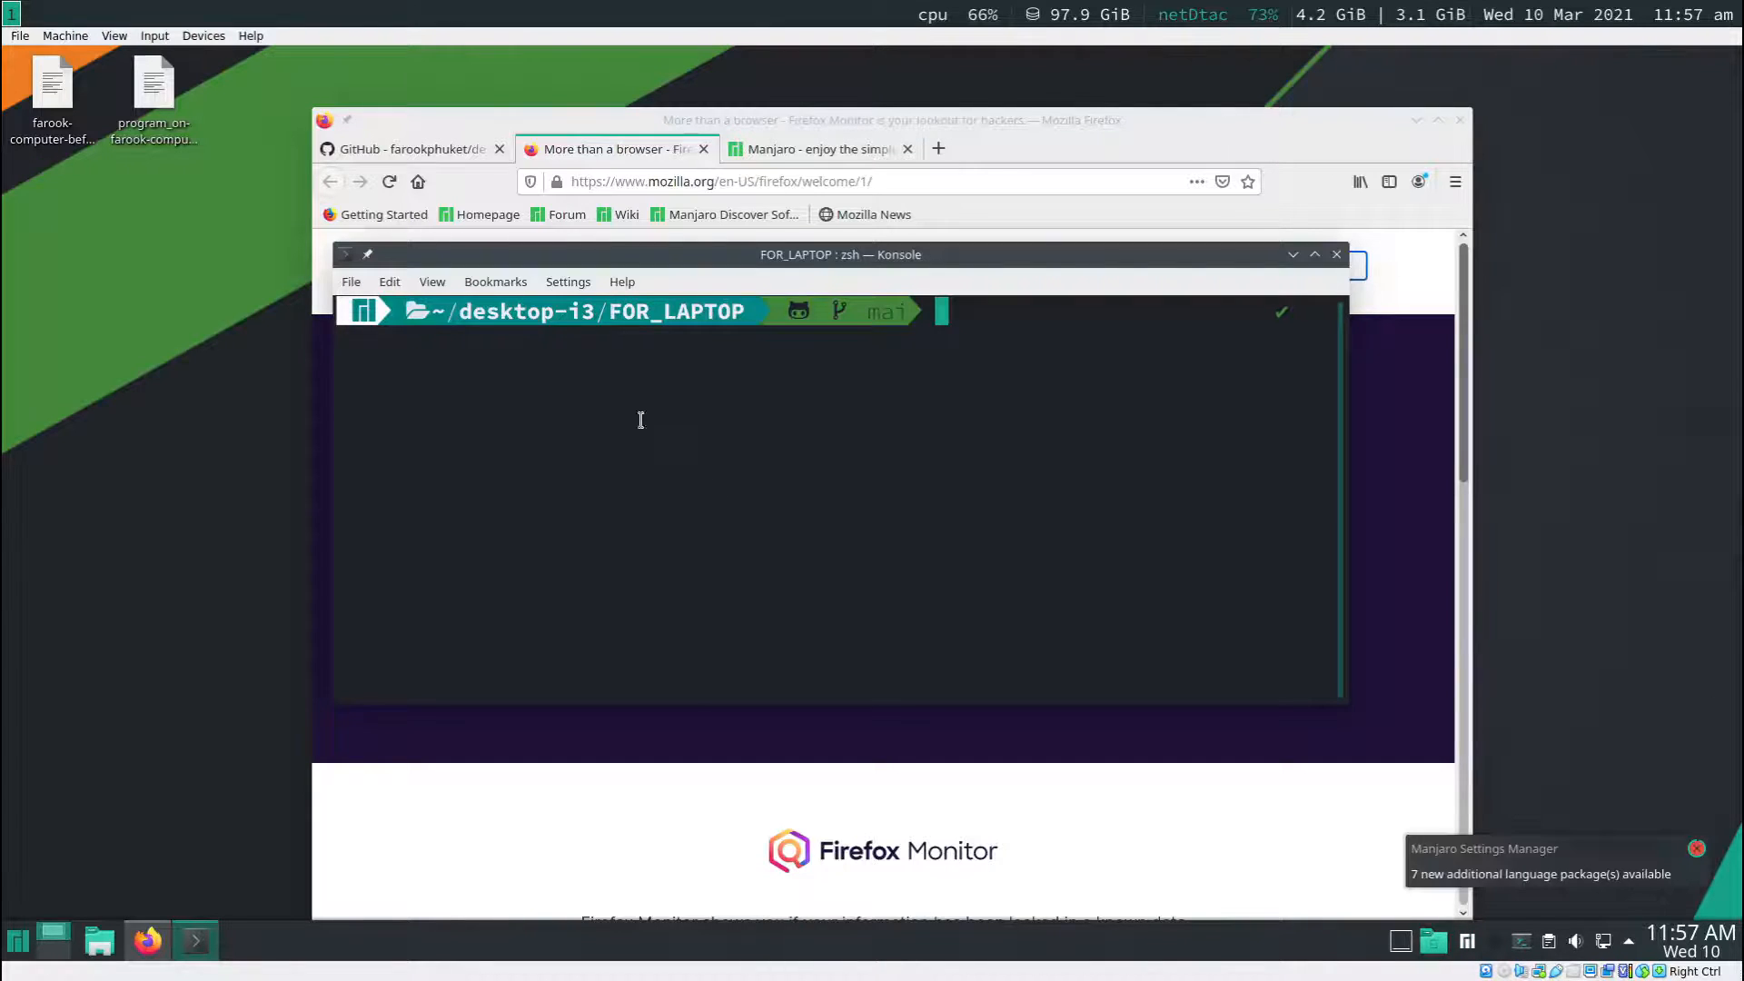
mouse_move(671, 503)
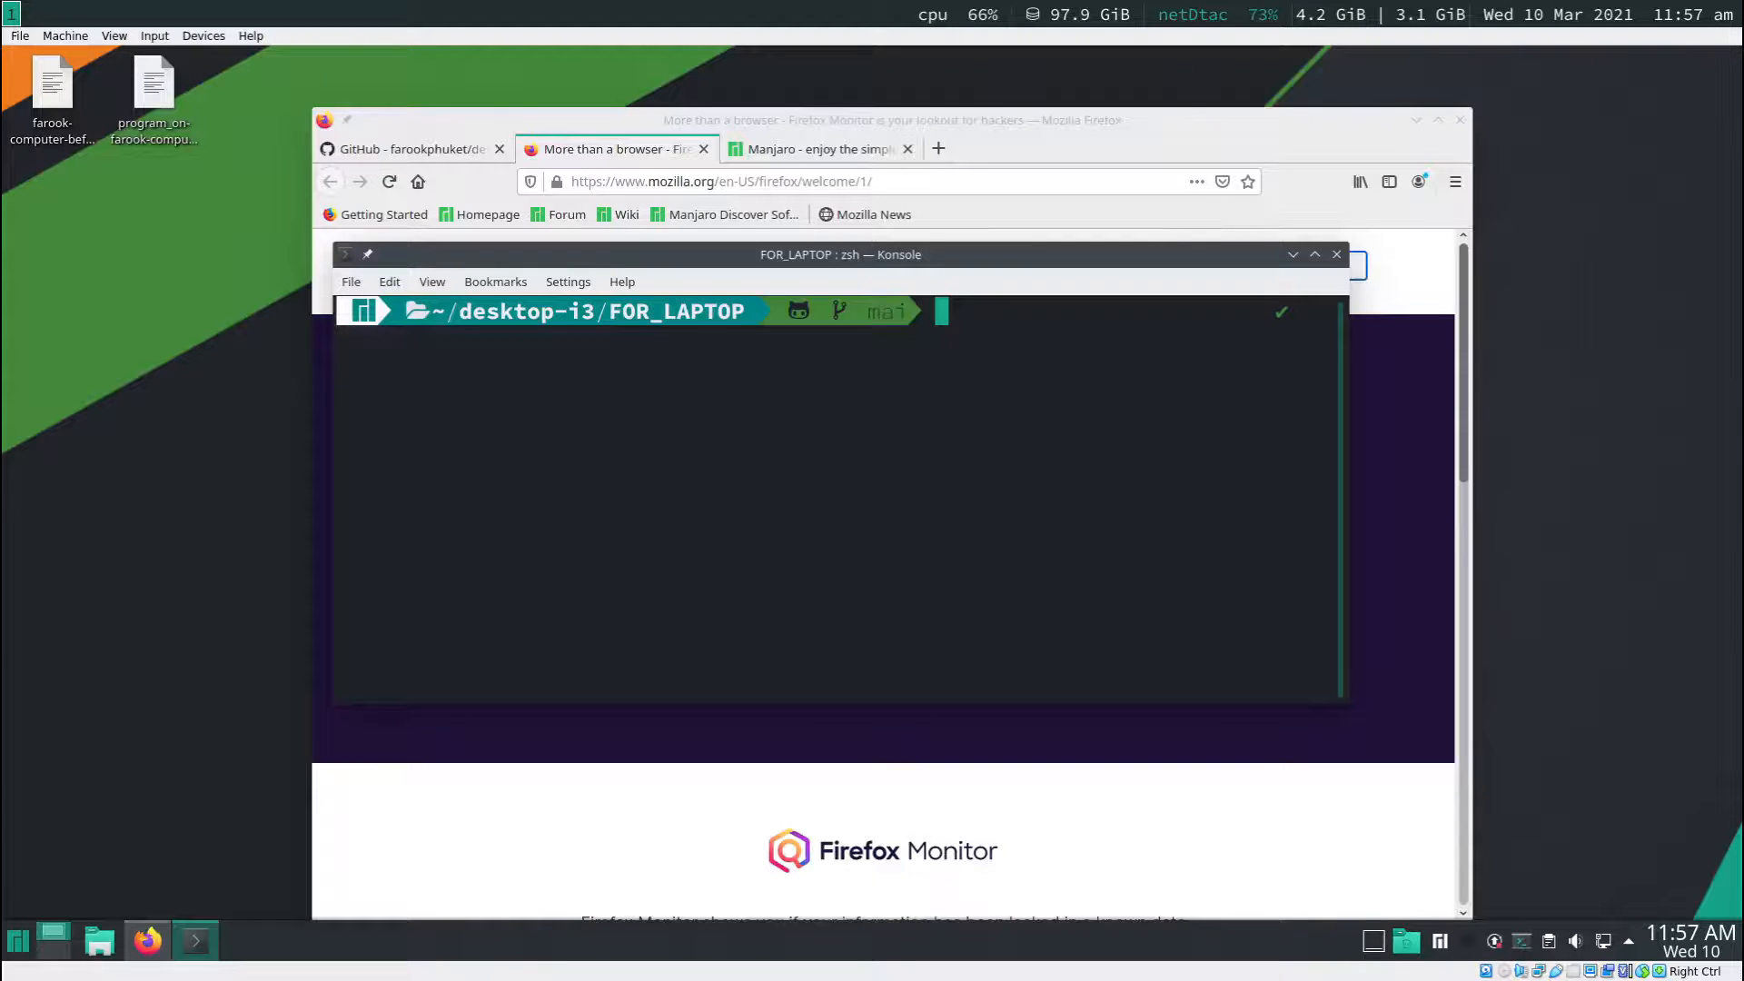
mouse_move(653, 453)
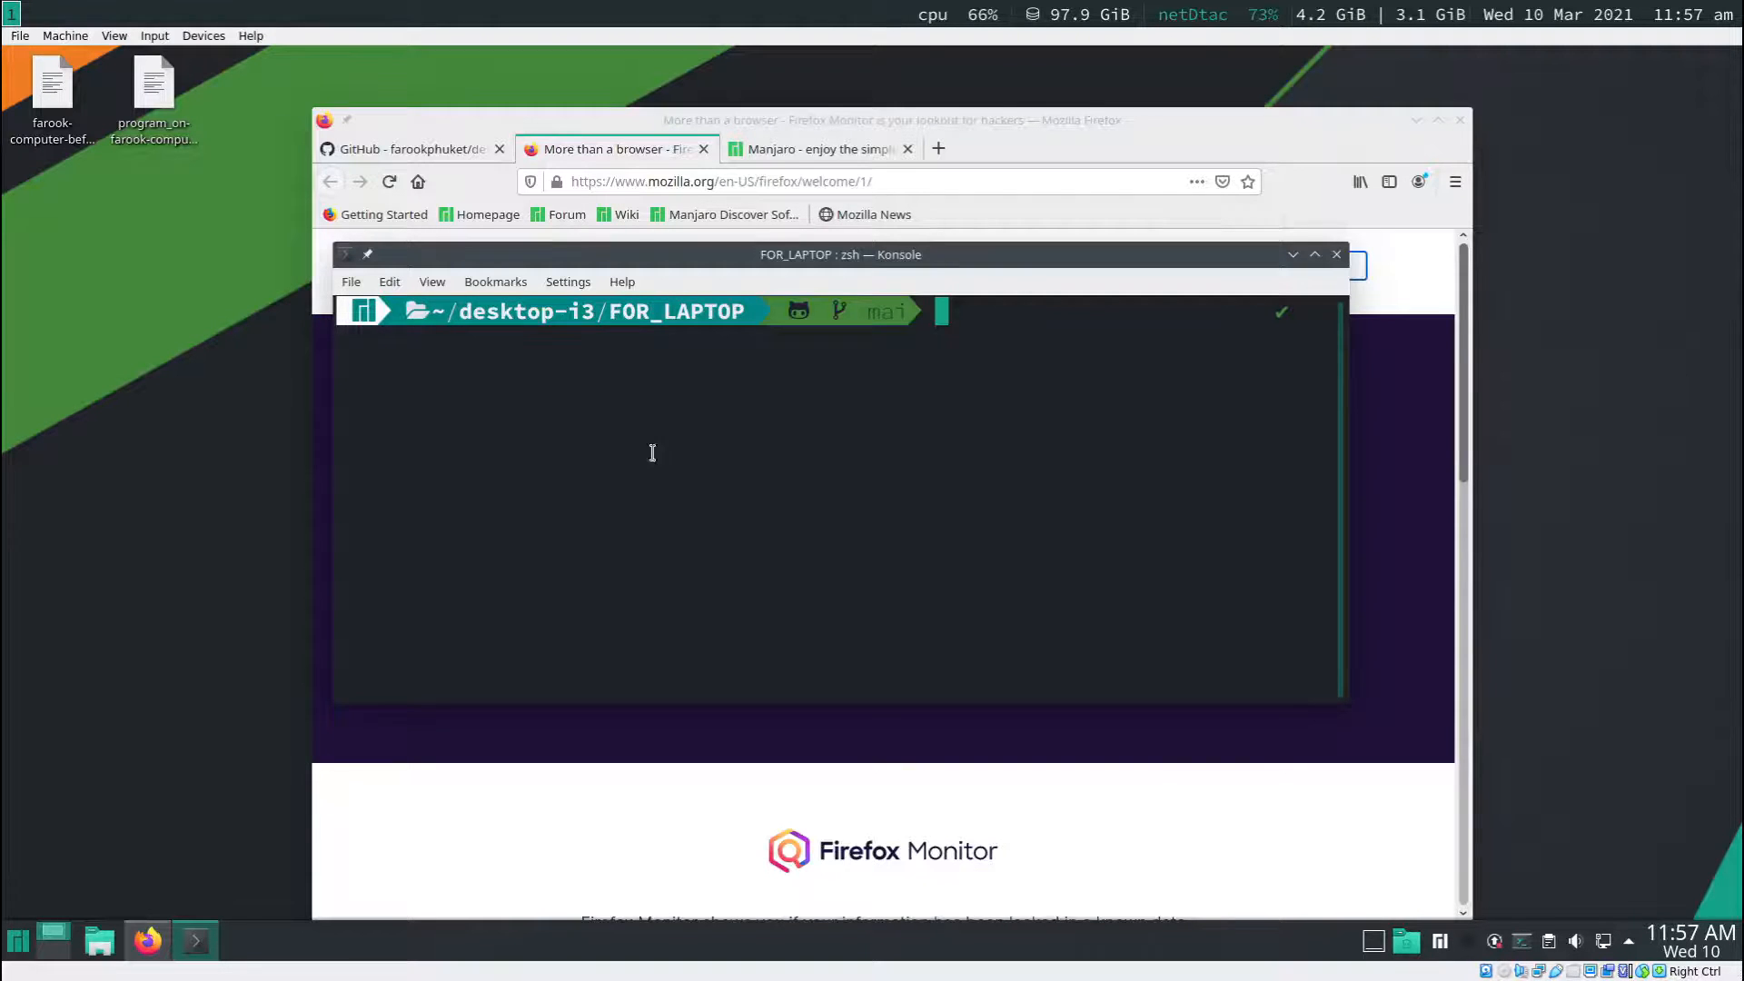
- Show the application launcher's list of installed applications
click(16, 939)
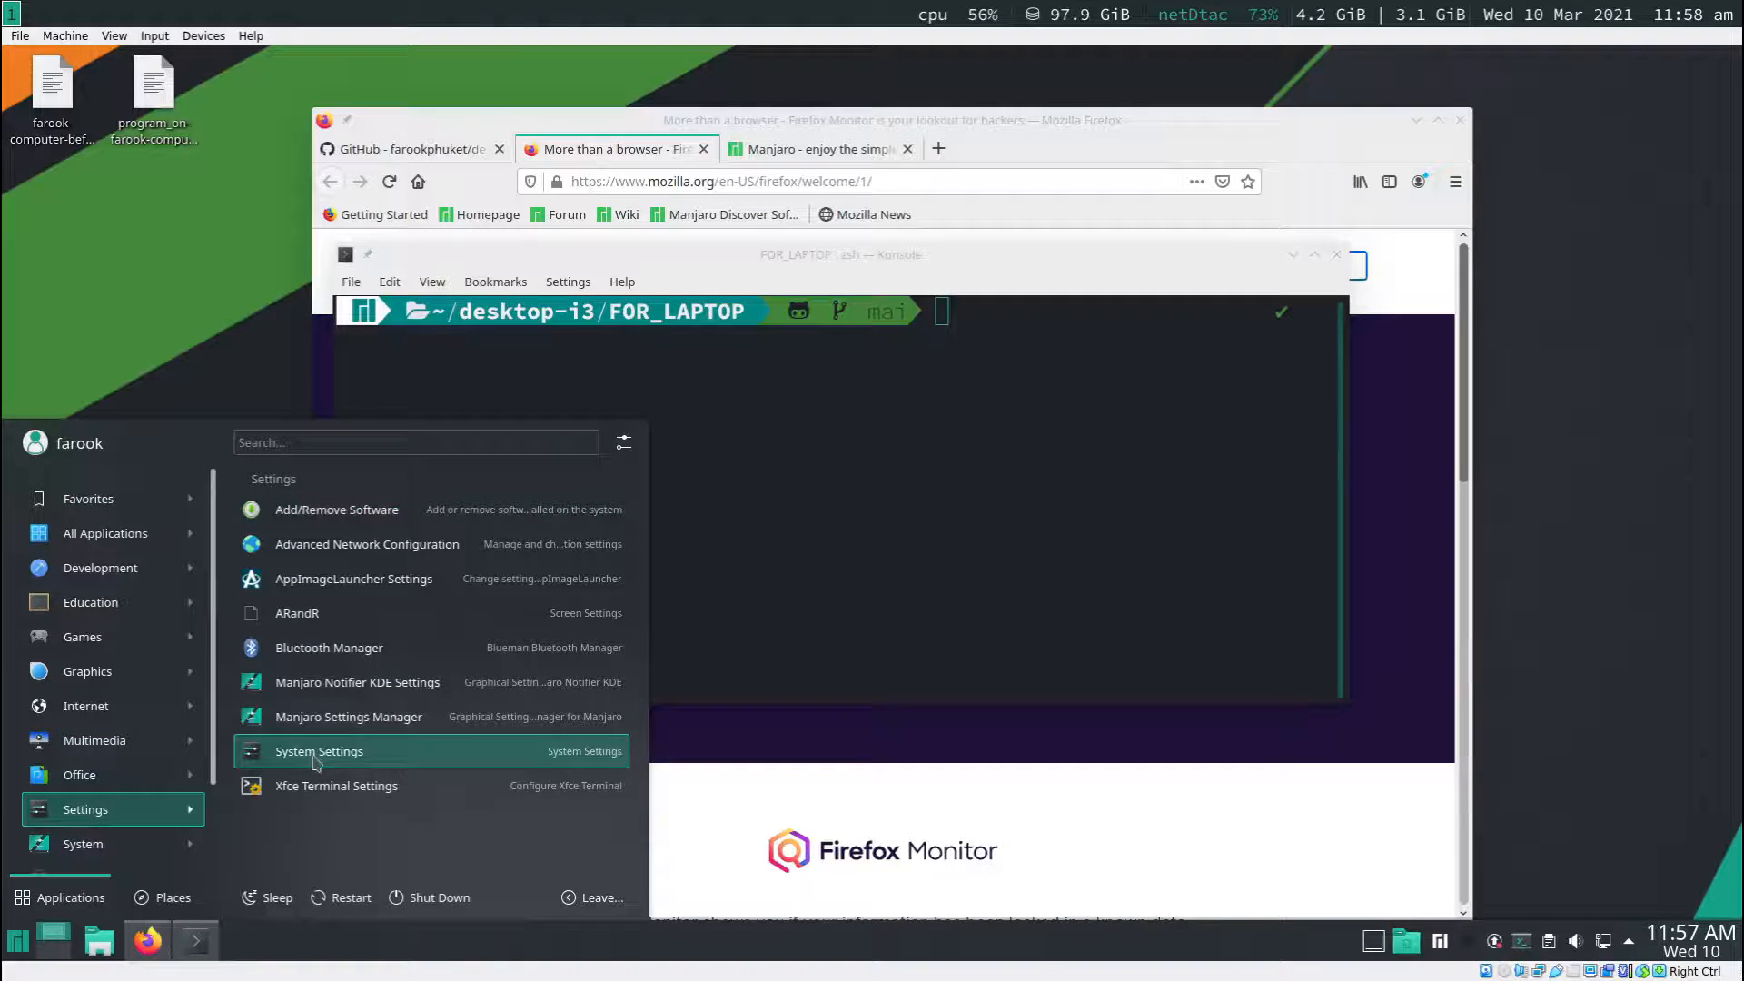
- Choose the Maldives SDDM theme under Startup and Shutdown and apply it with the admin password
click(320, 751)
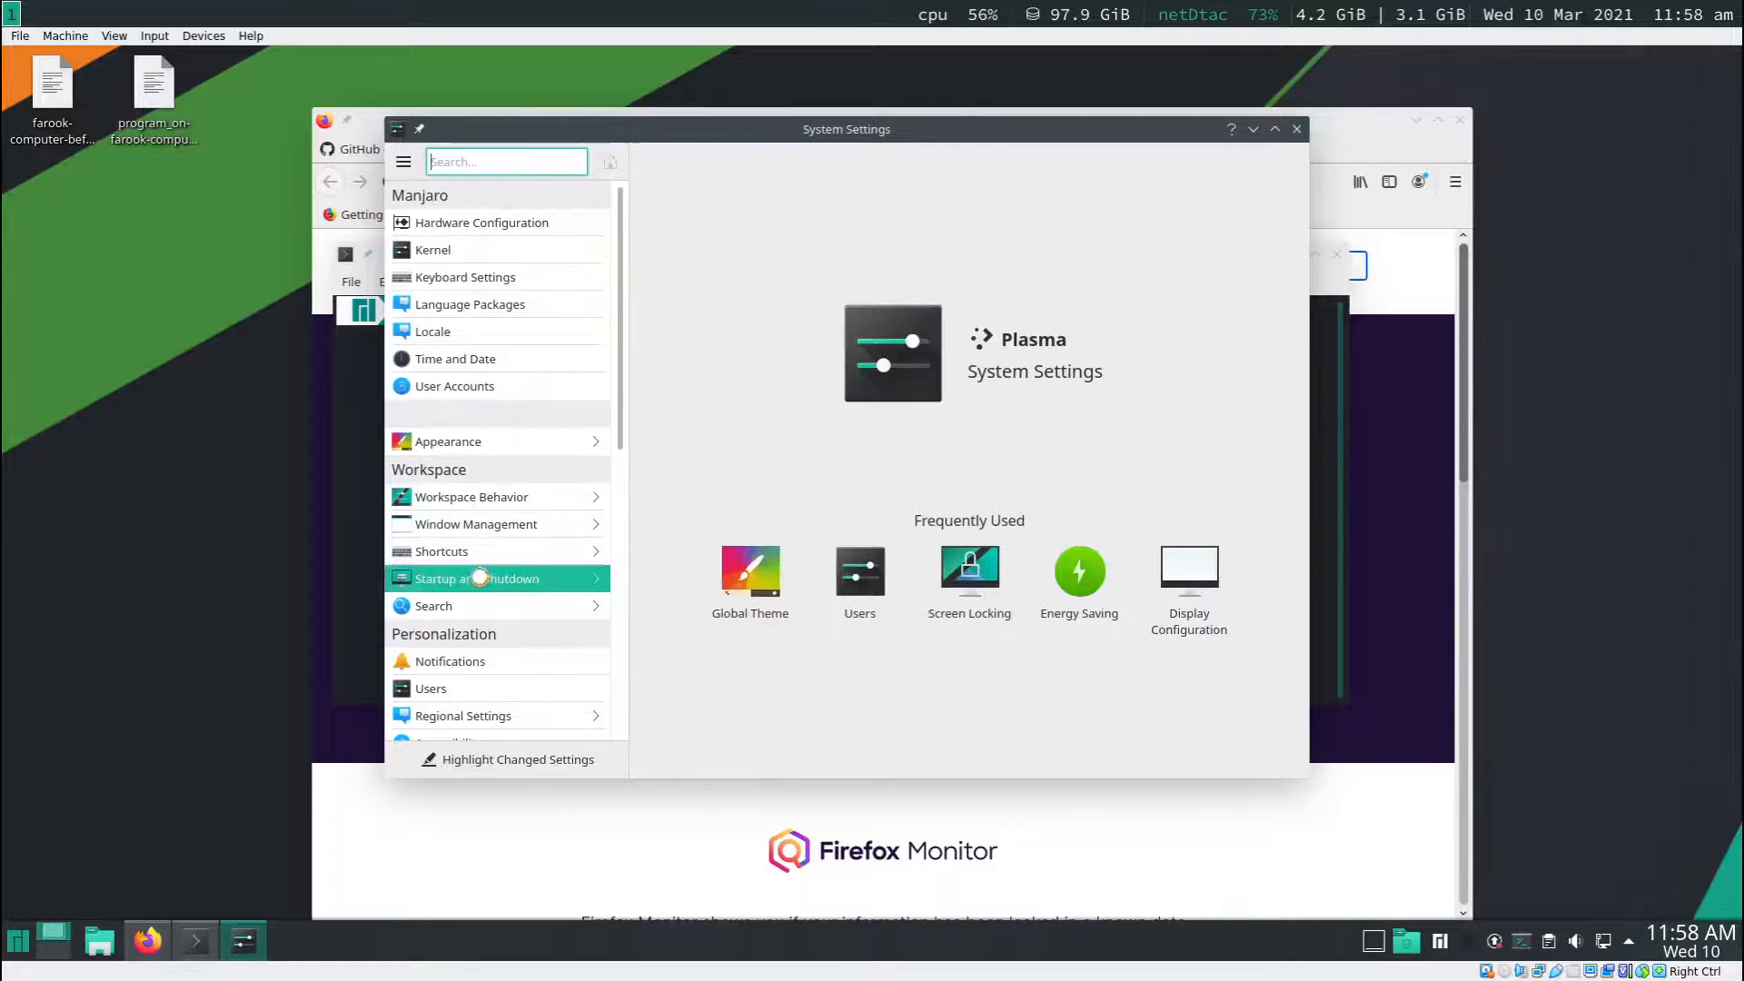
click(478, 578)
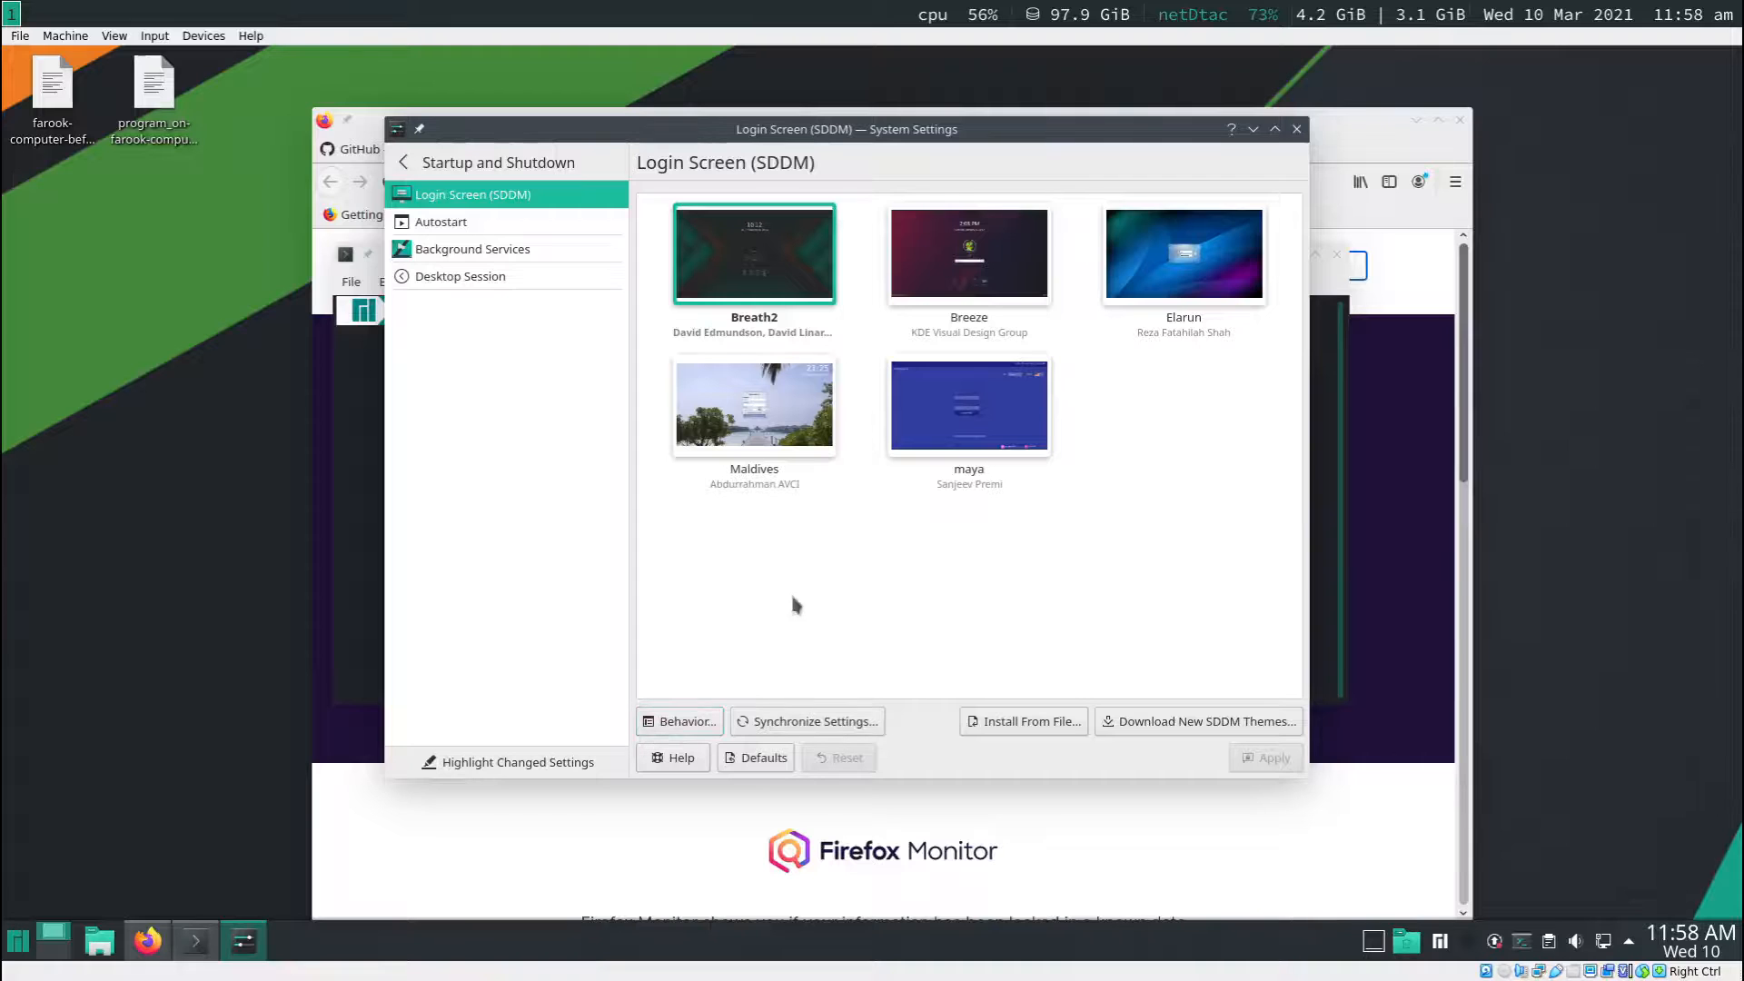
click(752, 405)
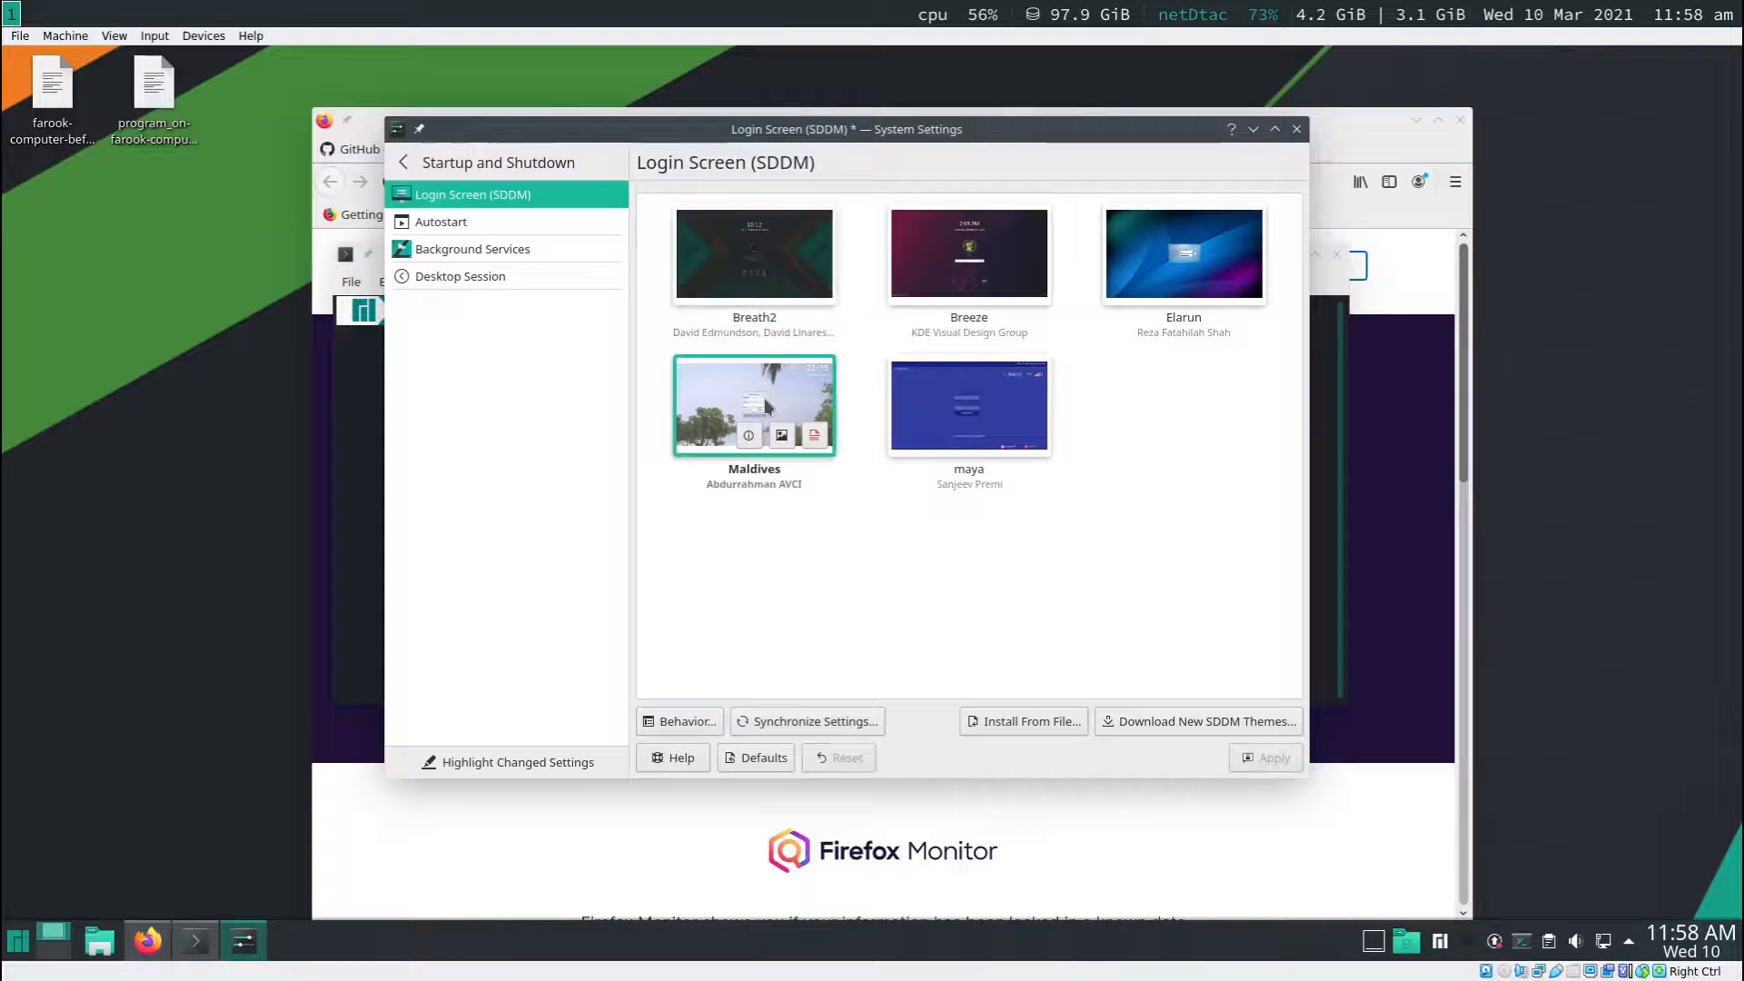
click(1265, 758)
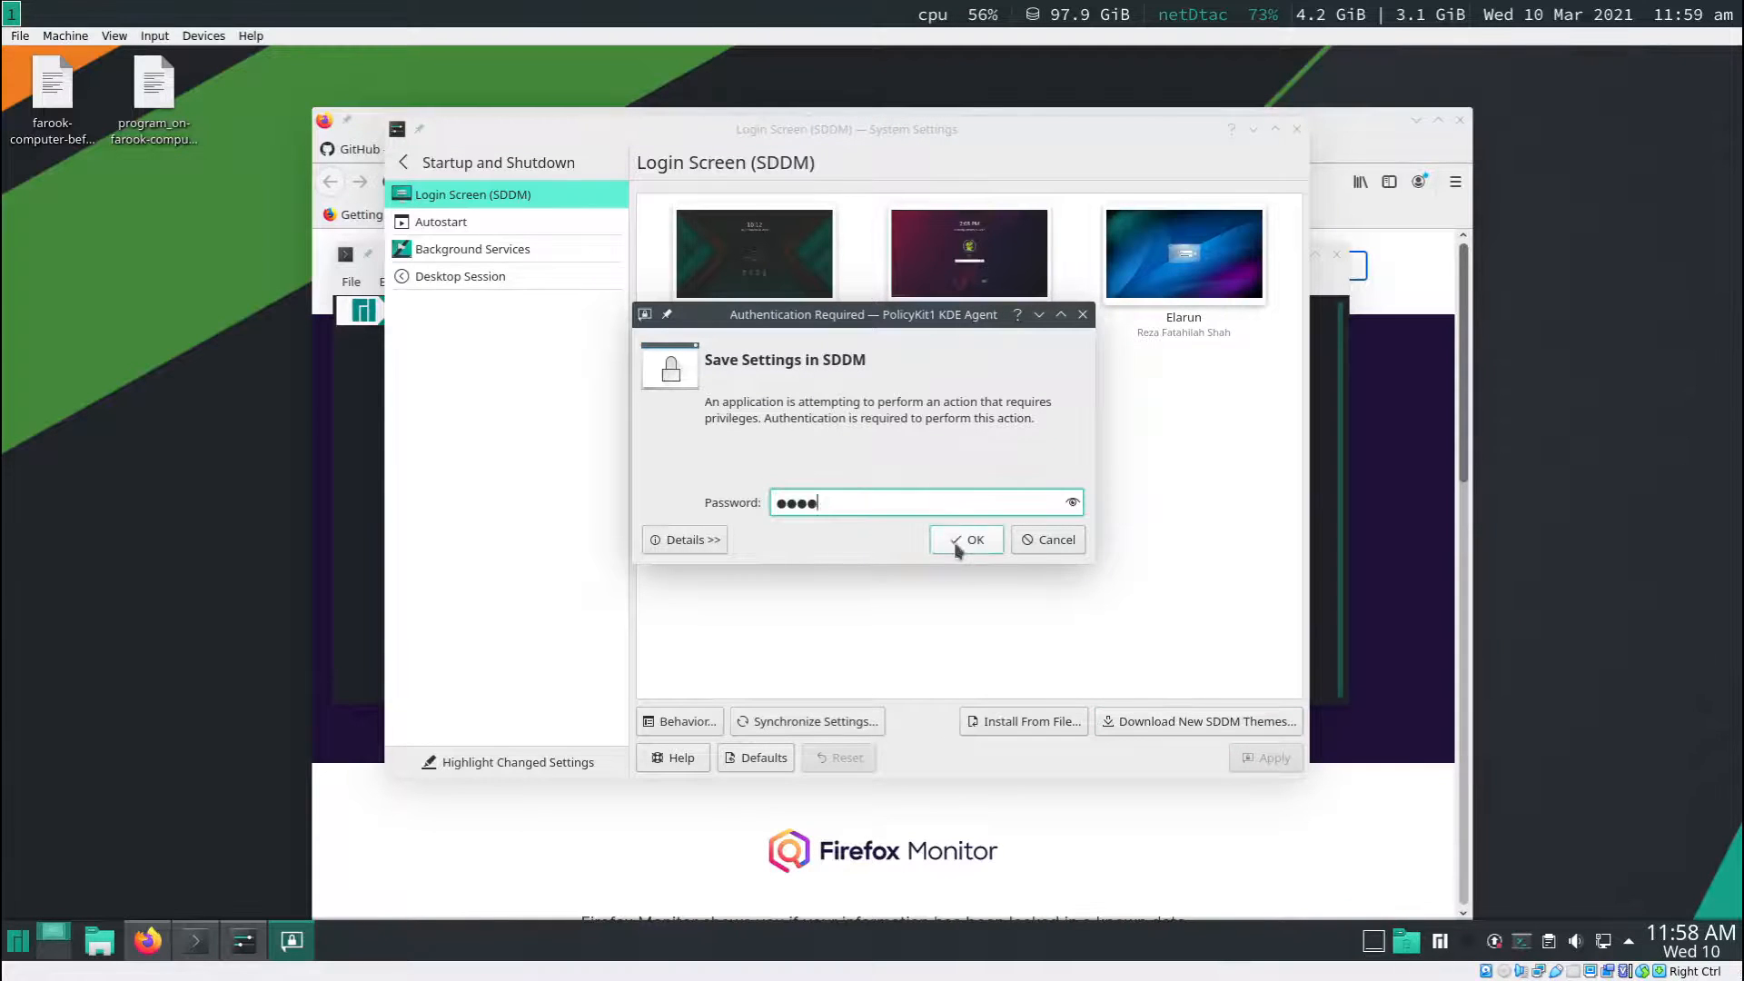
click(966, 539)
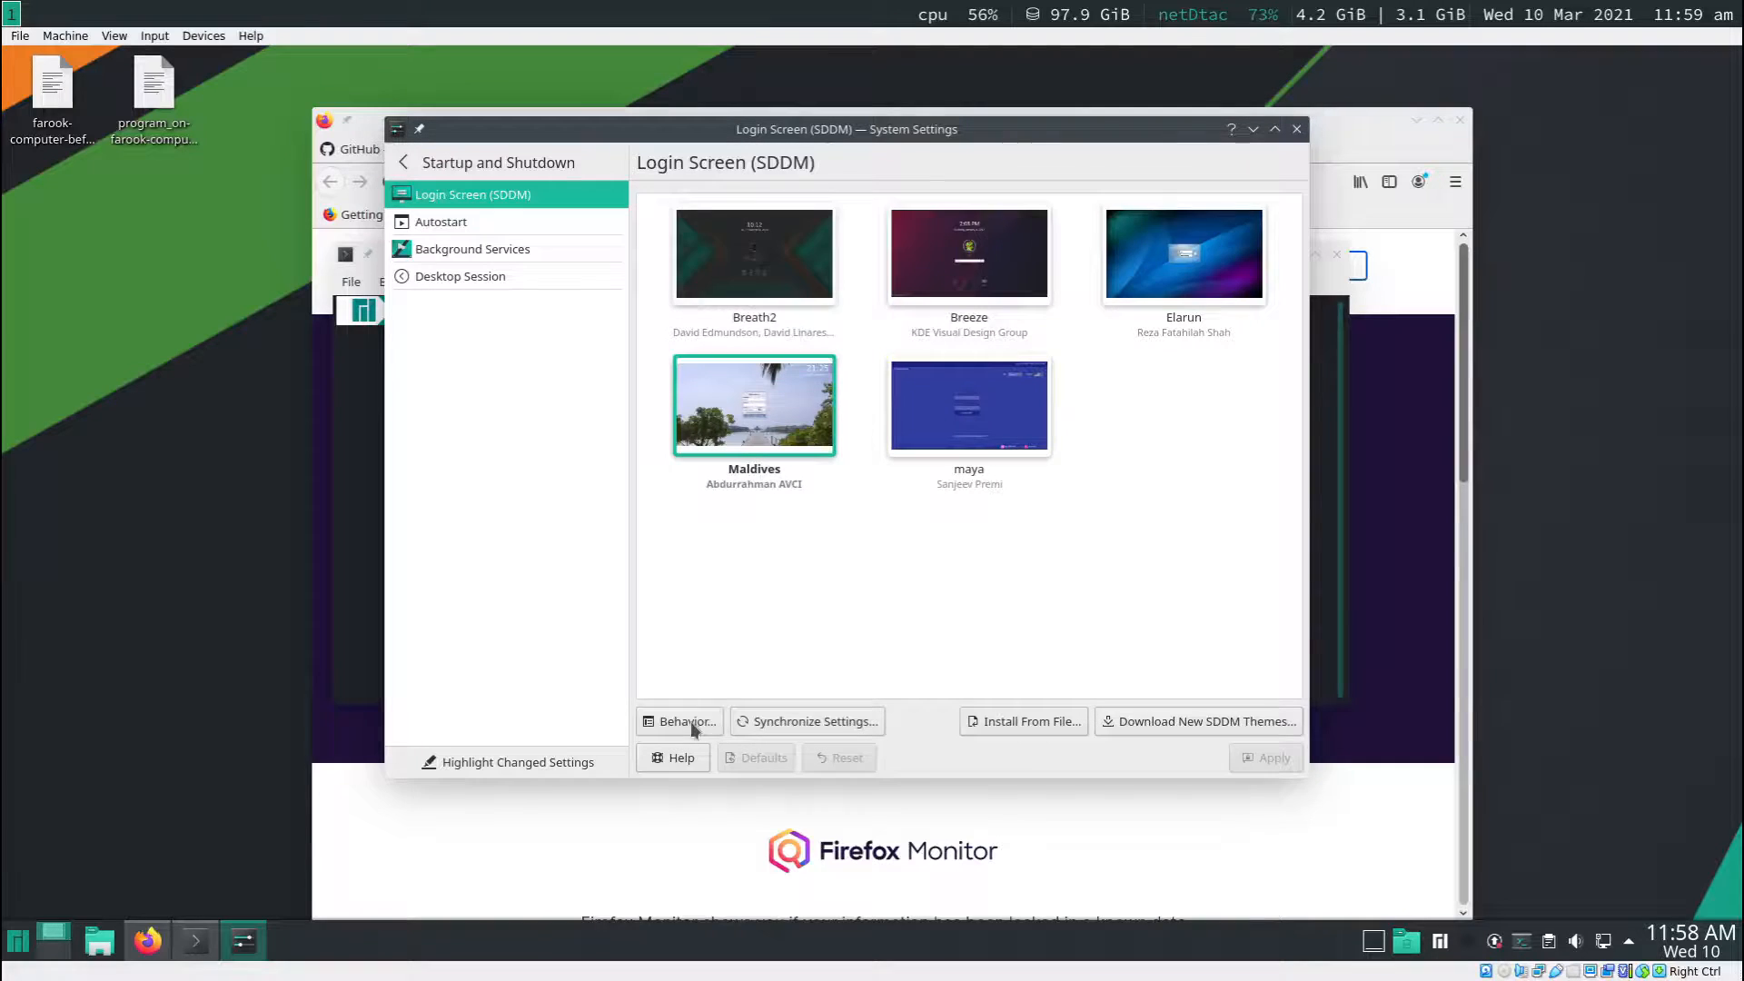
- Under Behavior, enable automatic login into the plain i3 session
click(679, 721)
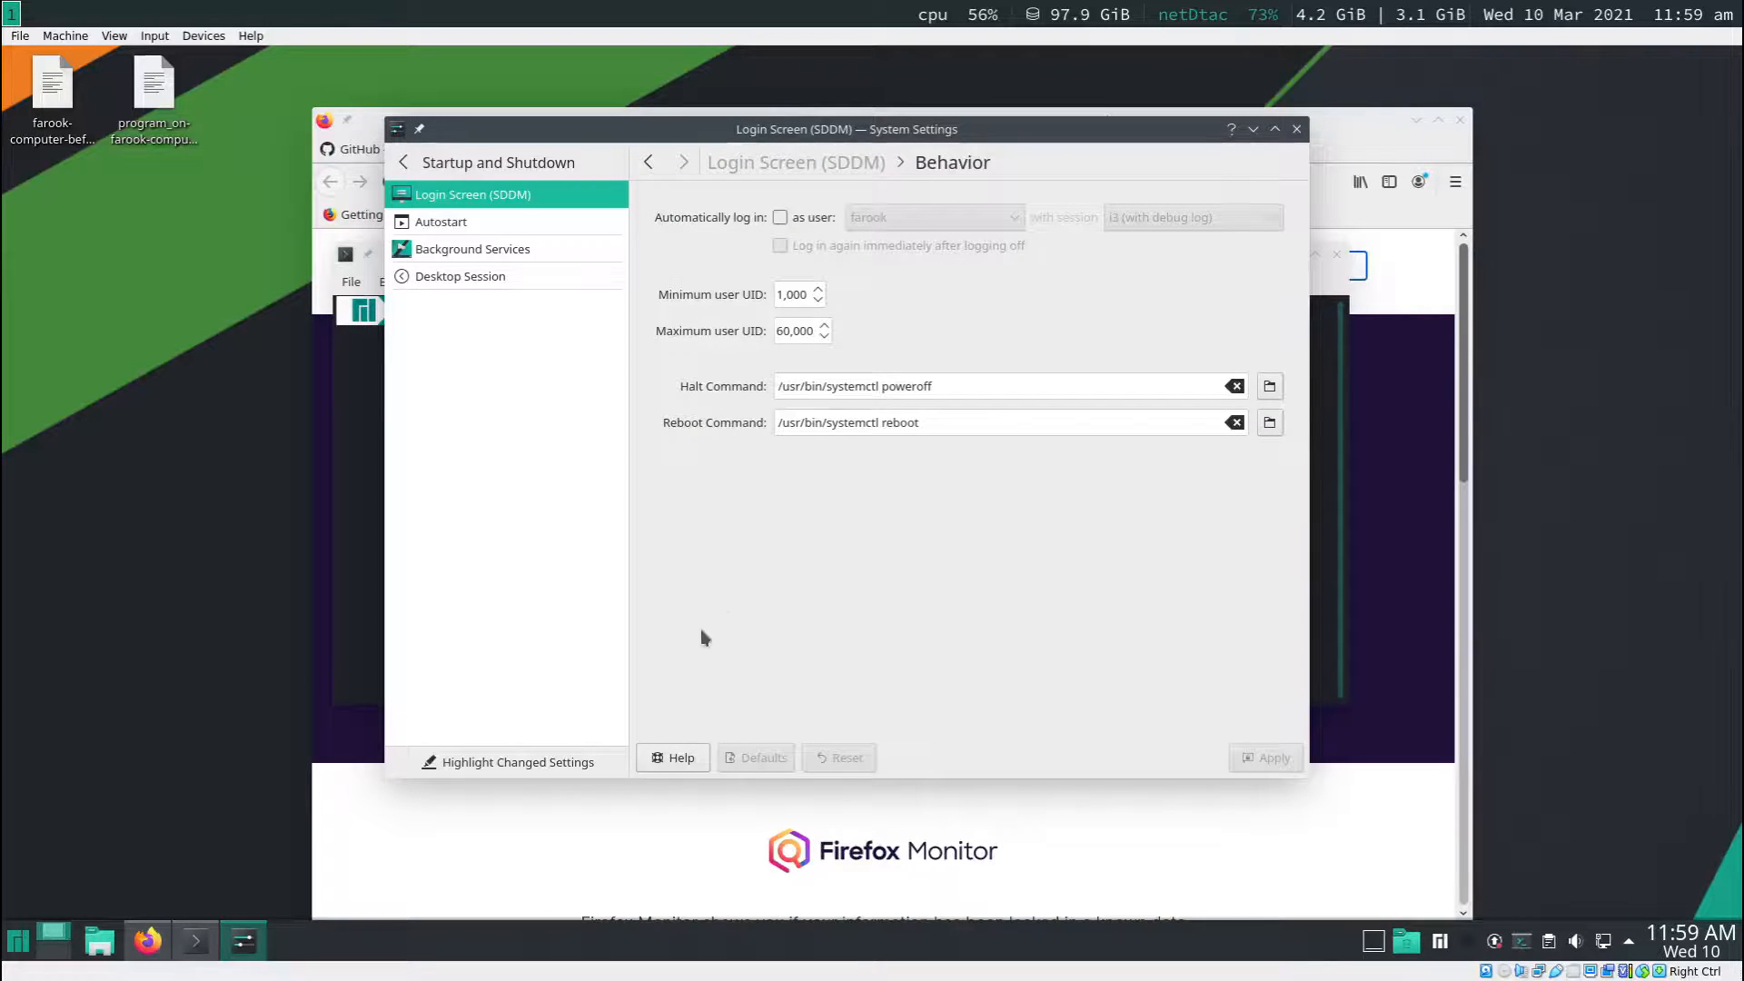
mouse_move(945, 234)
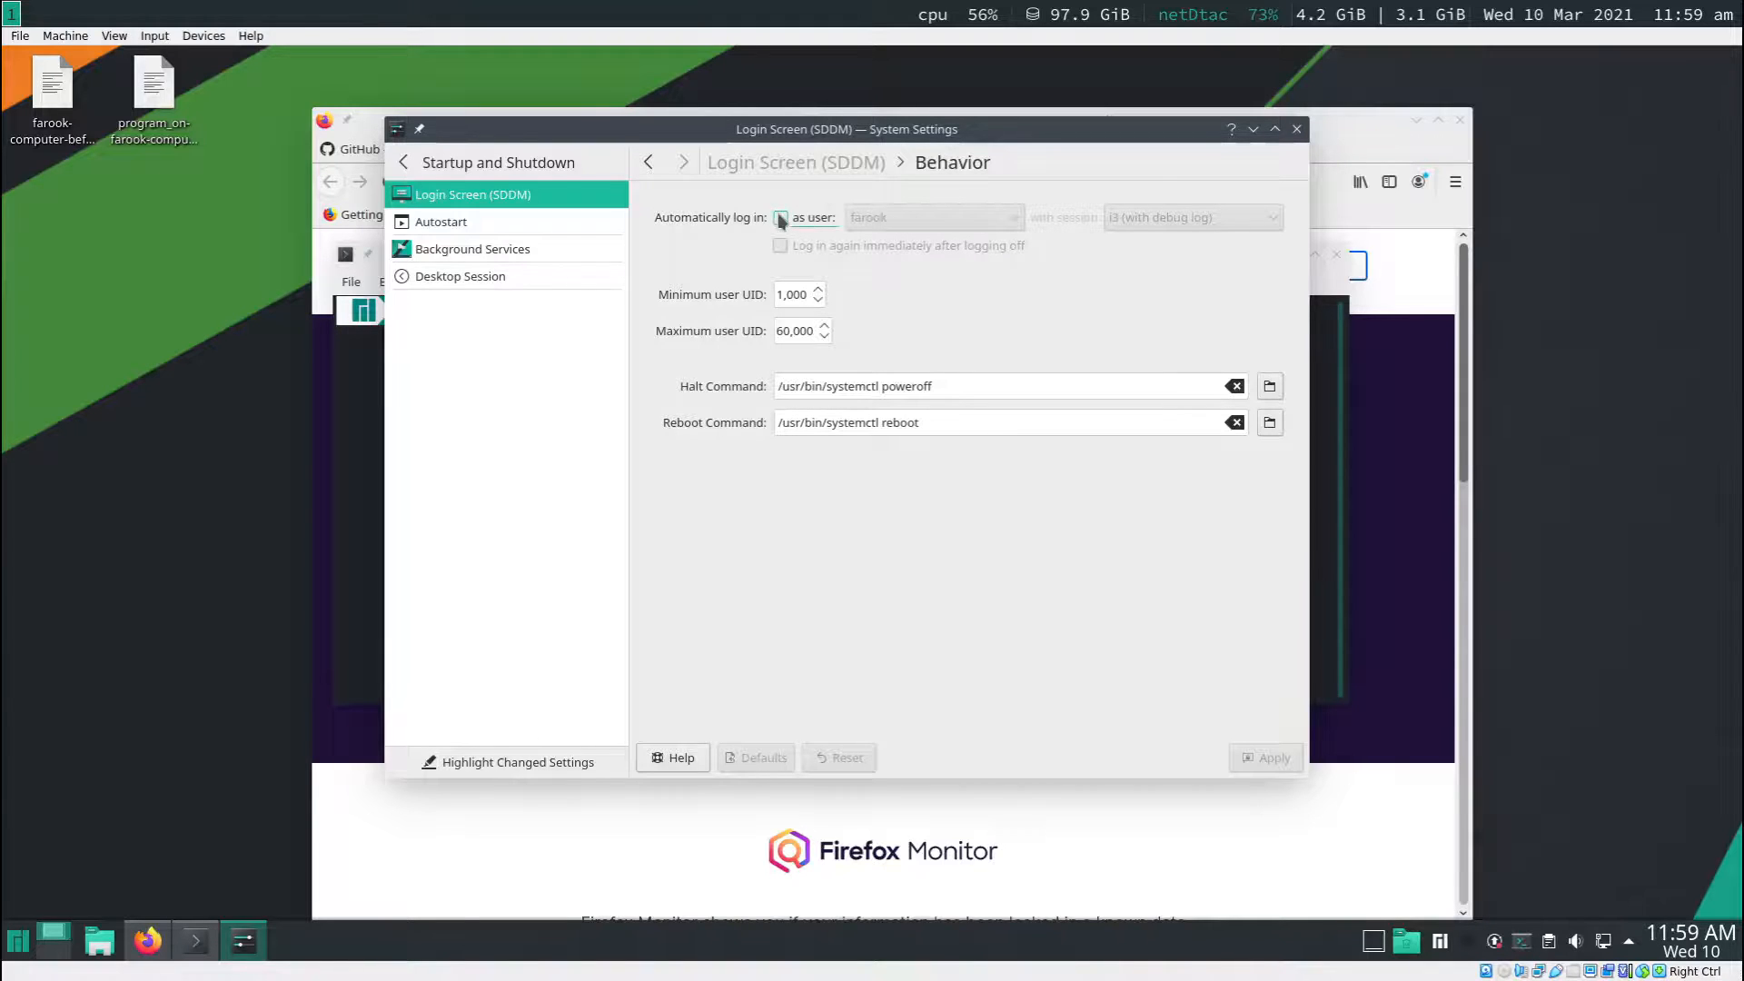
click(780, 216)
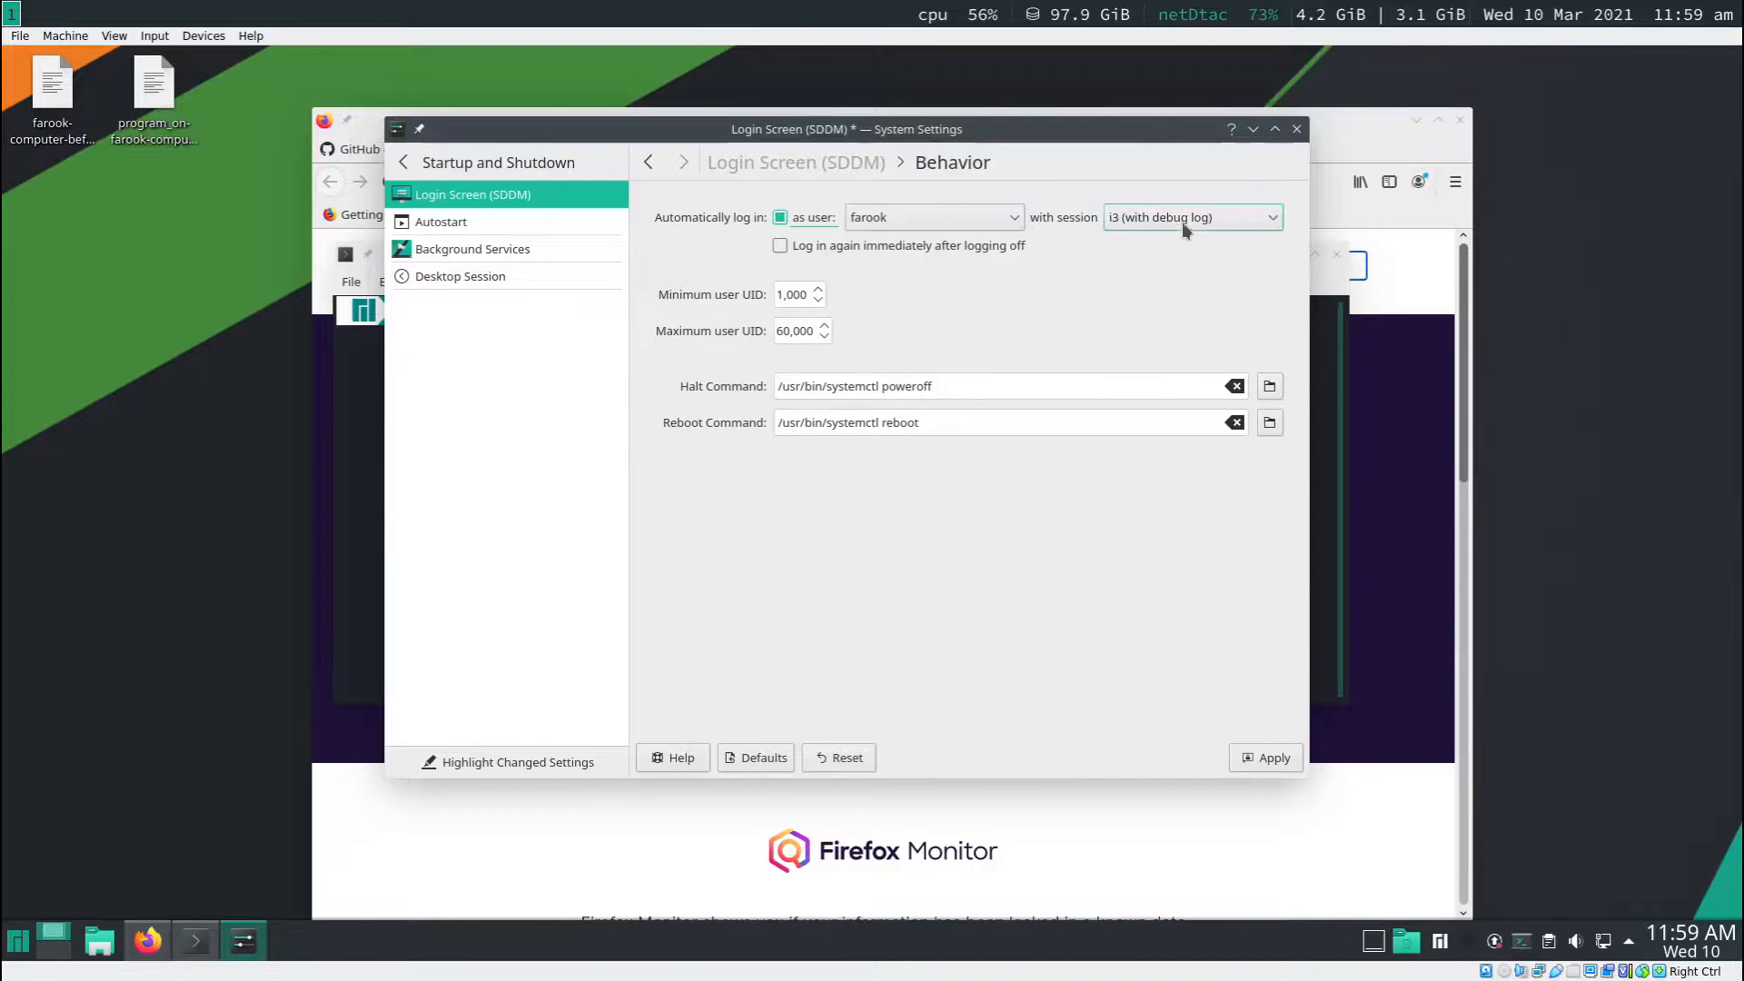
click(1190, 216)
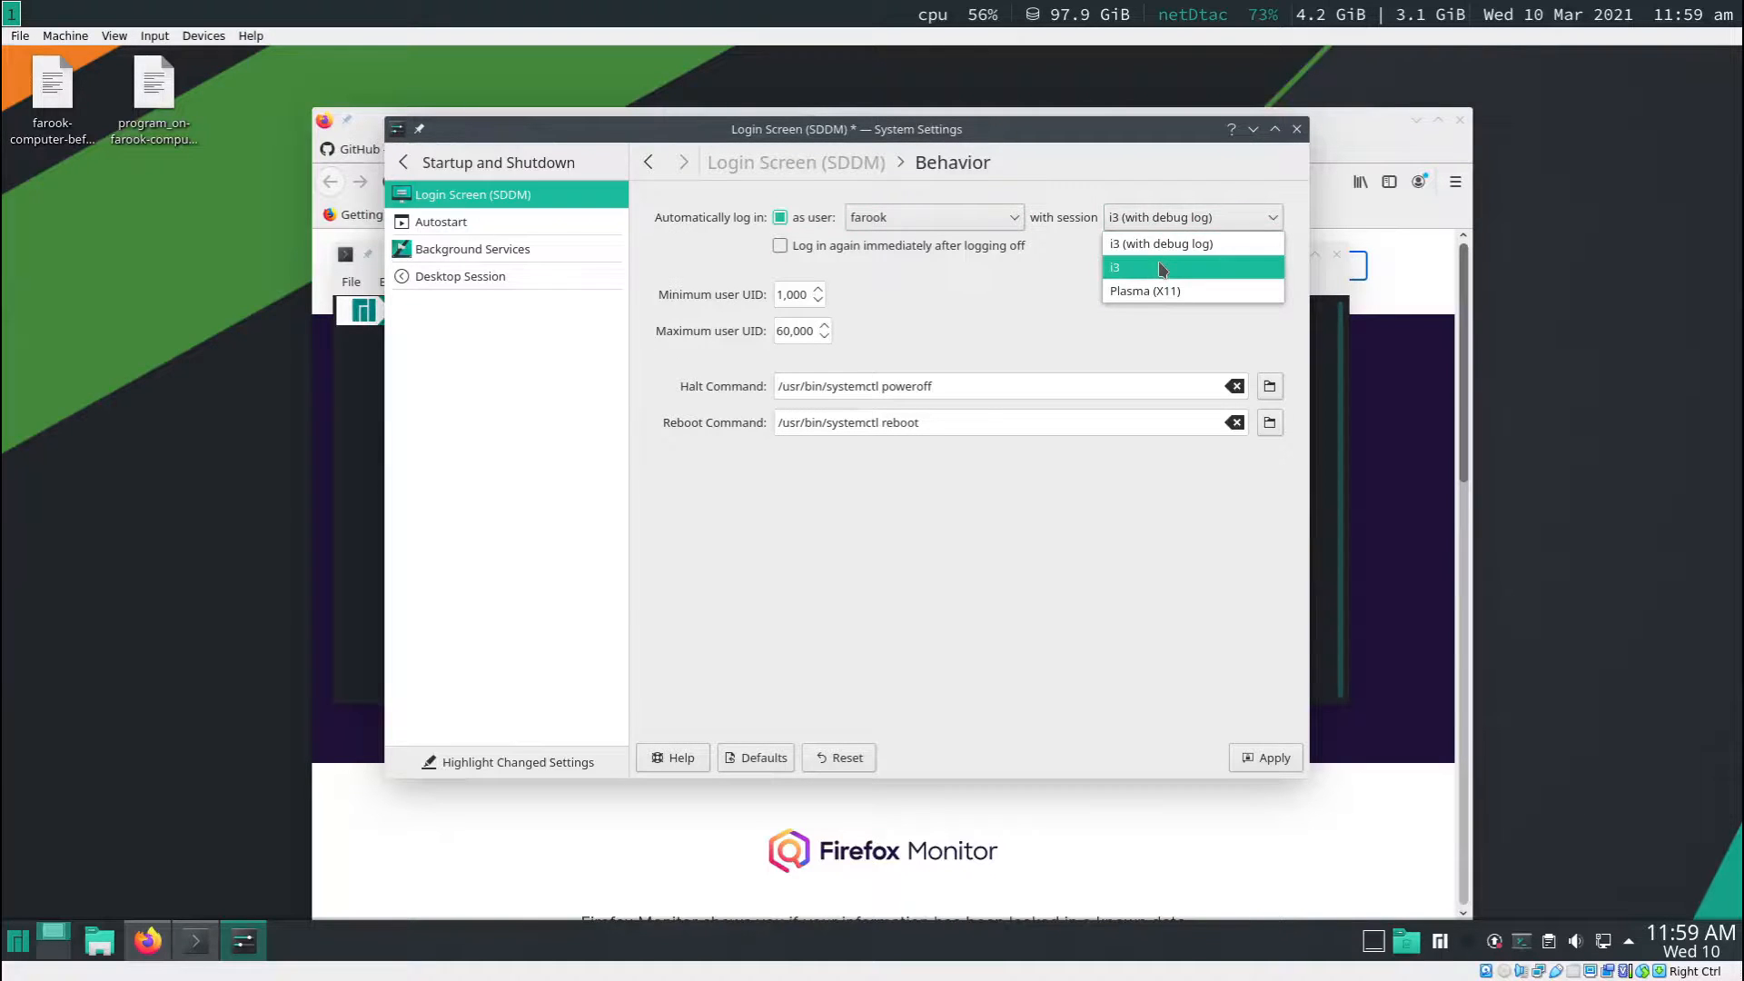
click(1114, 267)
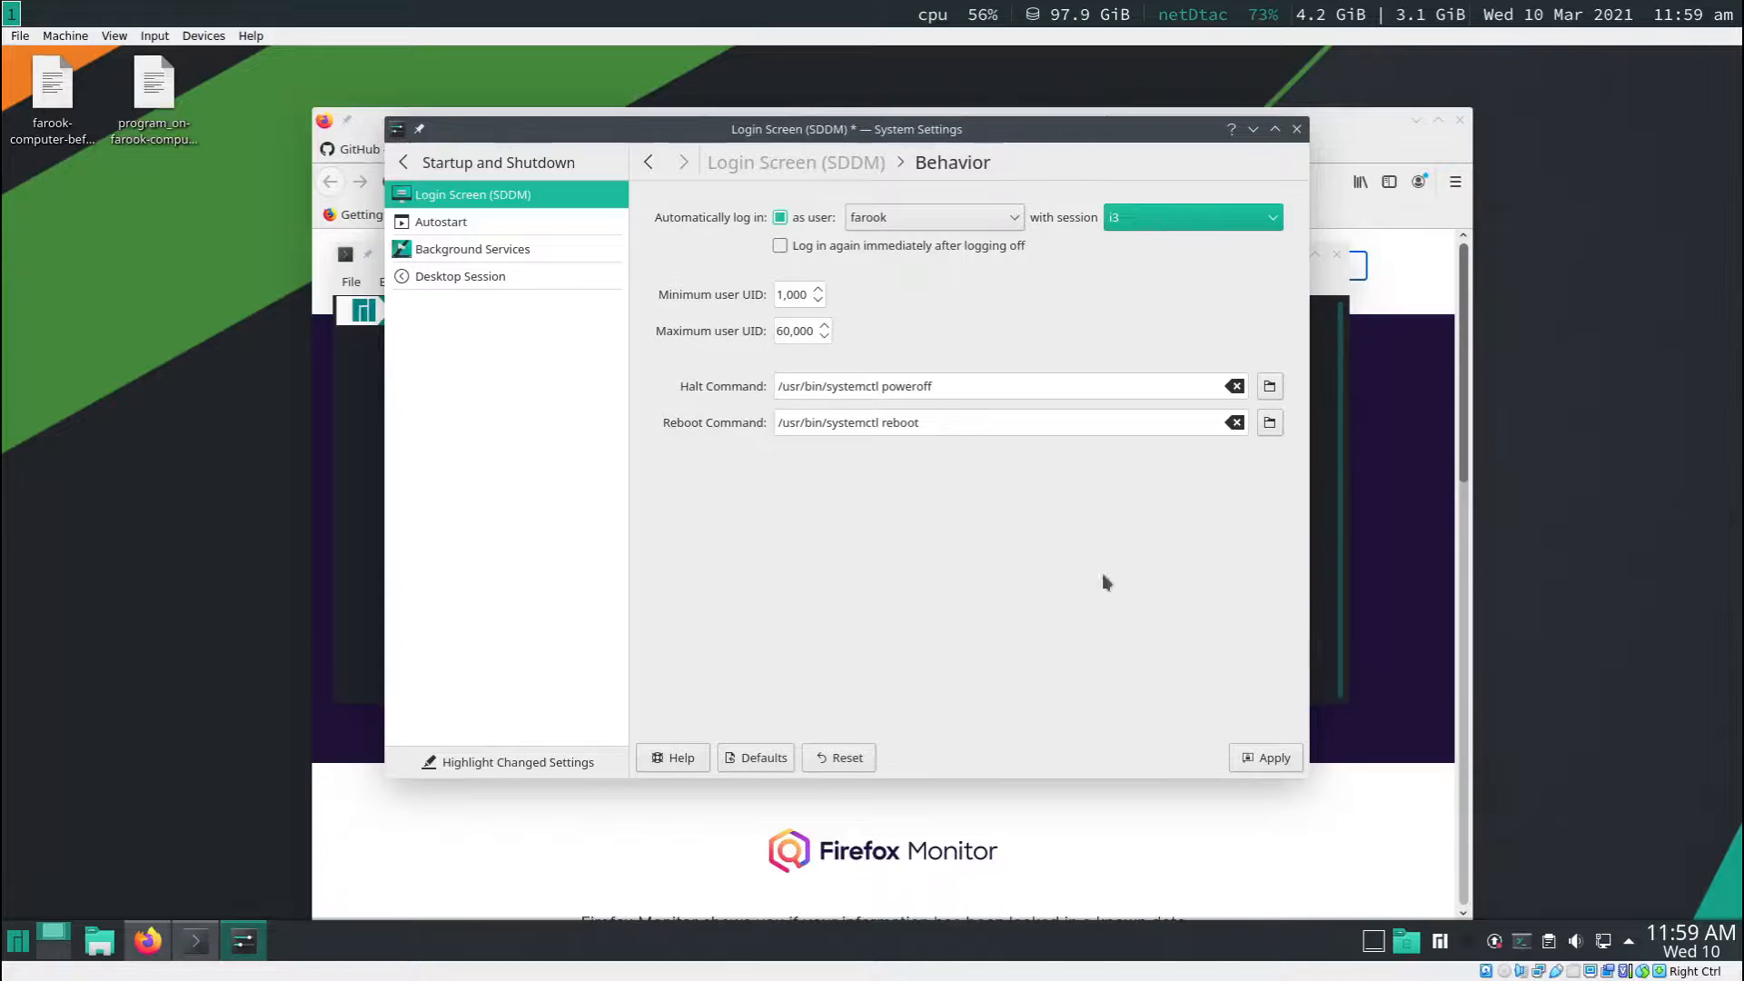
- Apply the automatic login settings and authenticate with the password
click(1266, 758)
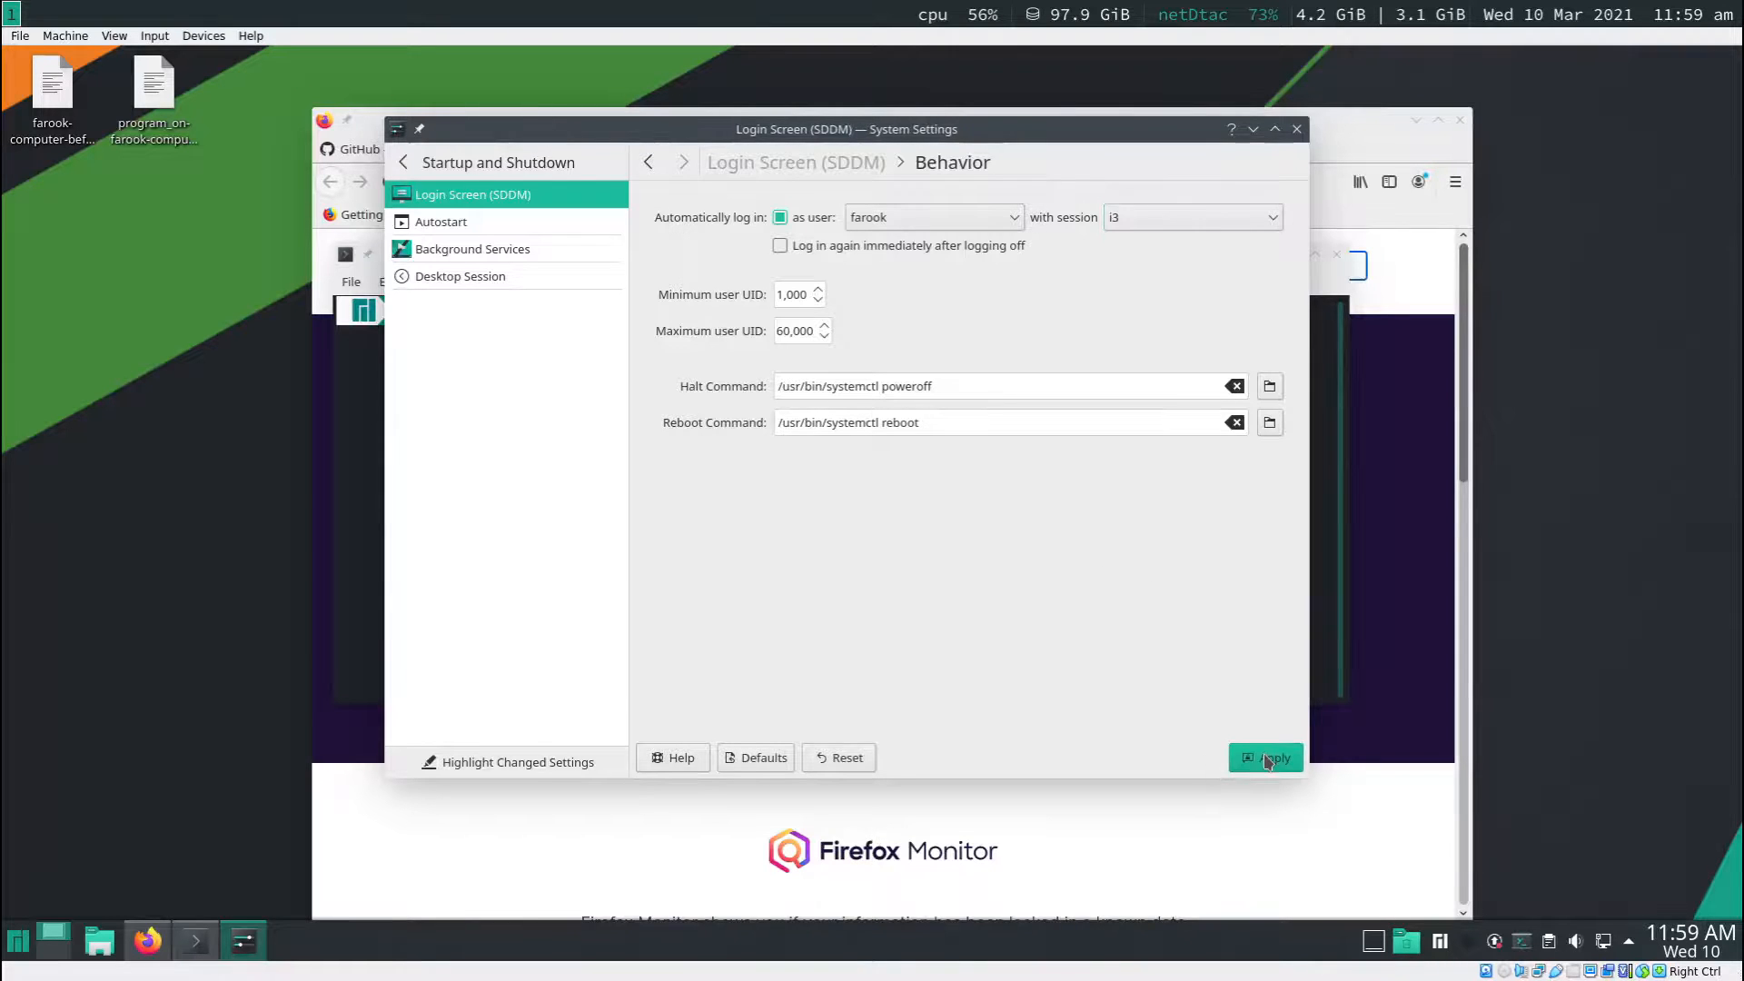
click(1267, 758)
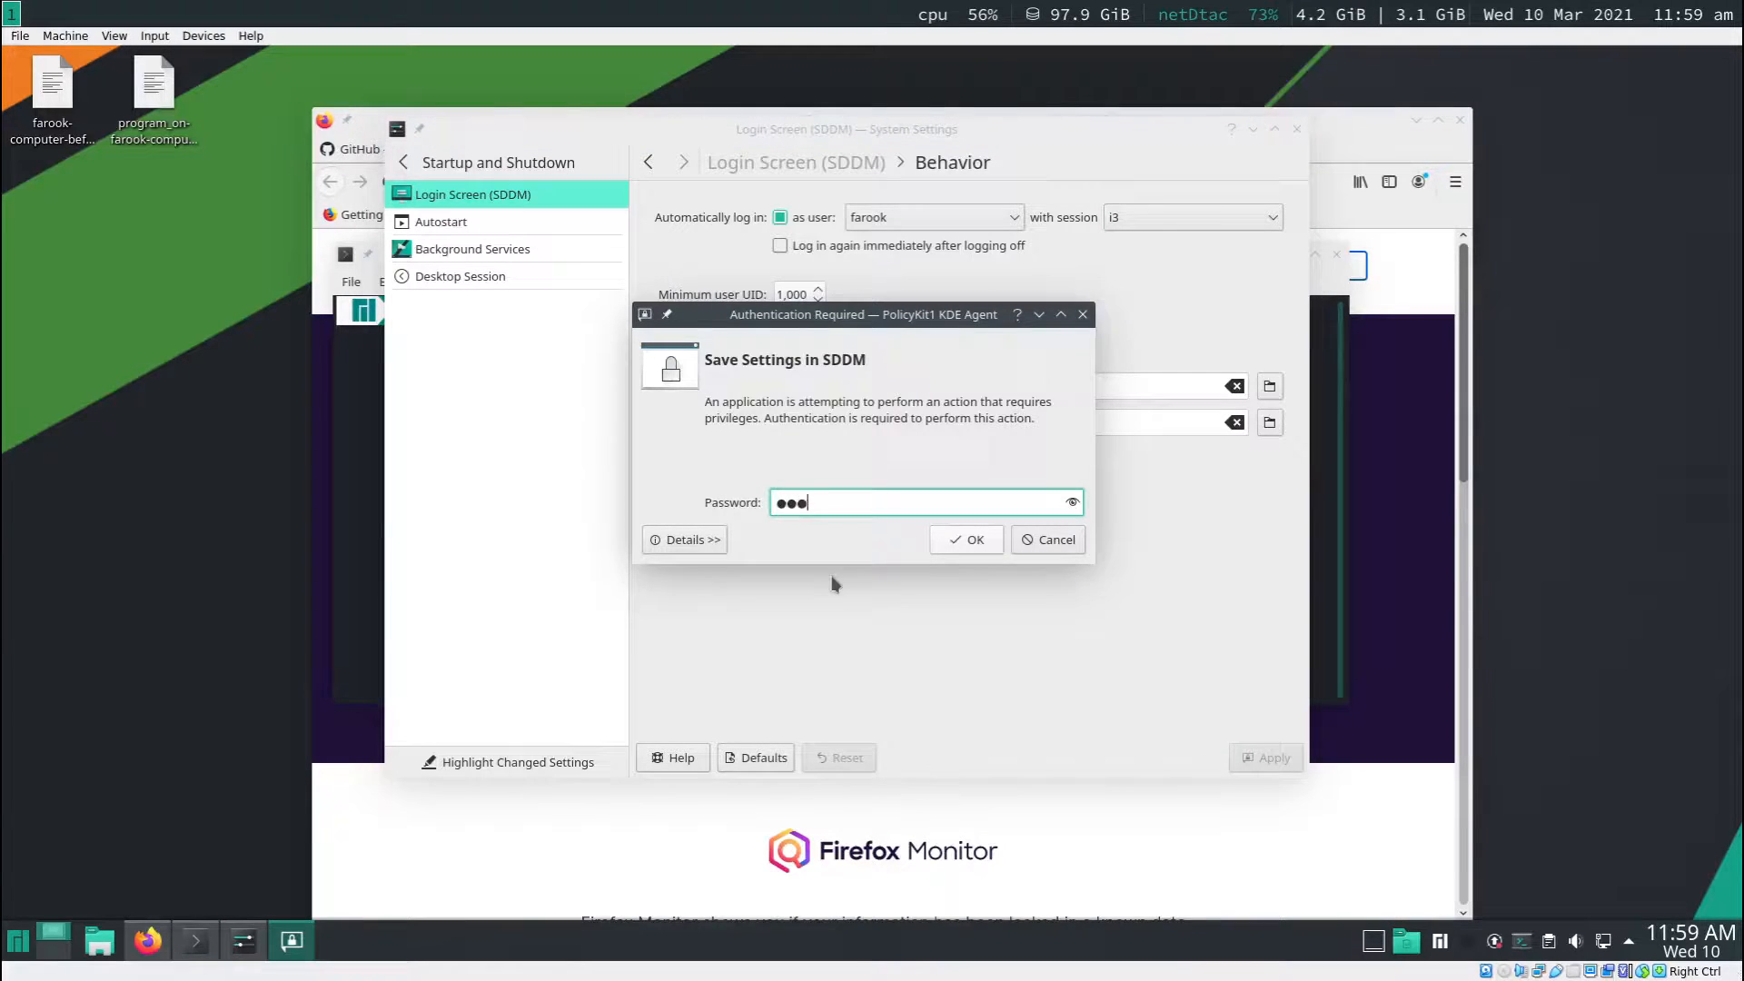
click(964, 540)
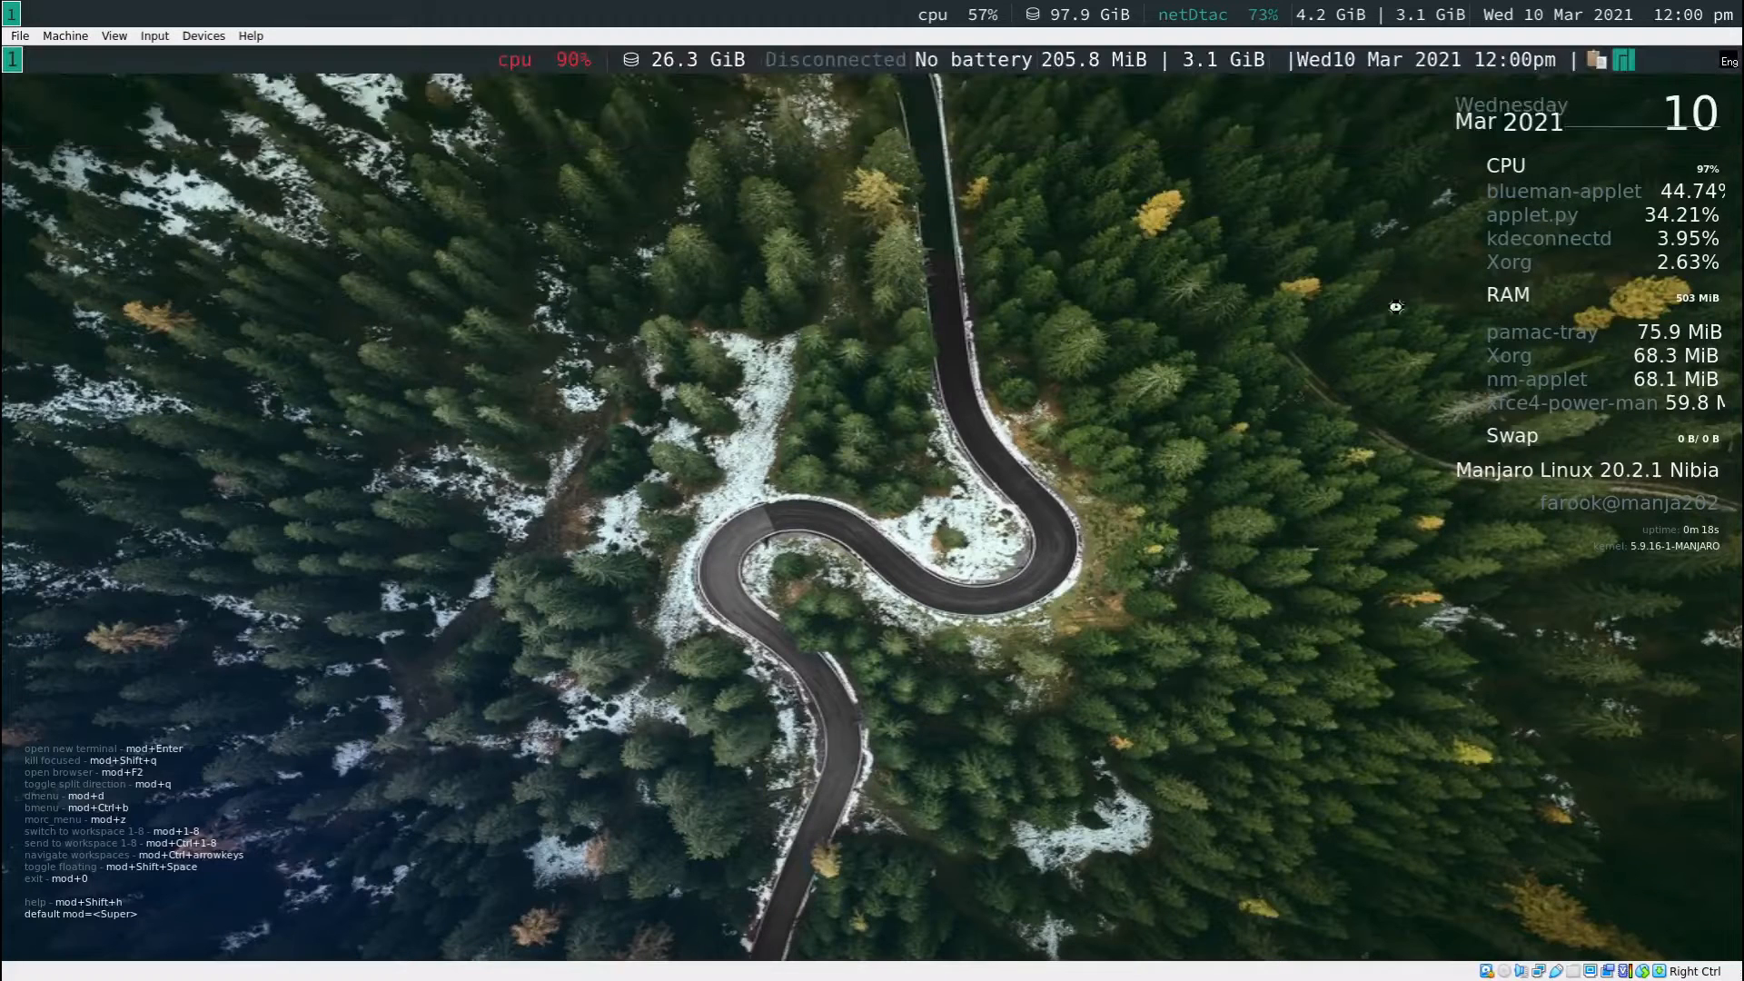
mouse_move(969, 478)
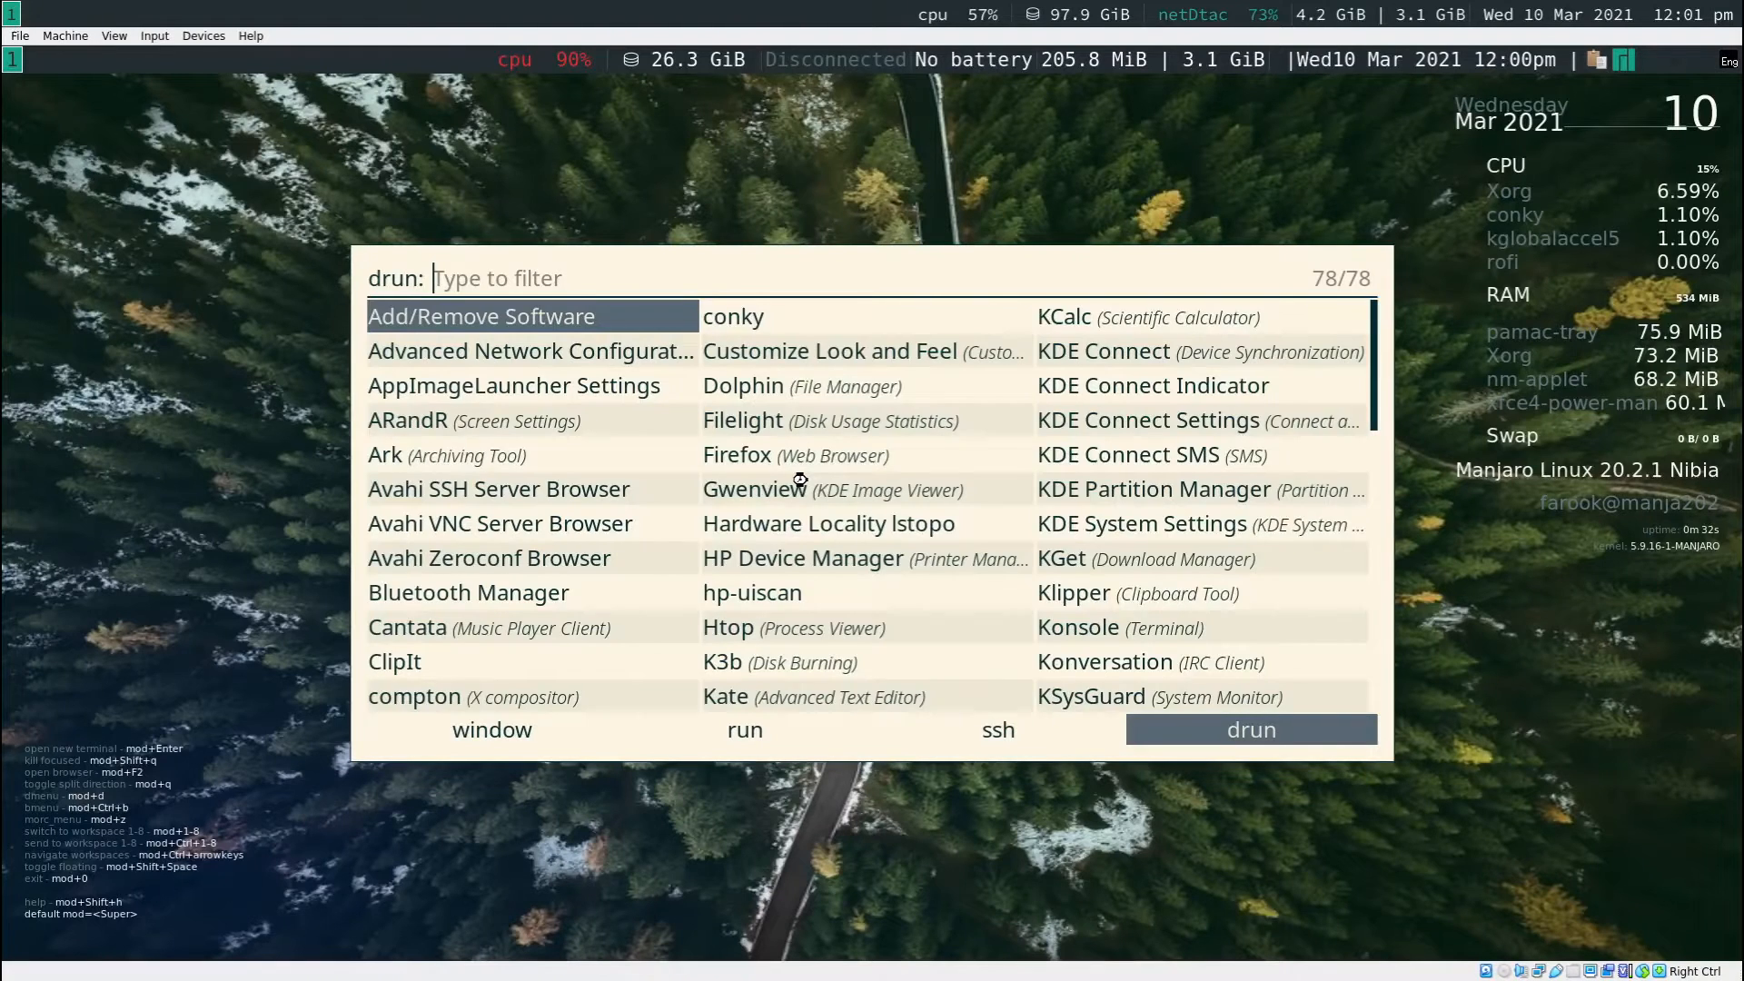
- Launch nitrogen from the rofi launcher by searching 'nitr'
text(nitr)
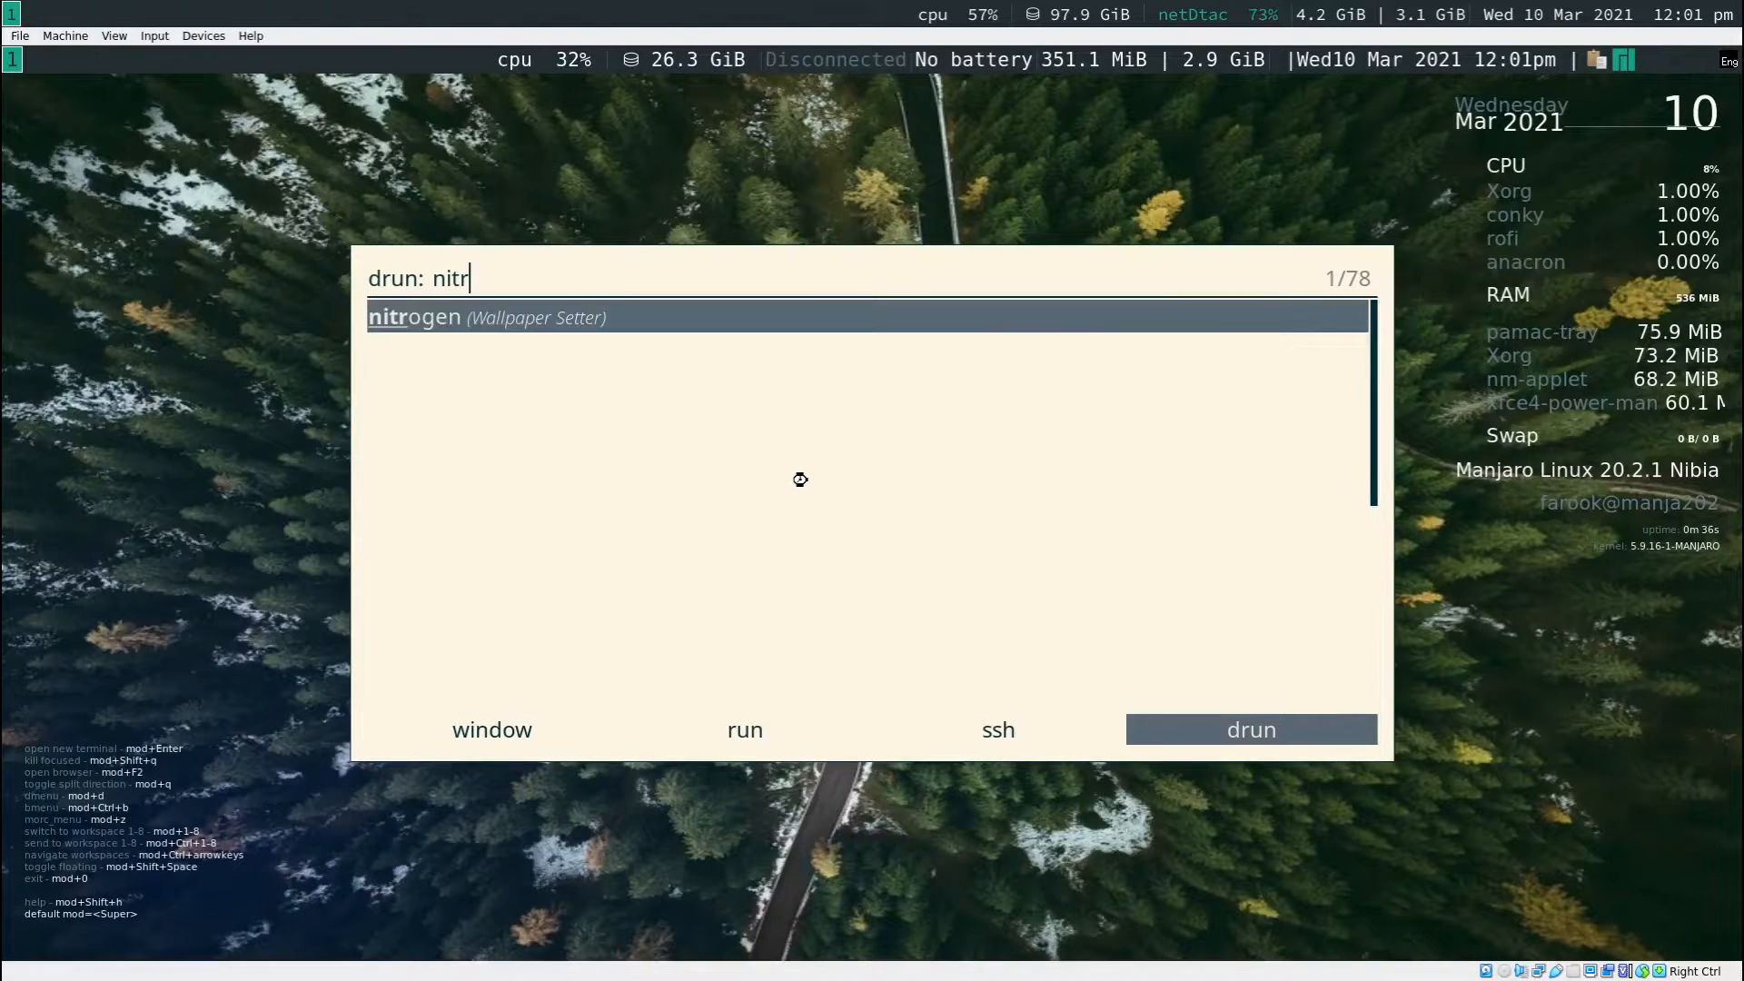
key(Return)
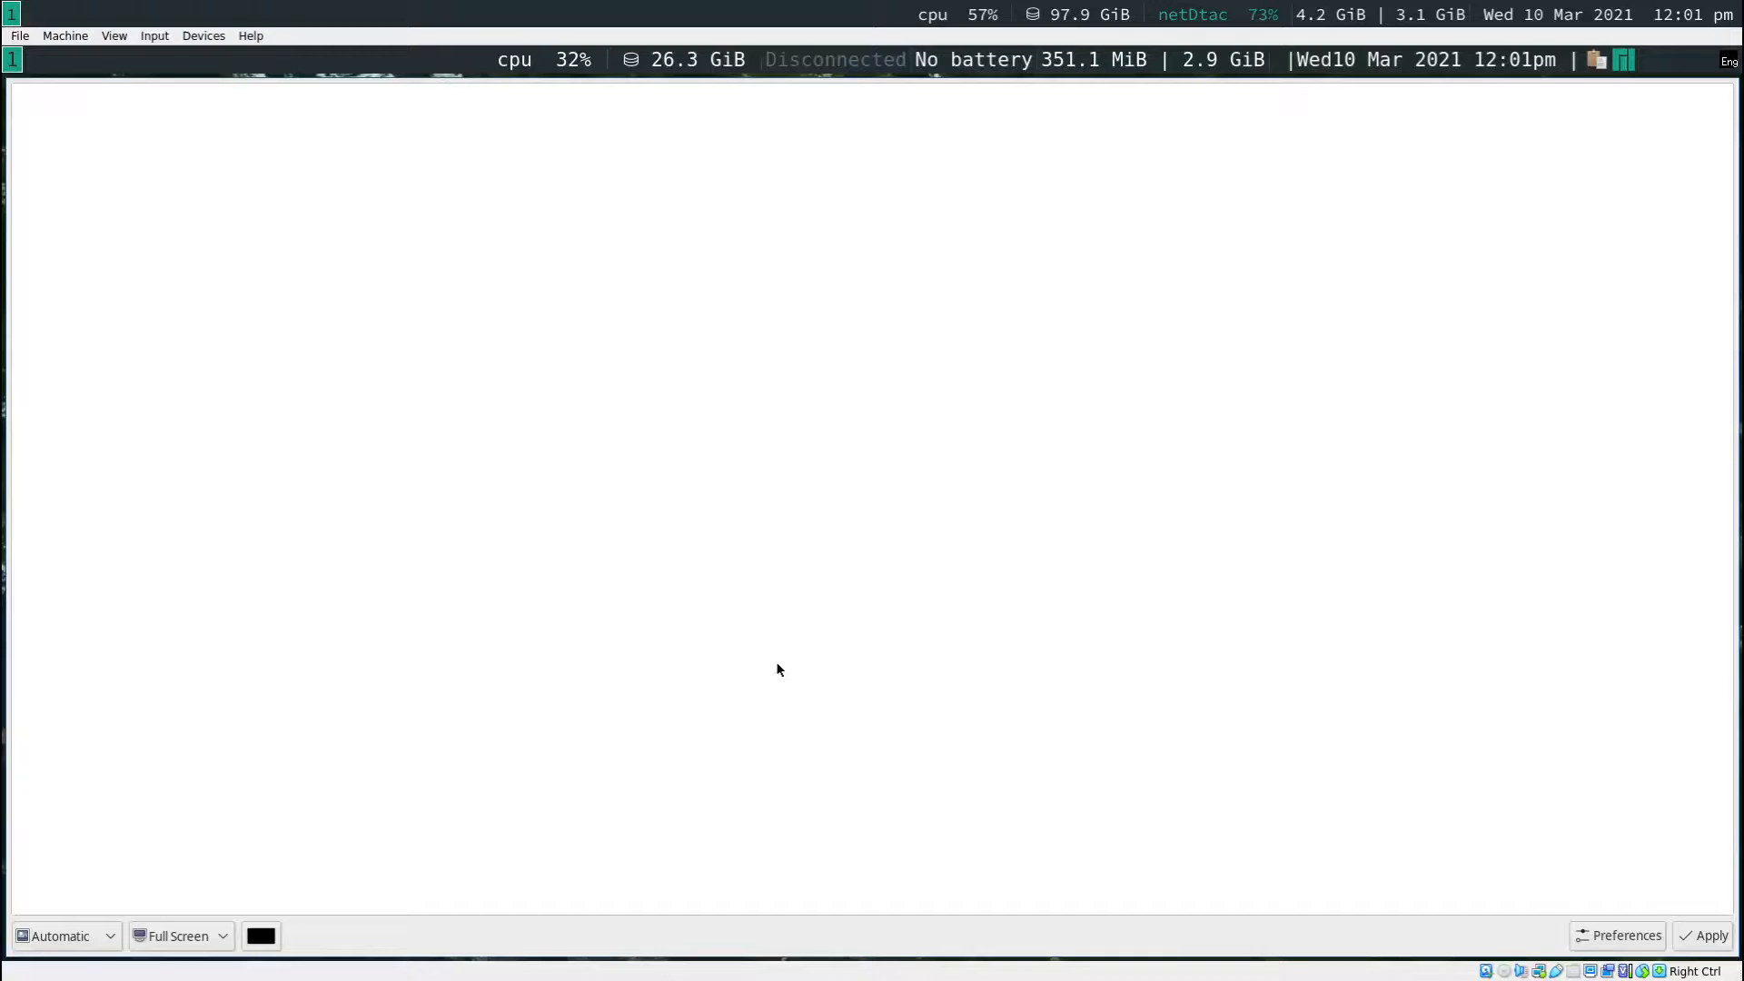
mouse_move(774, 678)
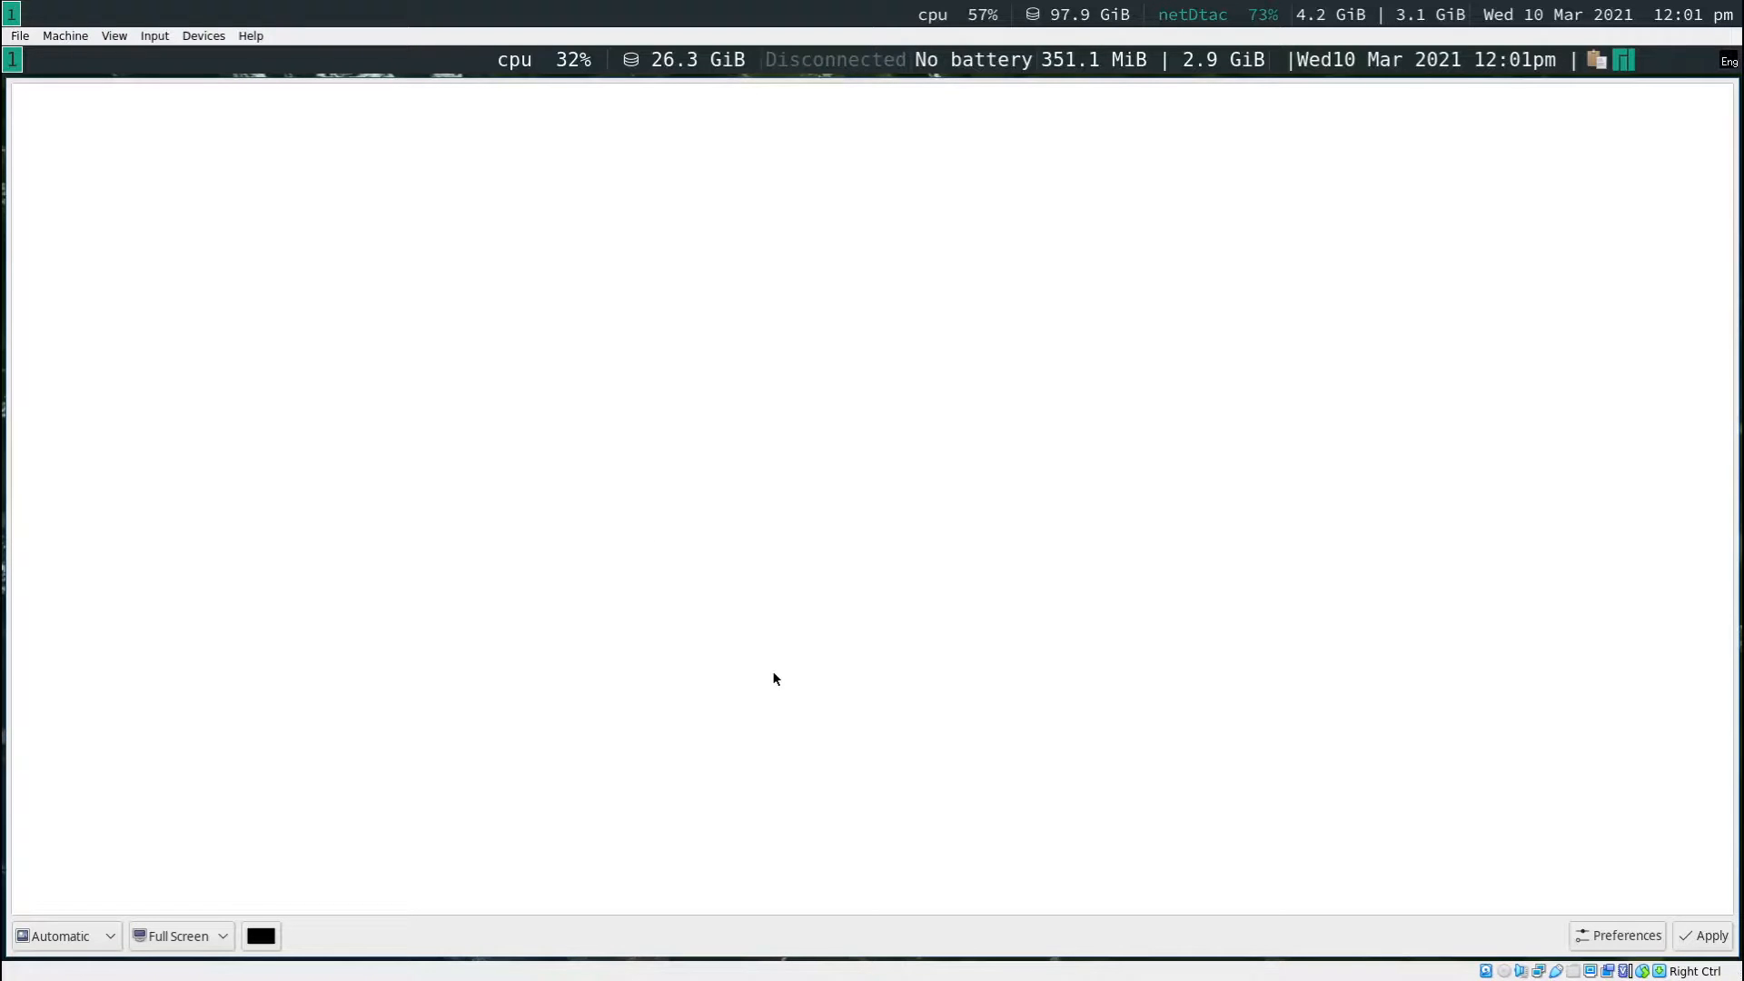
mouse_move(1530, 825)
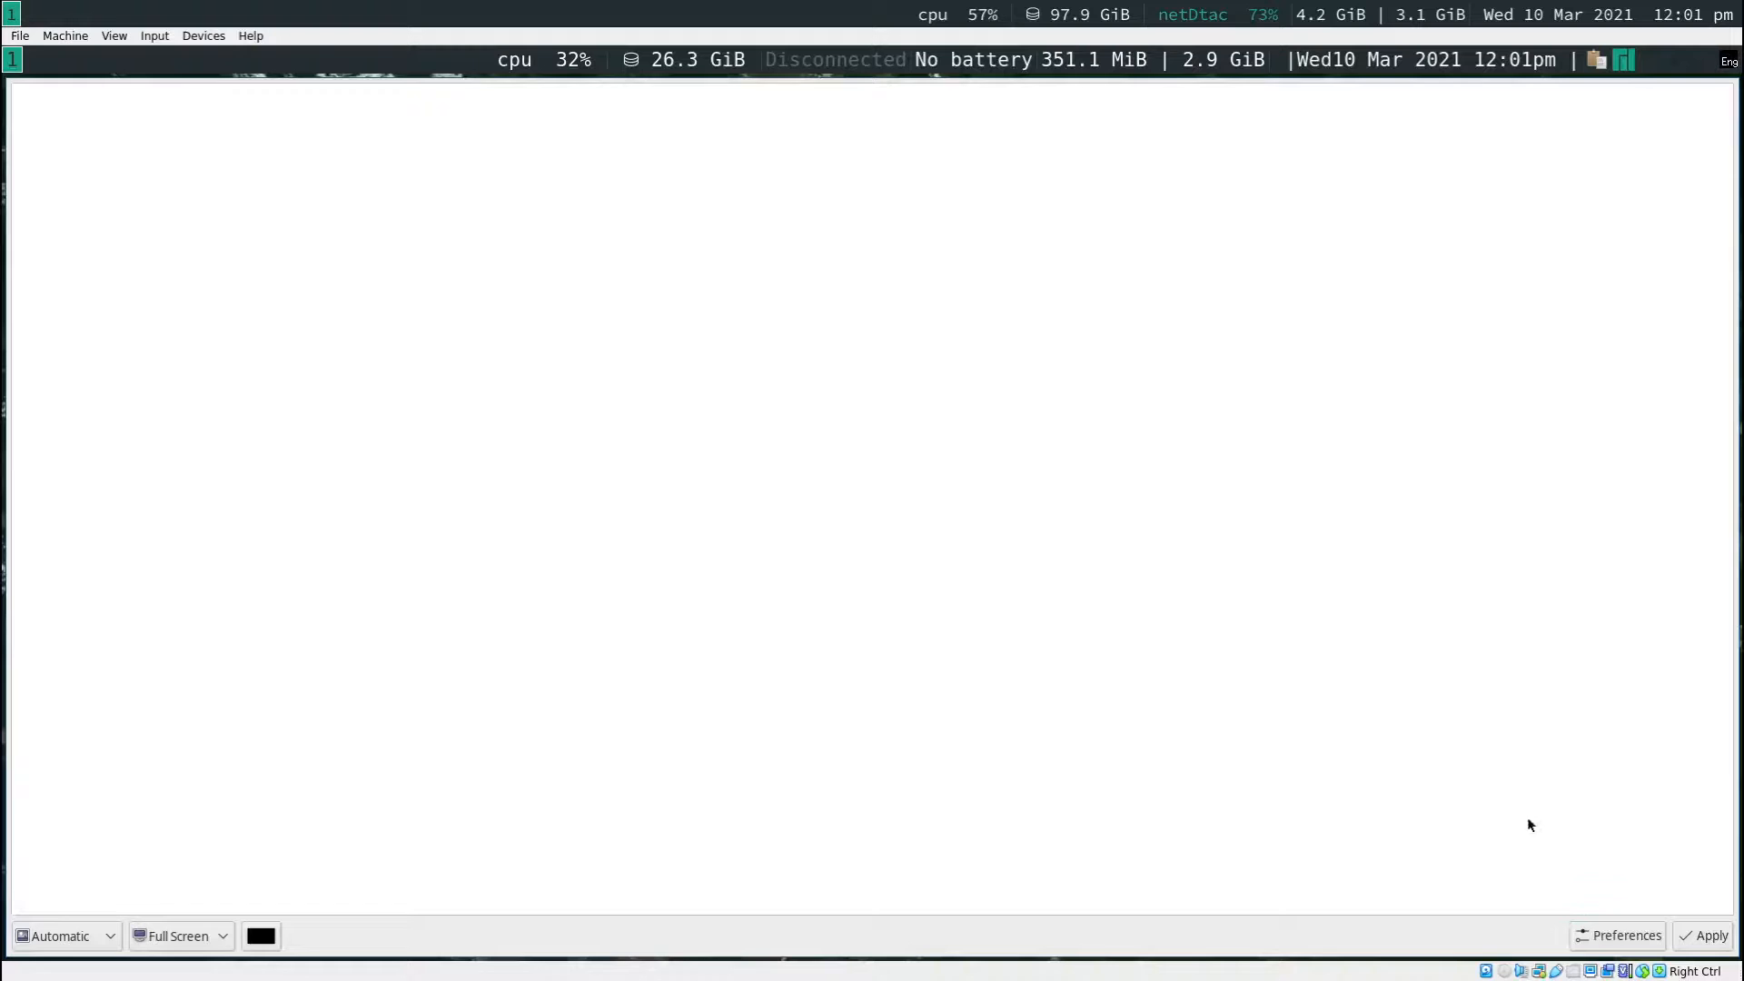
- Add Pictures/Wallpapers as nitrogen's wallpaper source folder through Preferences
click(1619, 934)
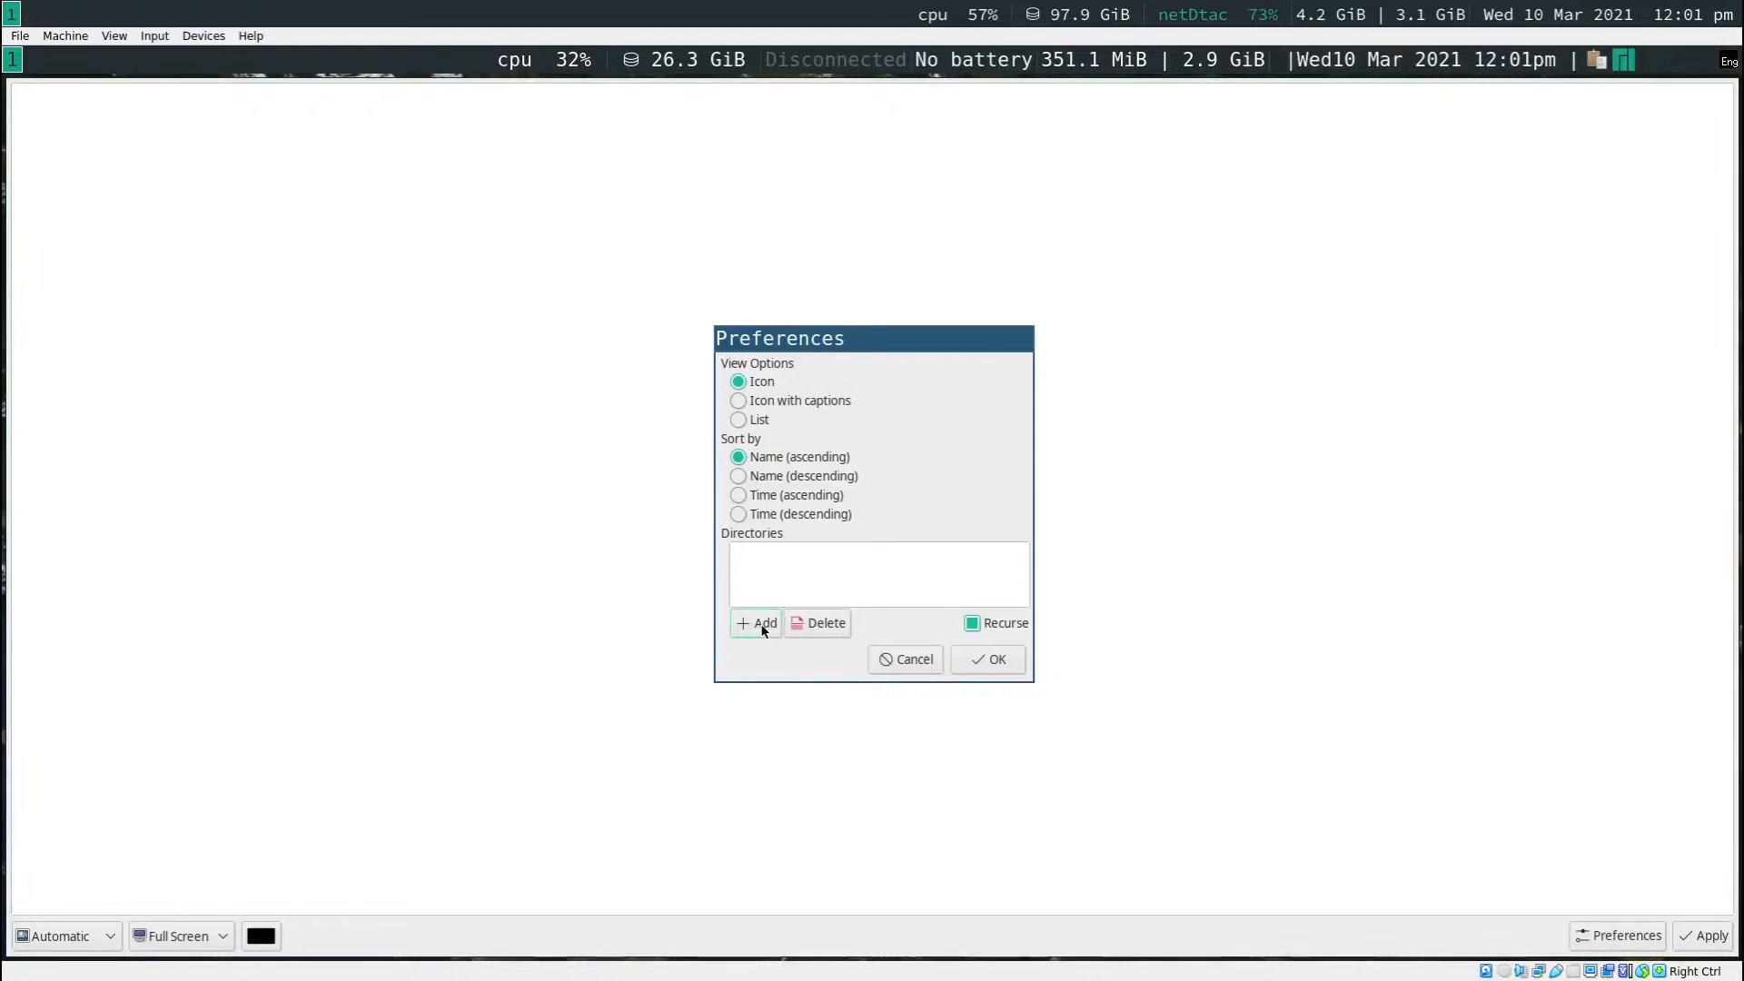
click(756, 623)
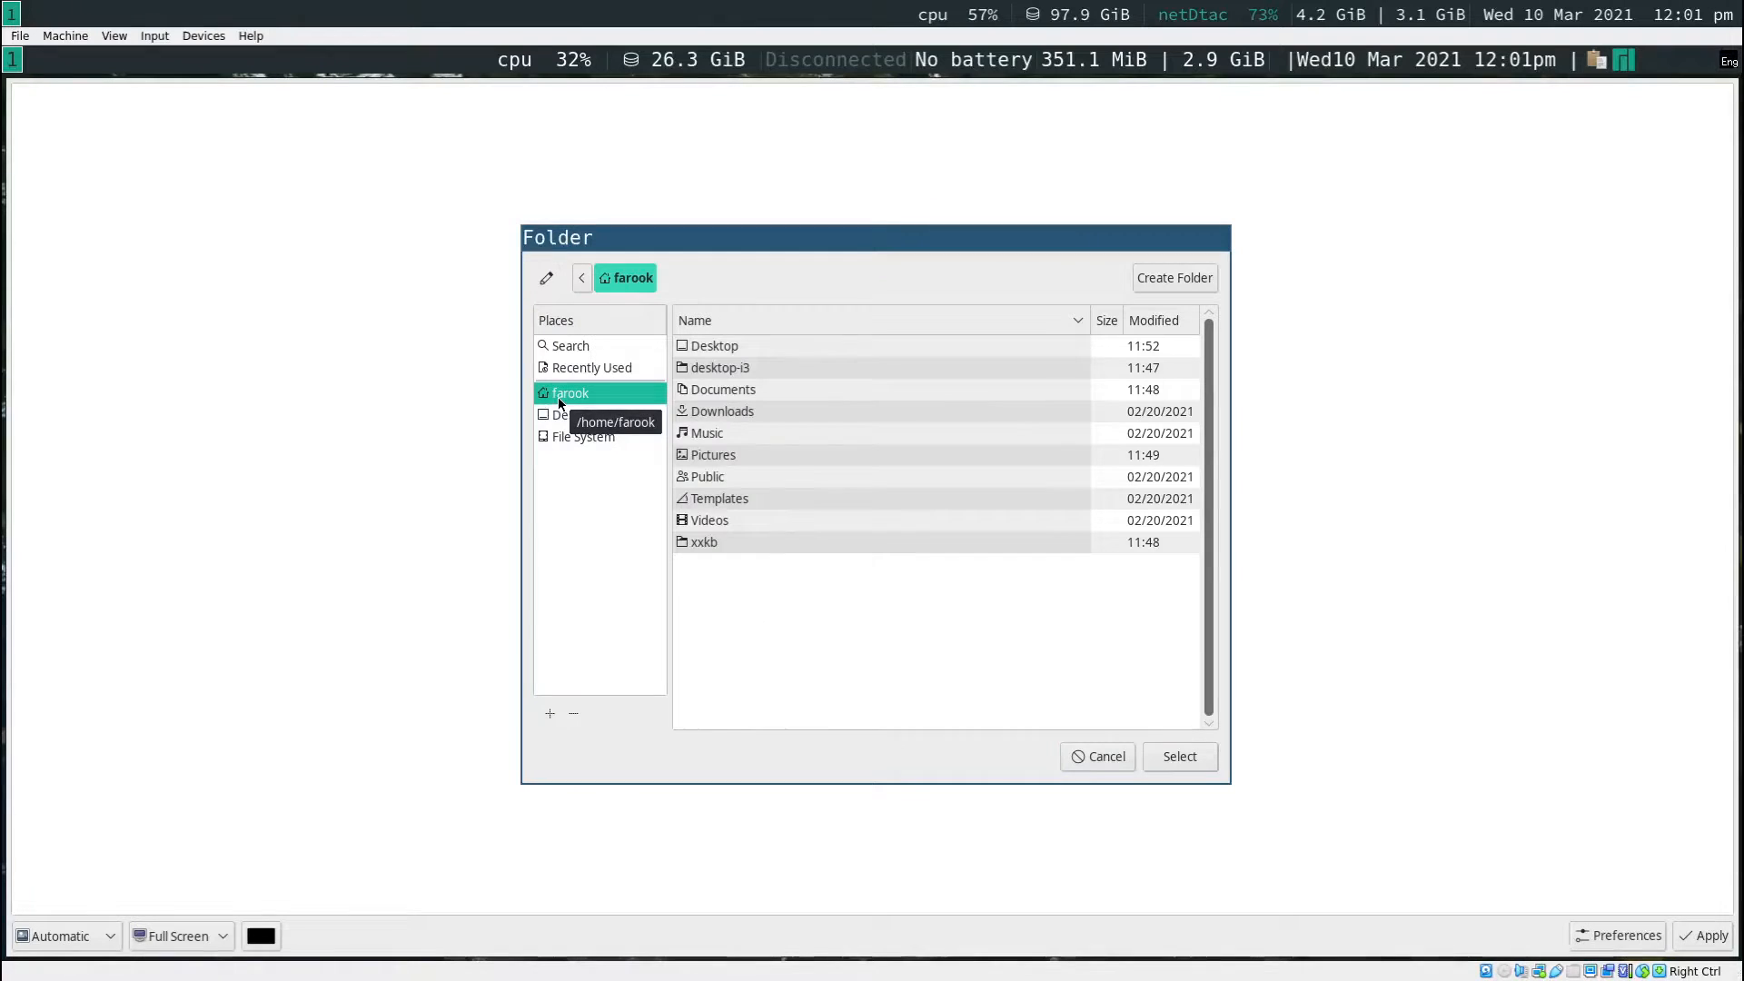
click(712, 454)
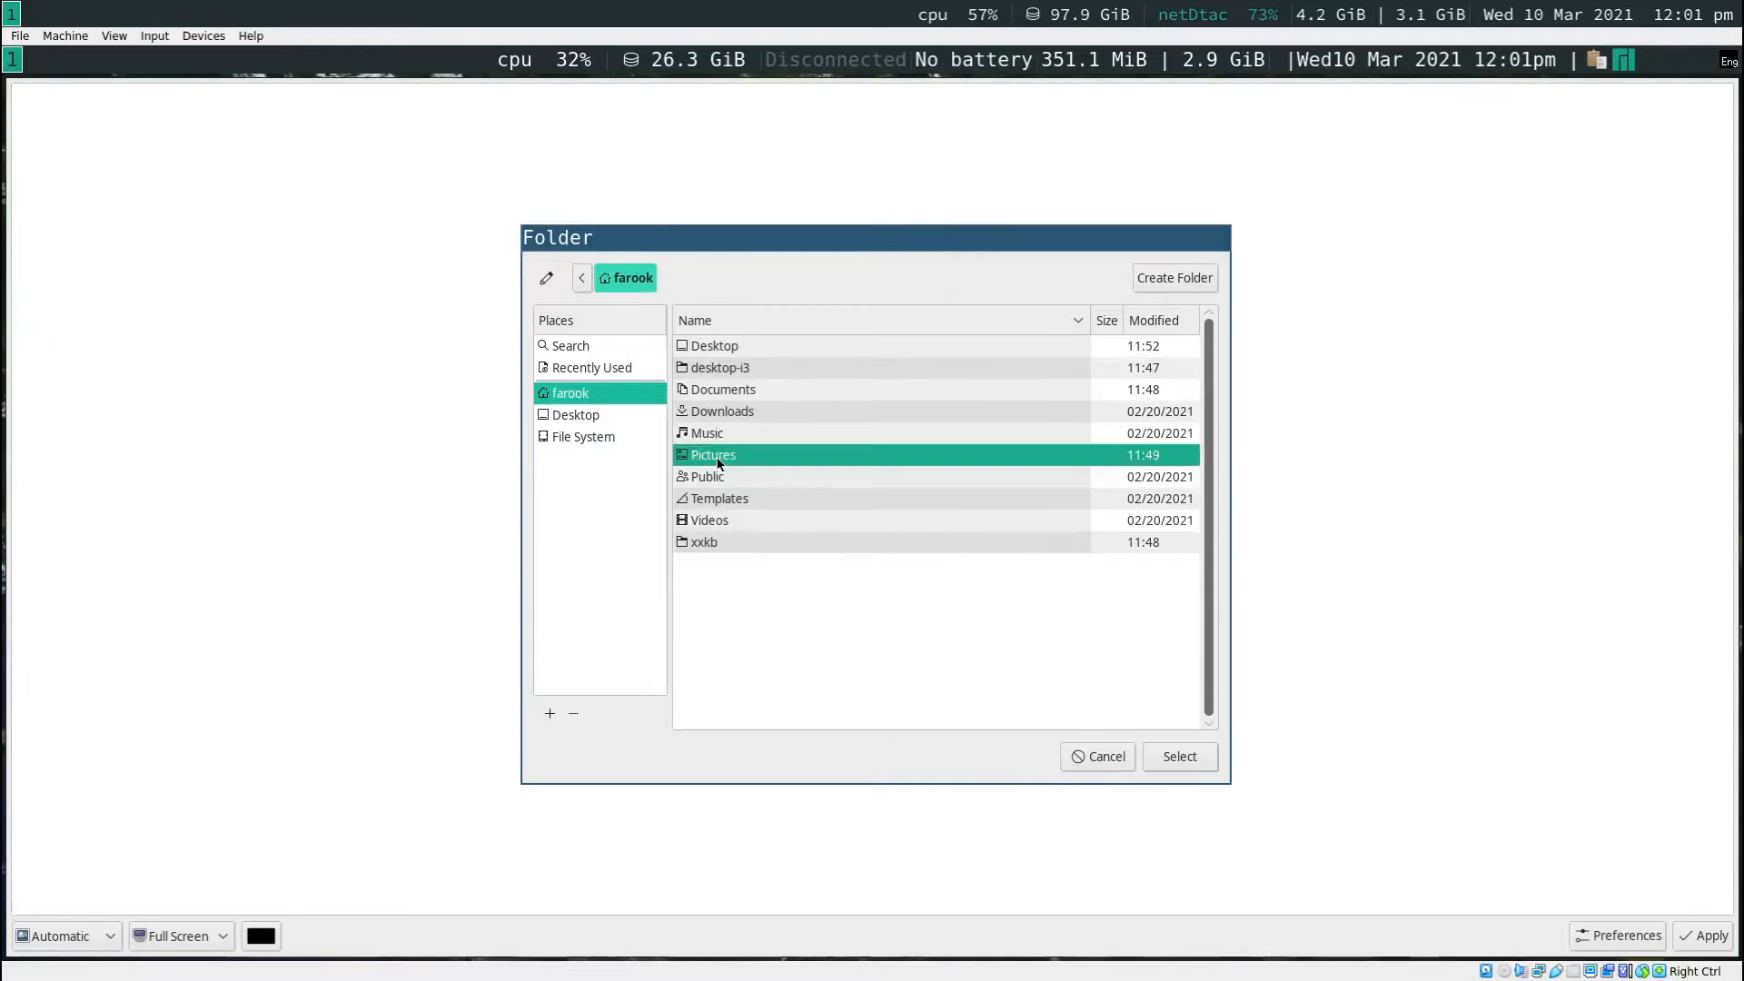
double_click(713, 454)
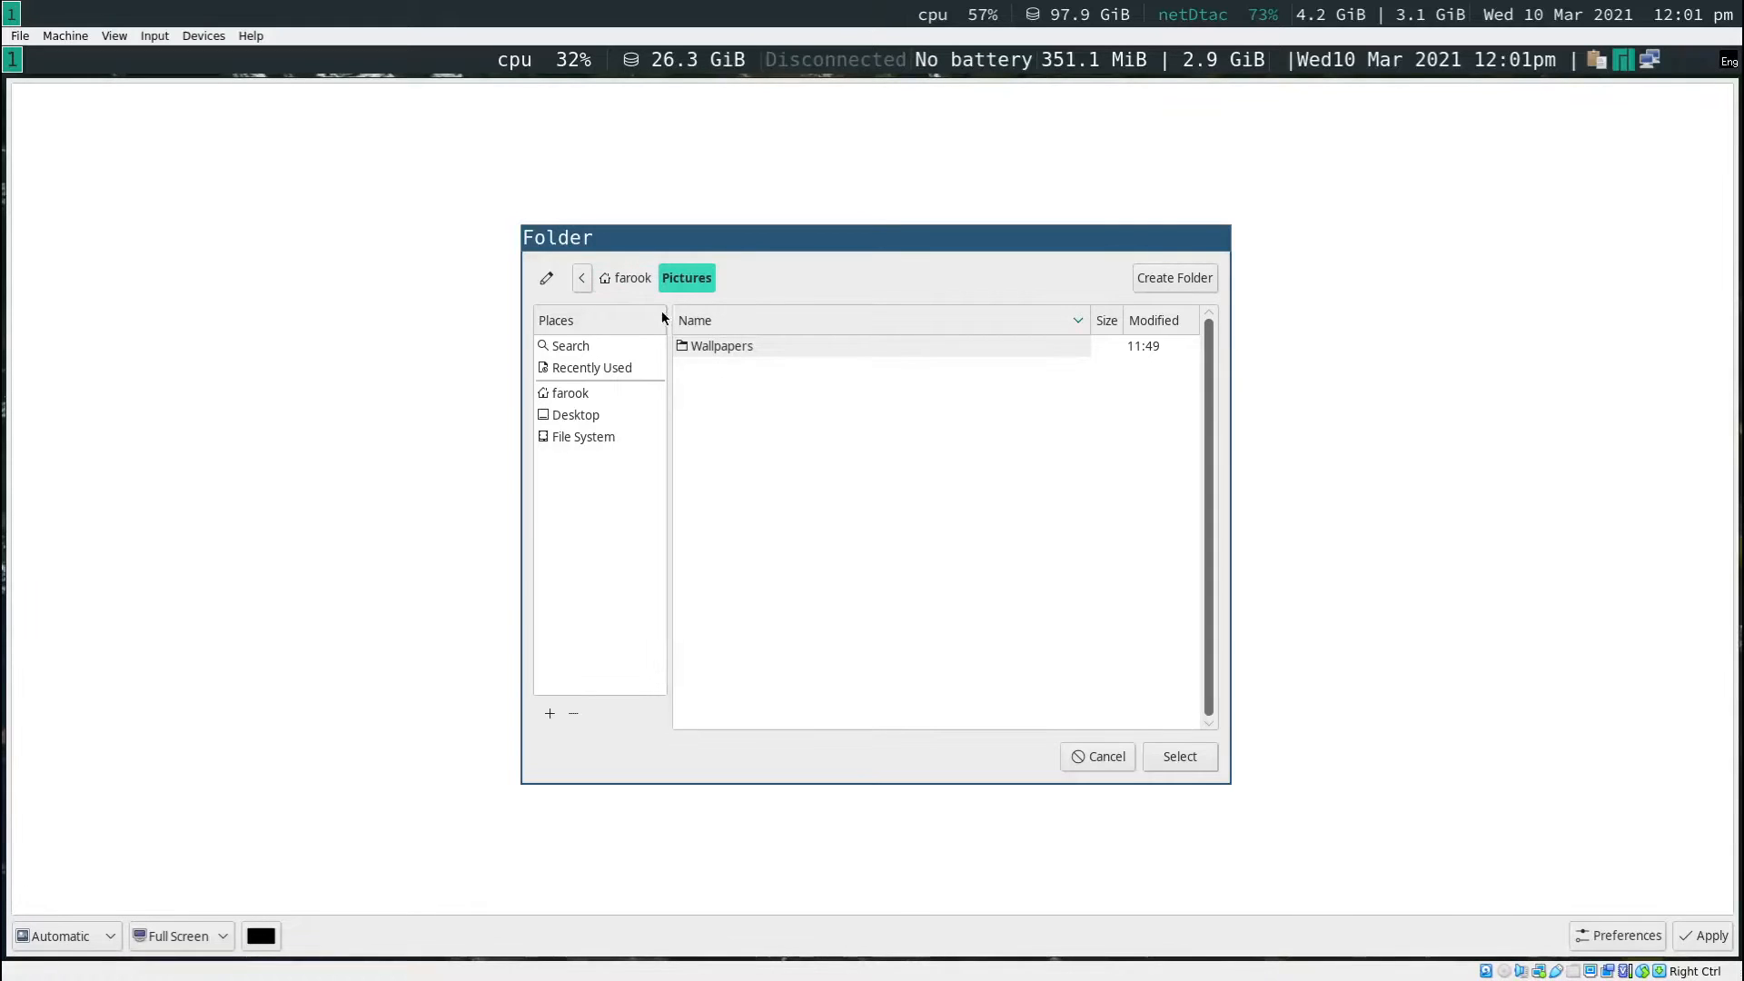
click(721, 345)
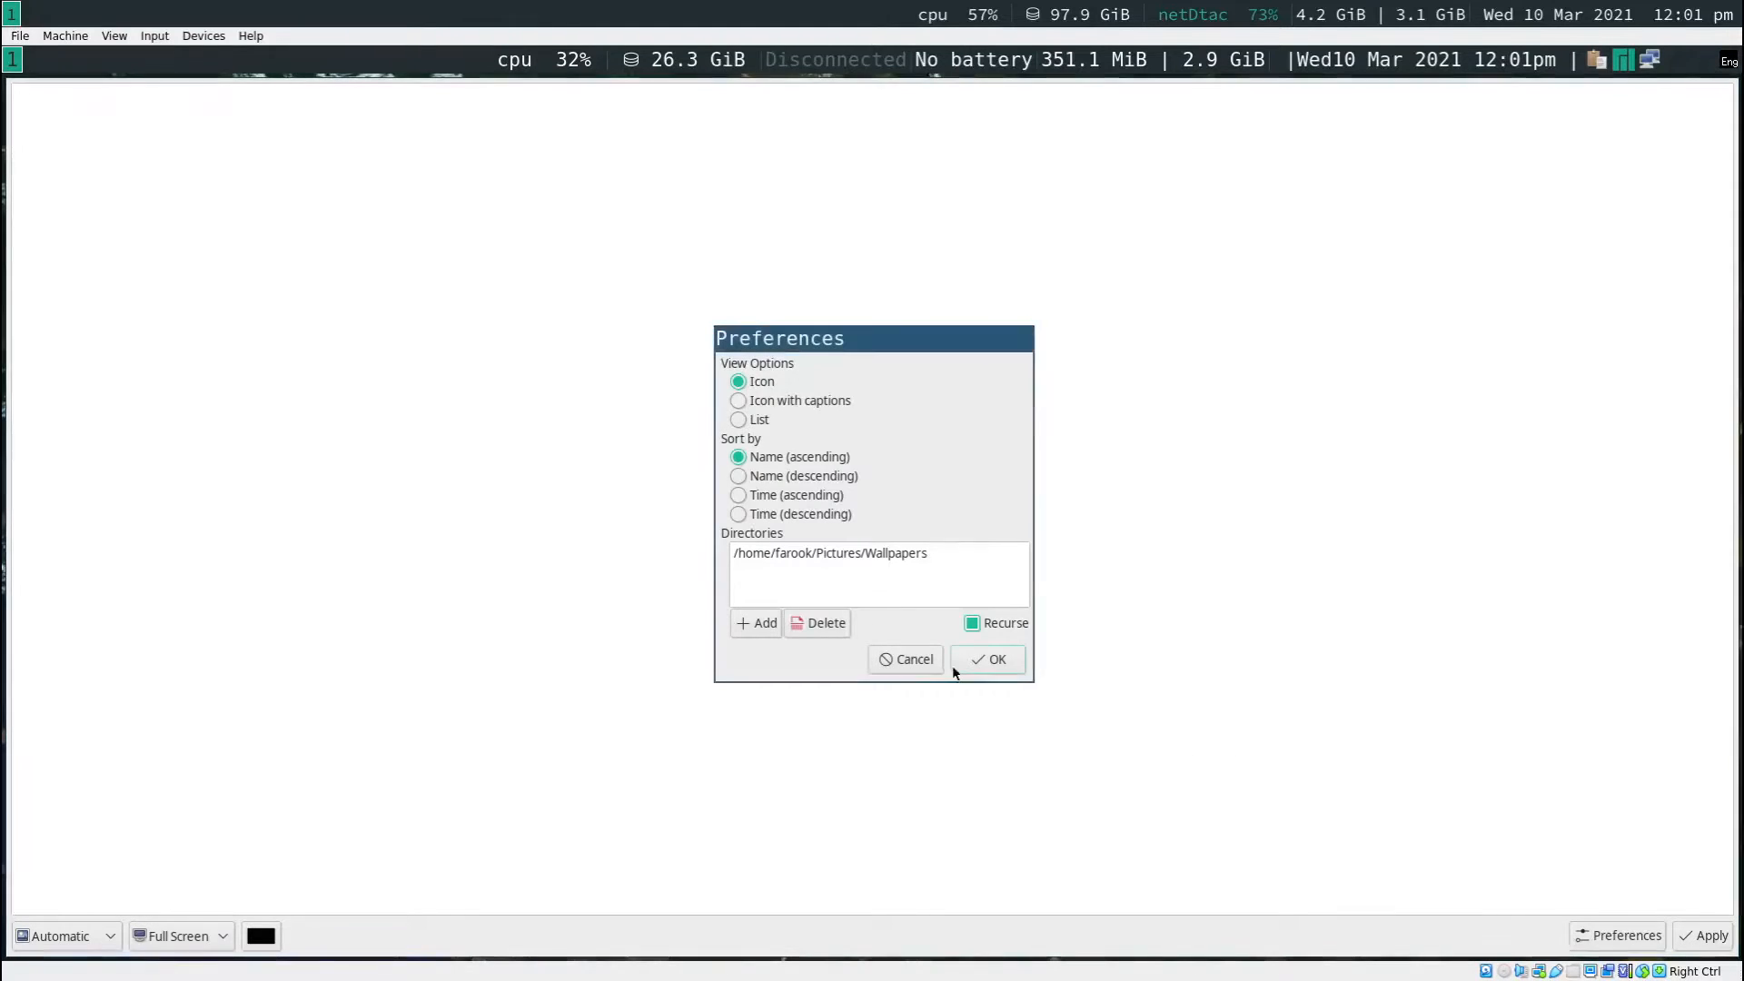
click(988, 657)
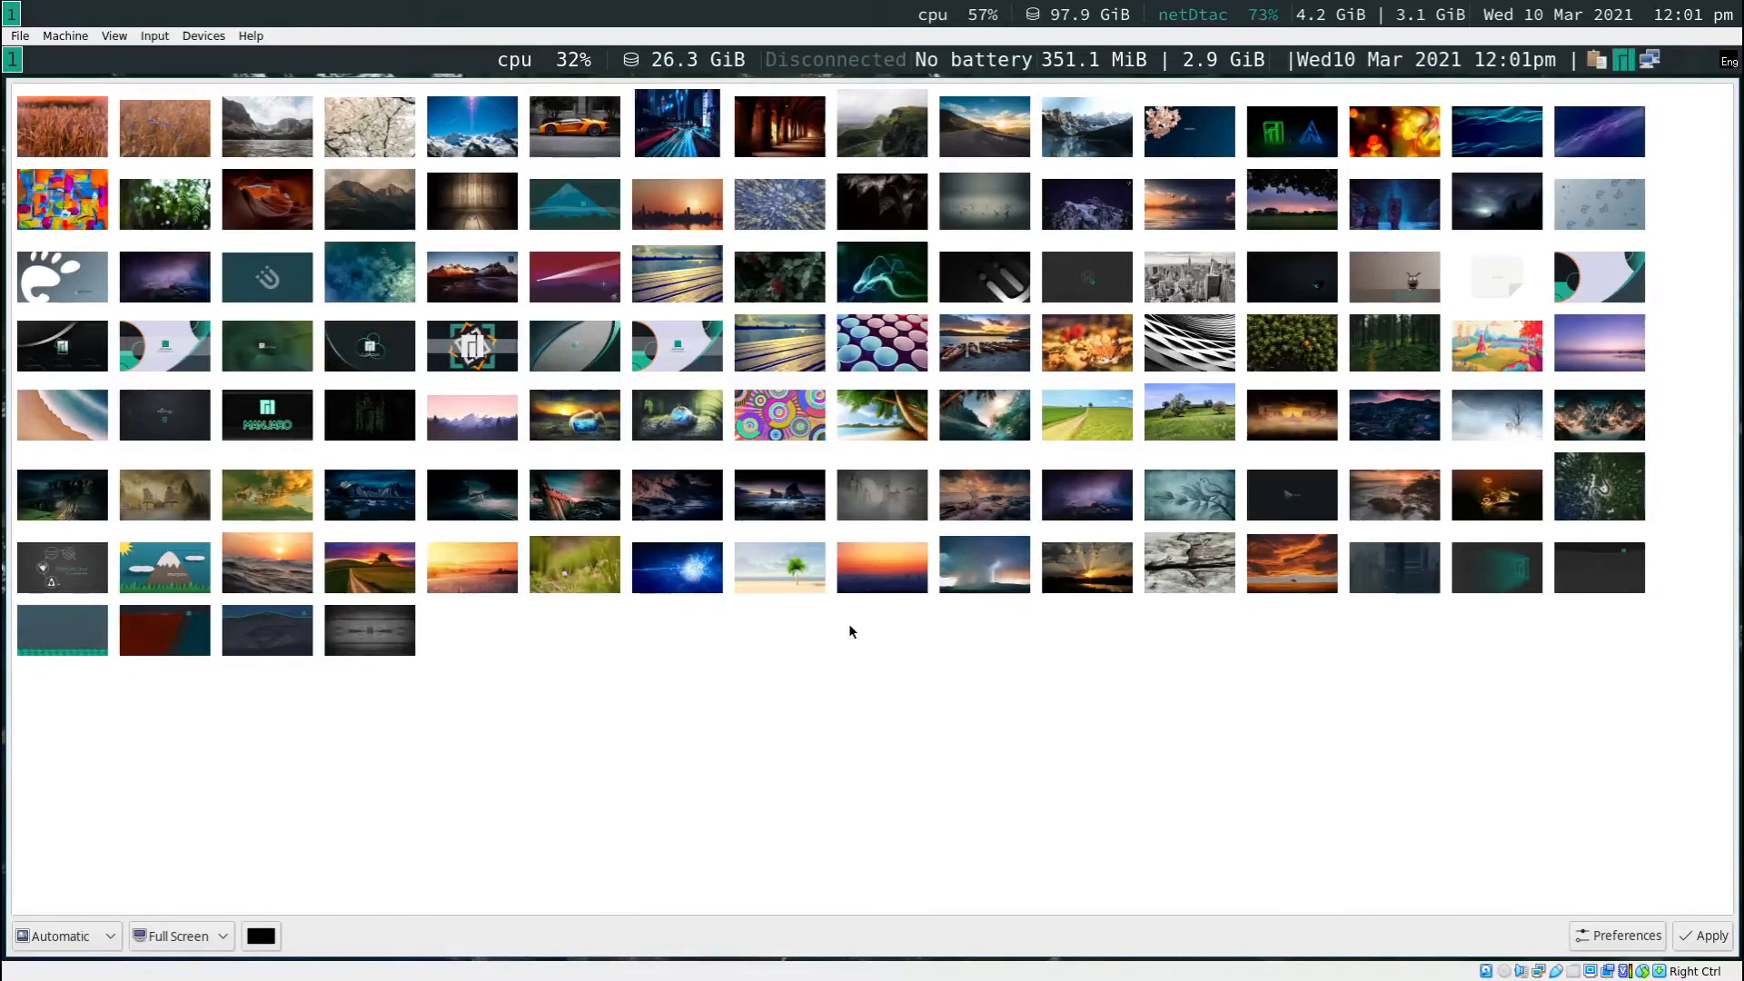
- Apply the orange sports car image as wallpaper with Zoomed Fill scaling
click(574, 125)
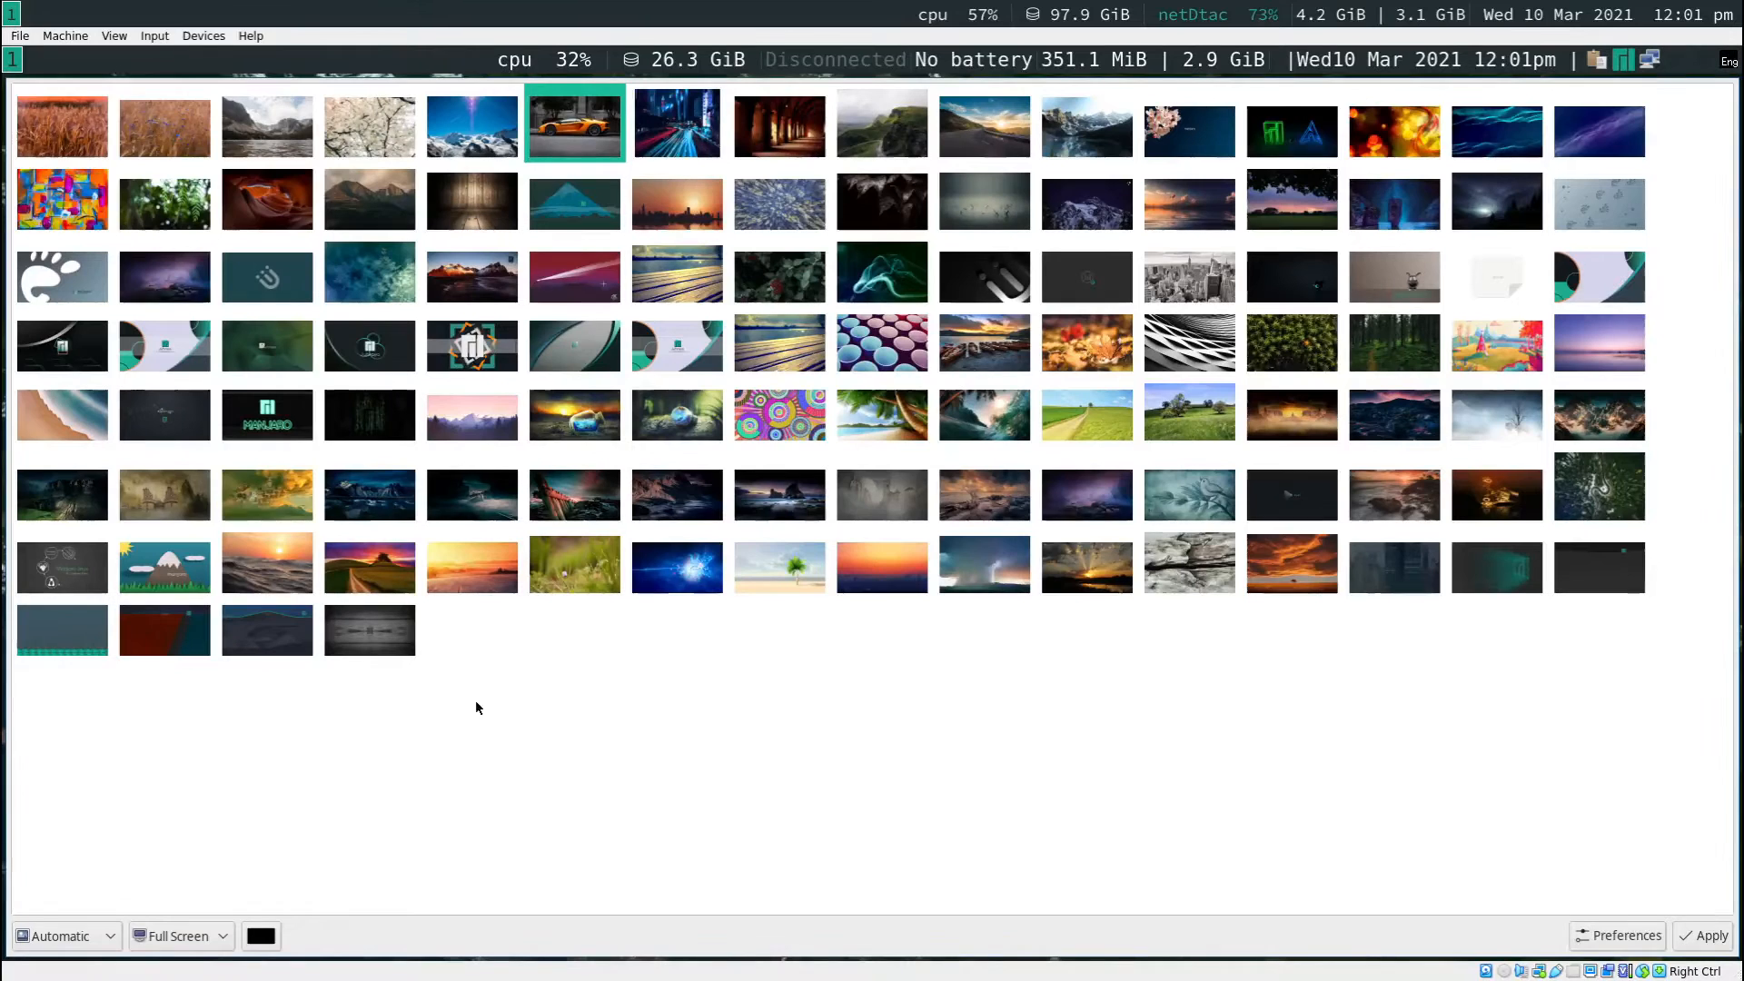
click(61, 934)
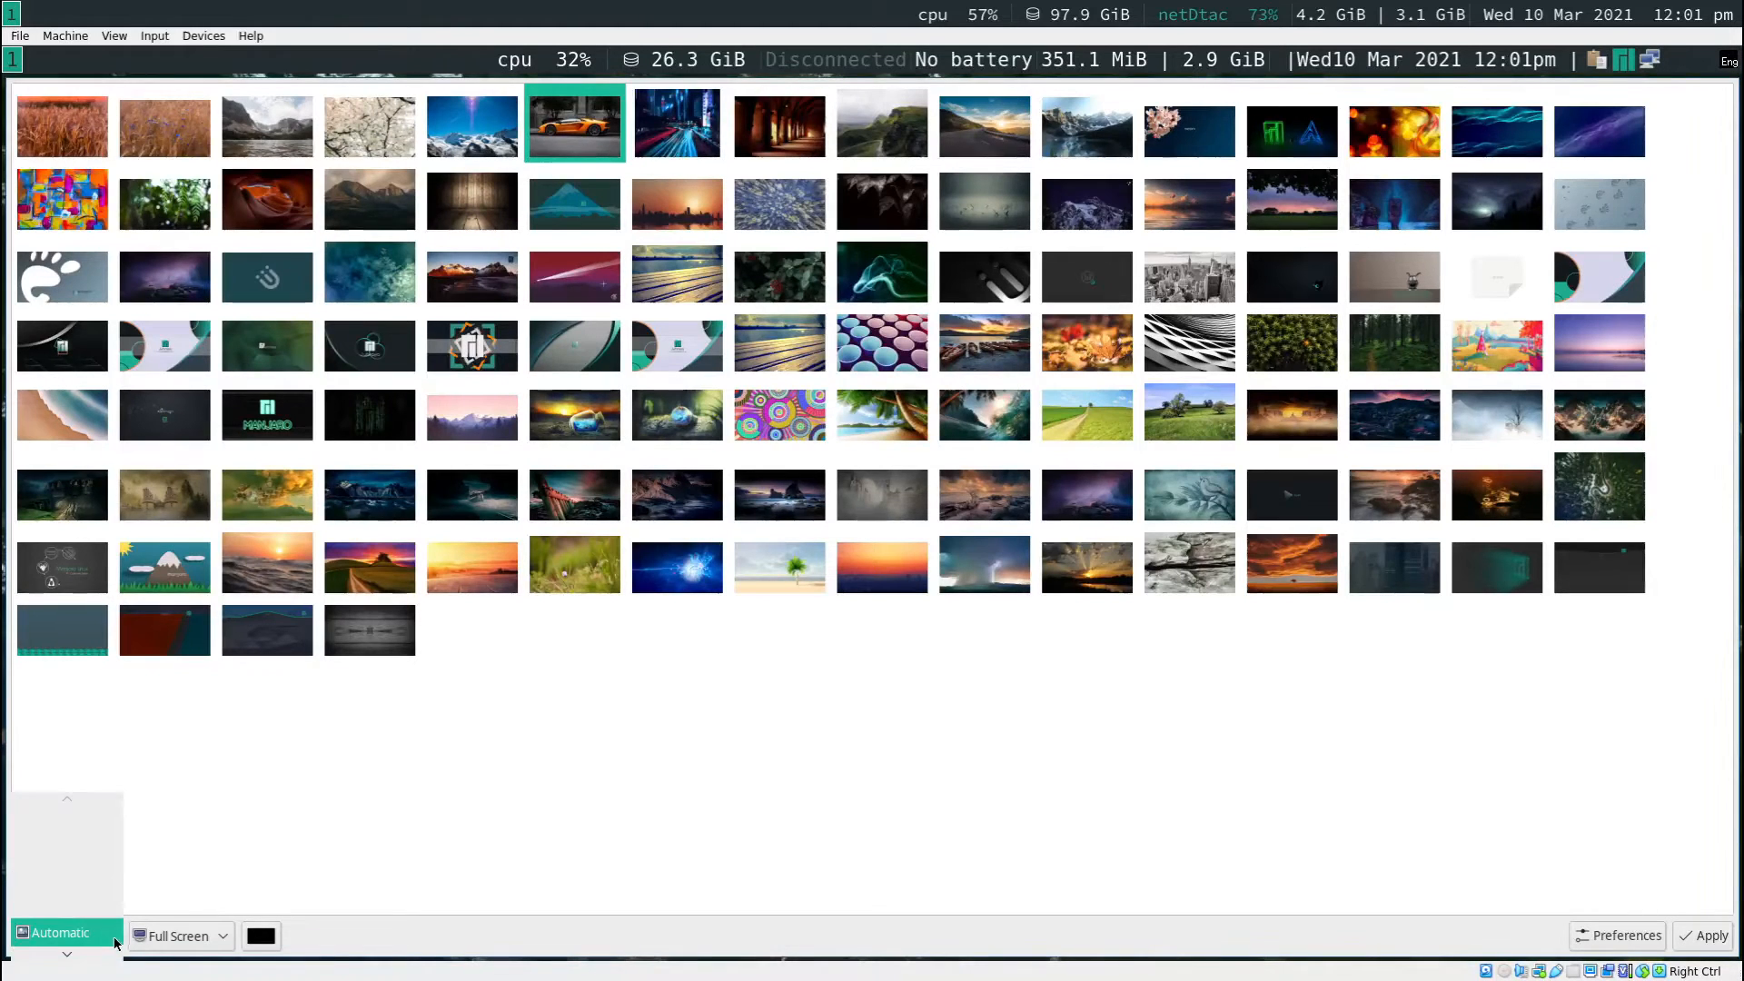
click(60, 932)
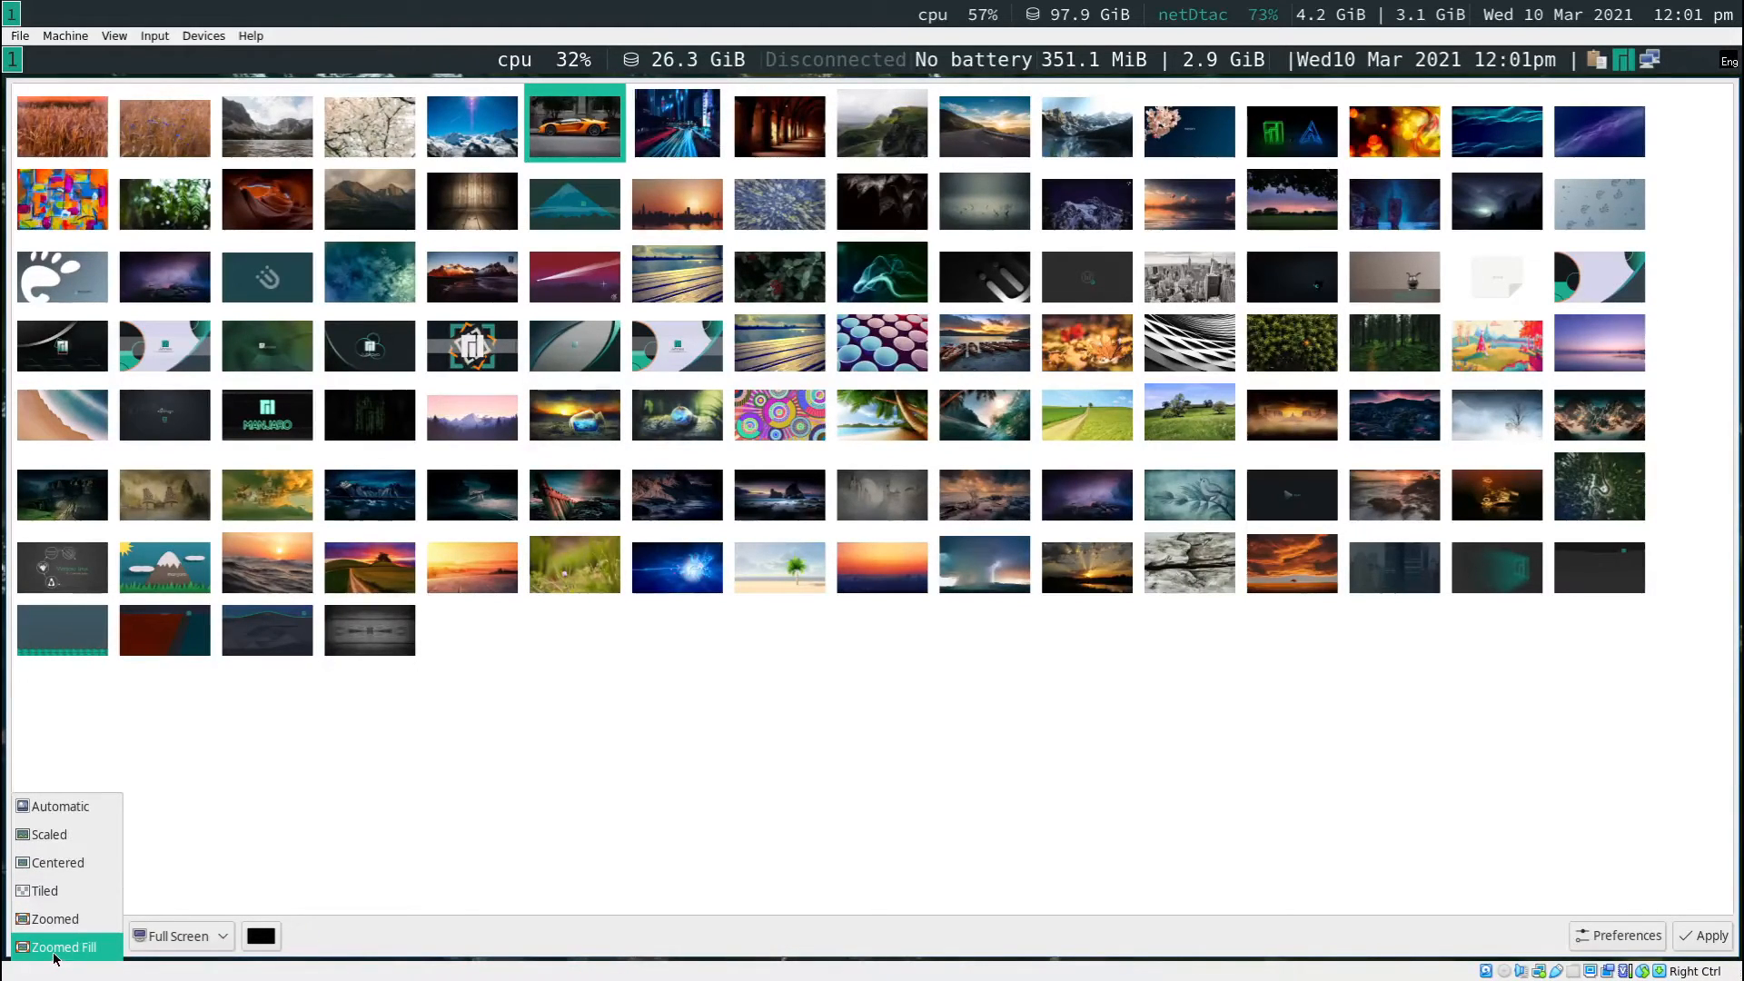
click(61, 946)
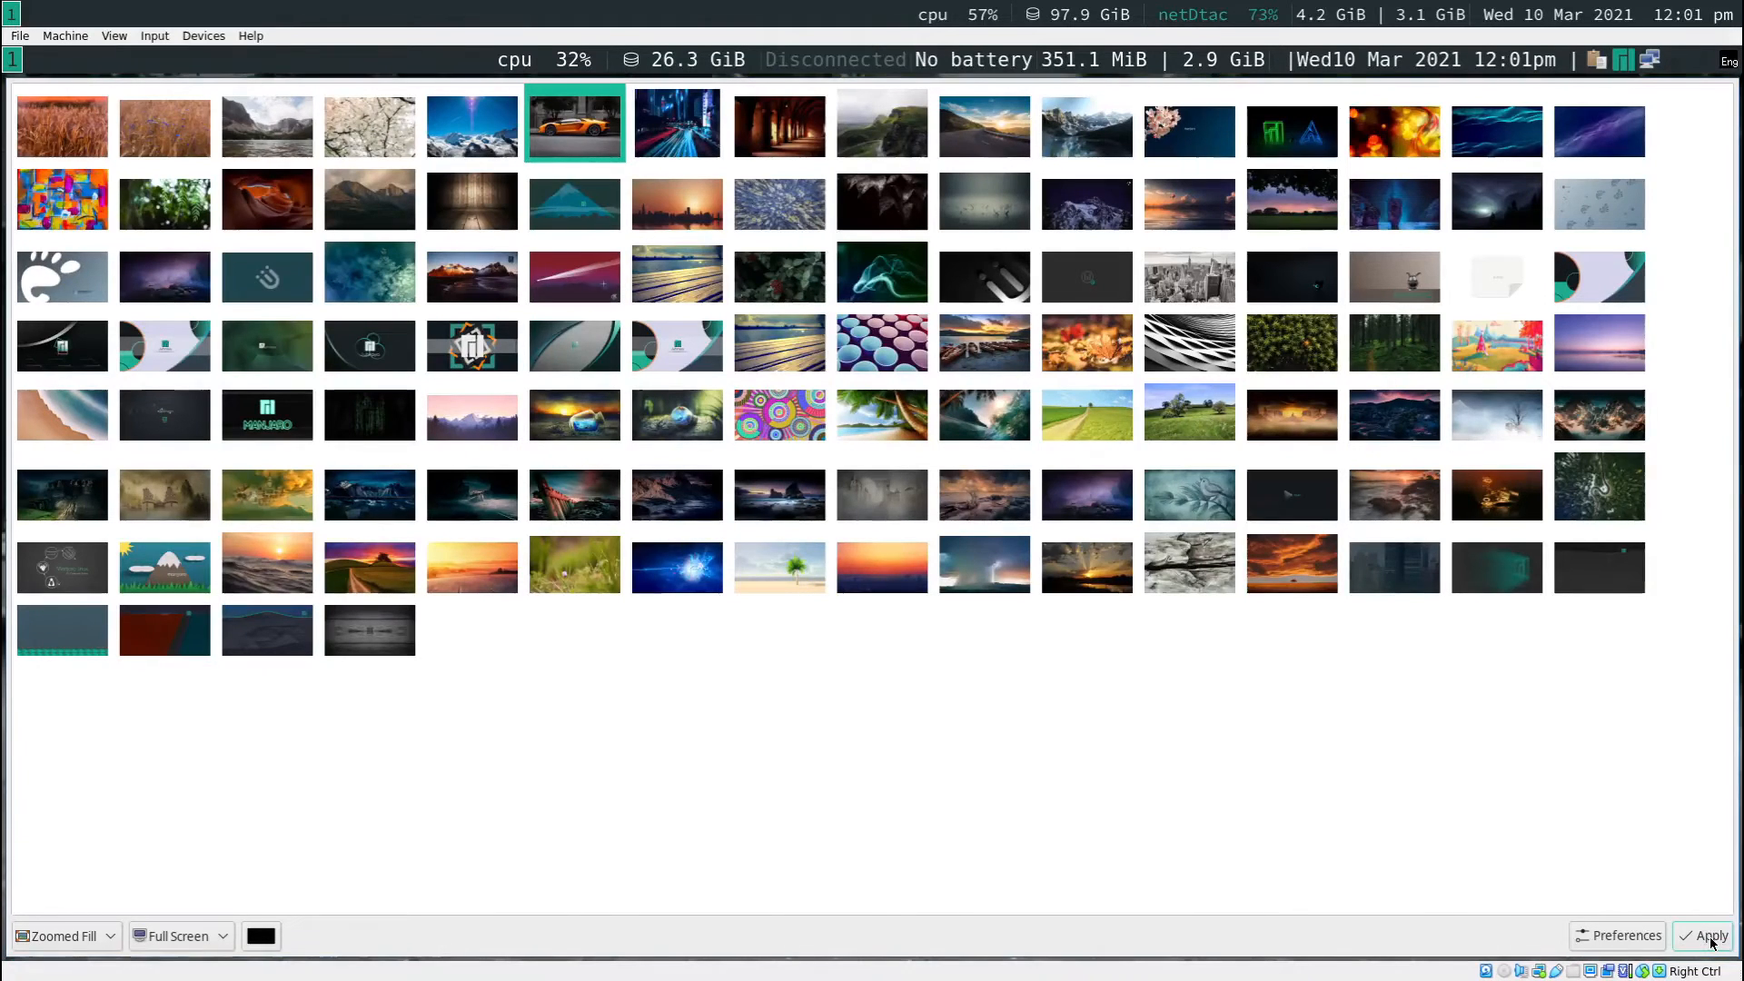